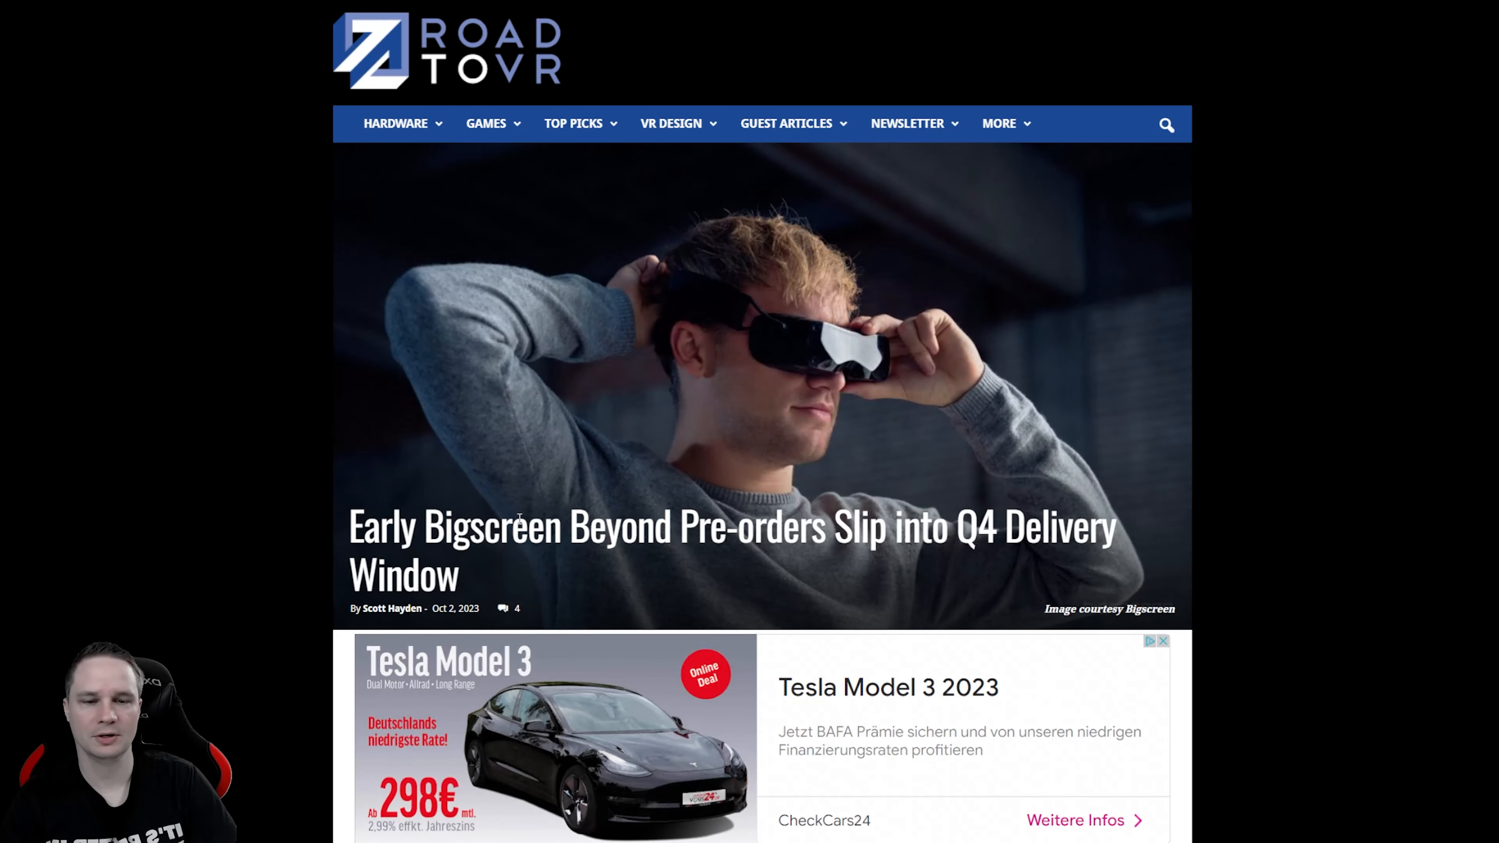
pyautogui.moveTo(597, 481)
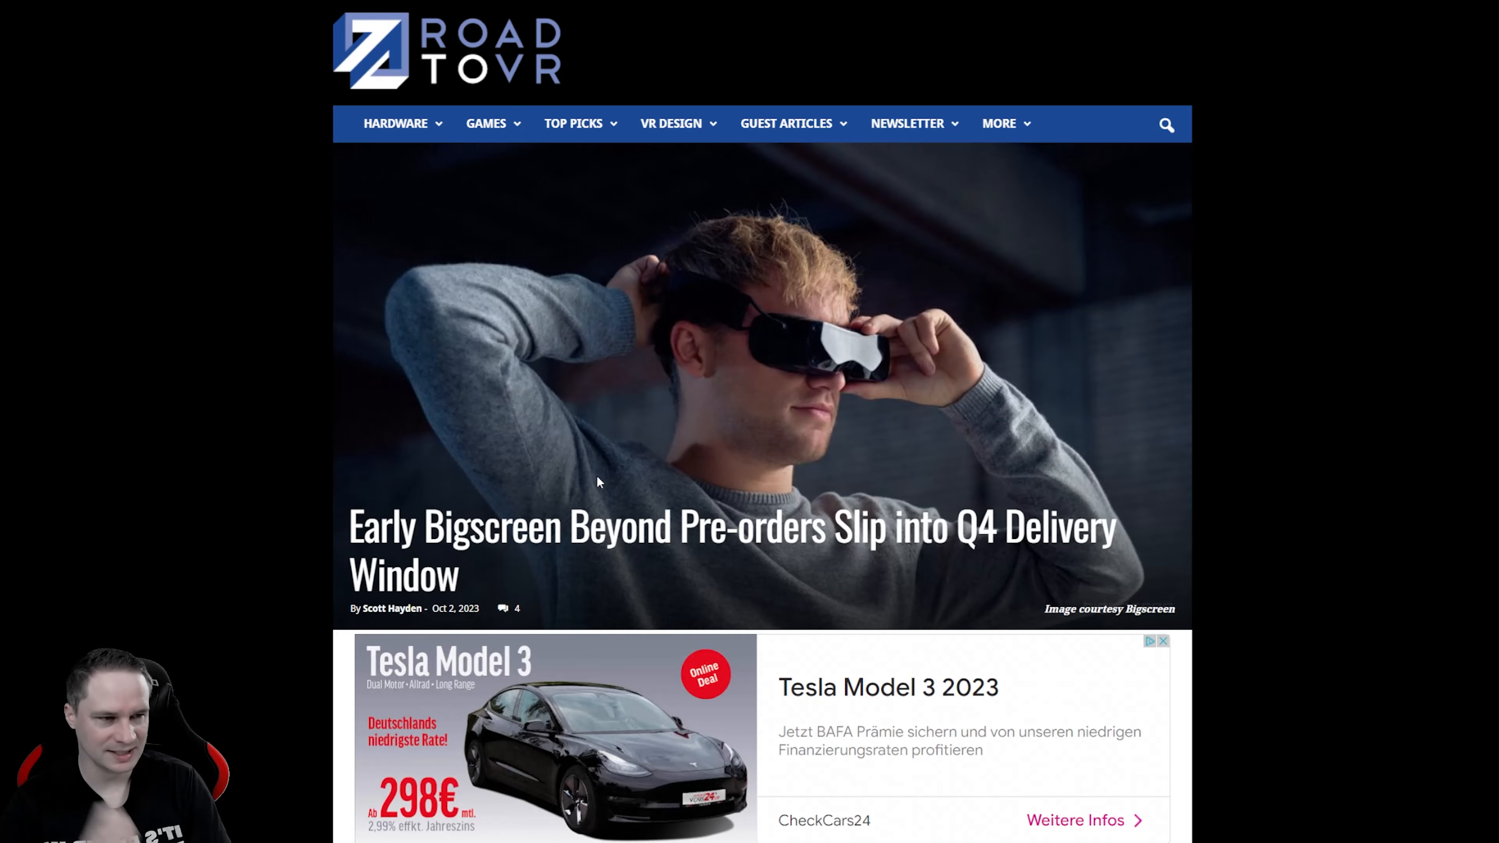
# Step: Read down the Bigscreen Beyond delay article to the Preorder Date / Estimated Schedule table
pyautogui.scroll(-3)
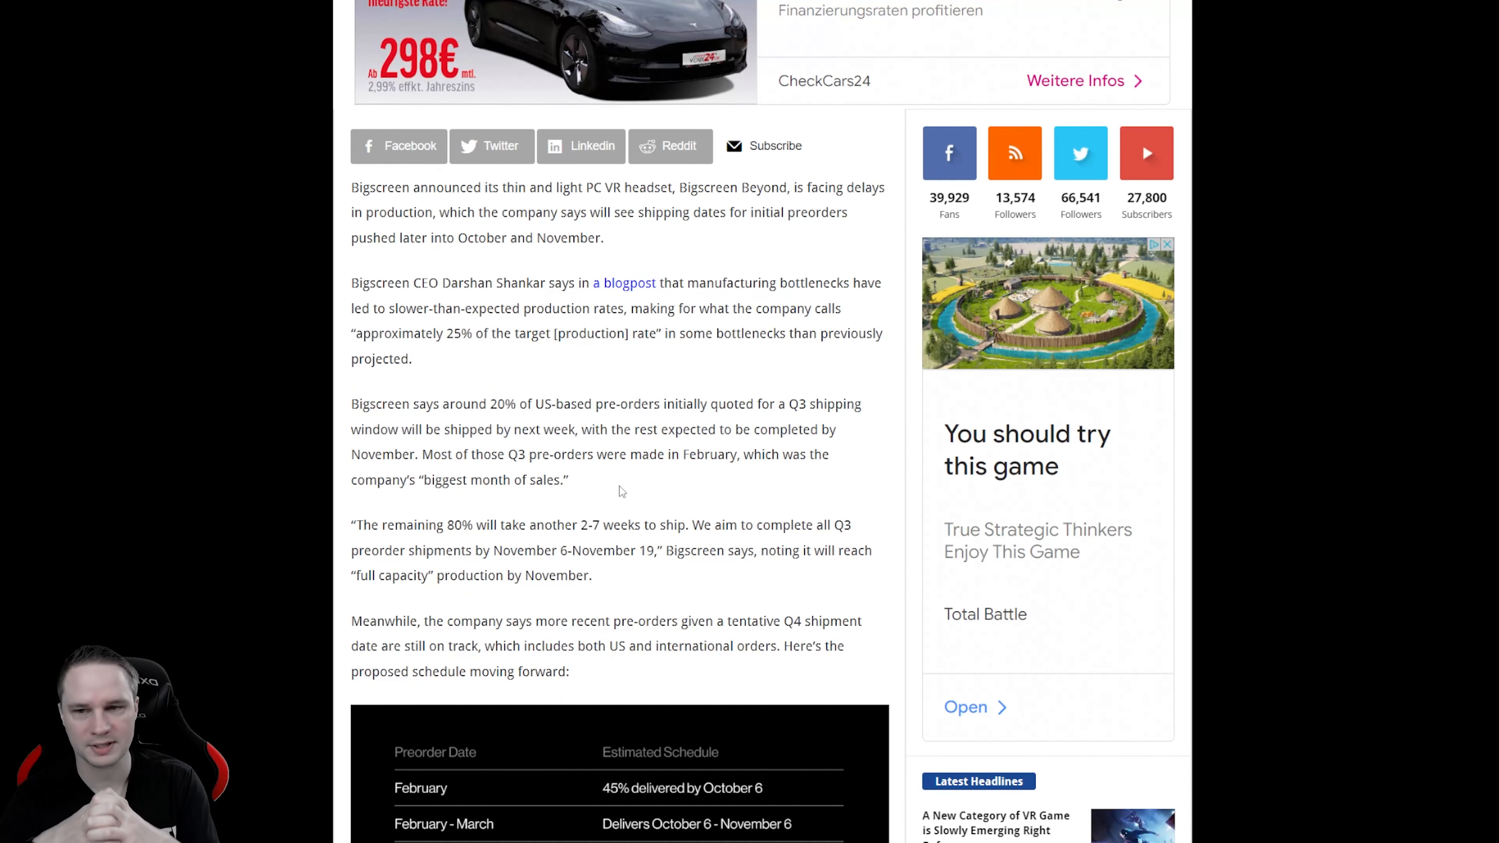
pyautogui.scroll(-3)
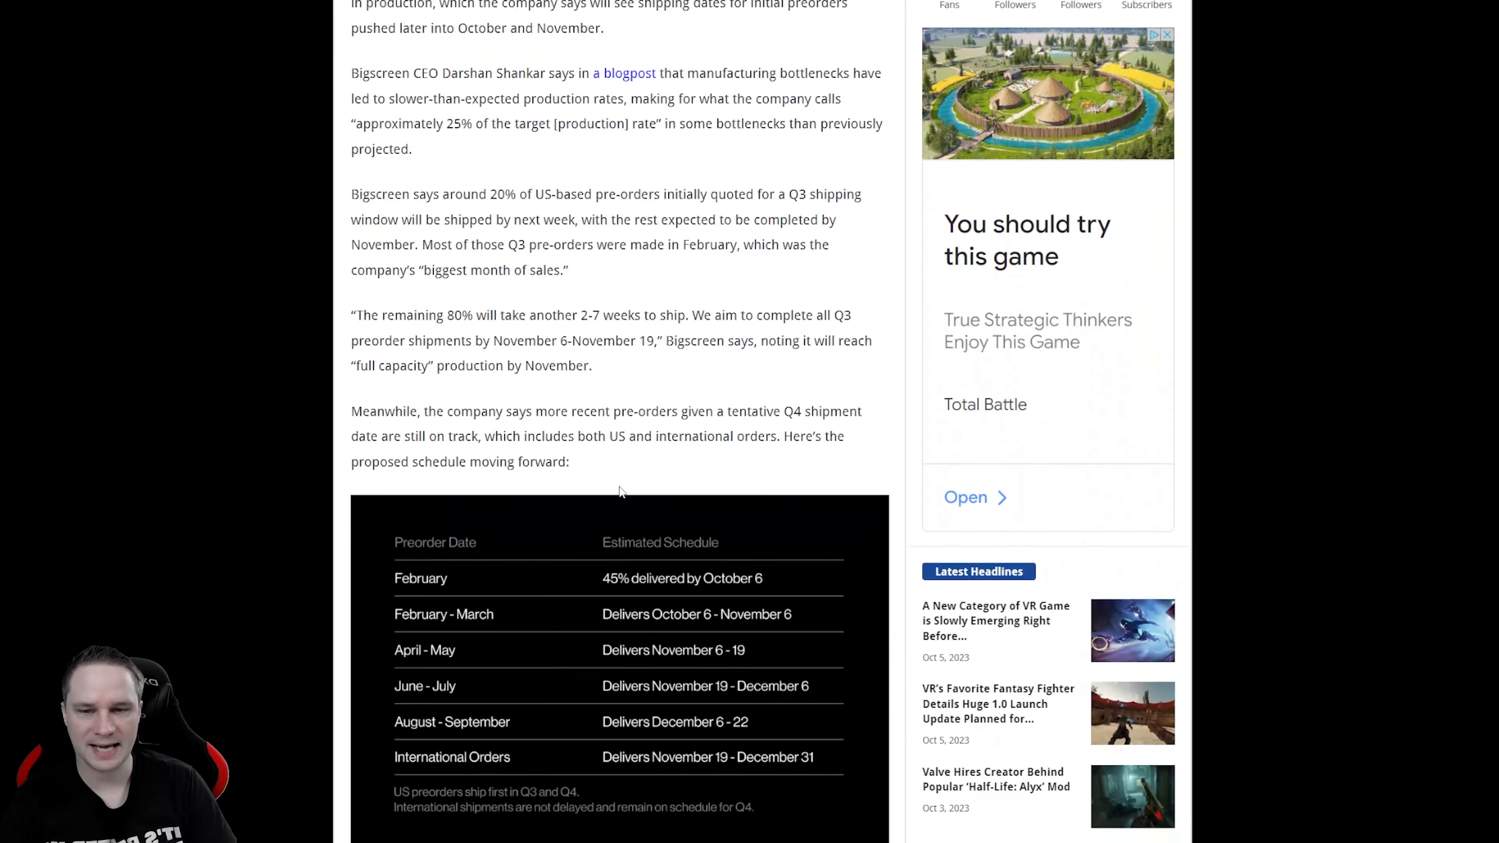
pyautogui.scroll(-3)
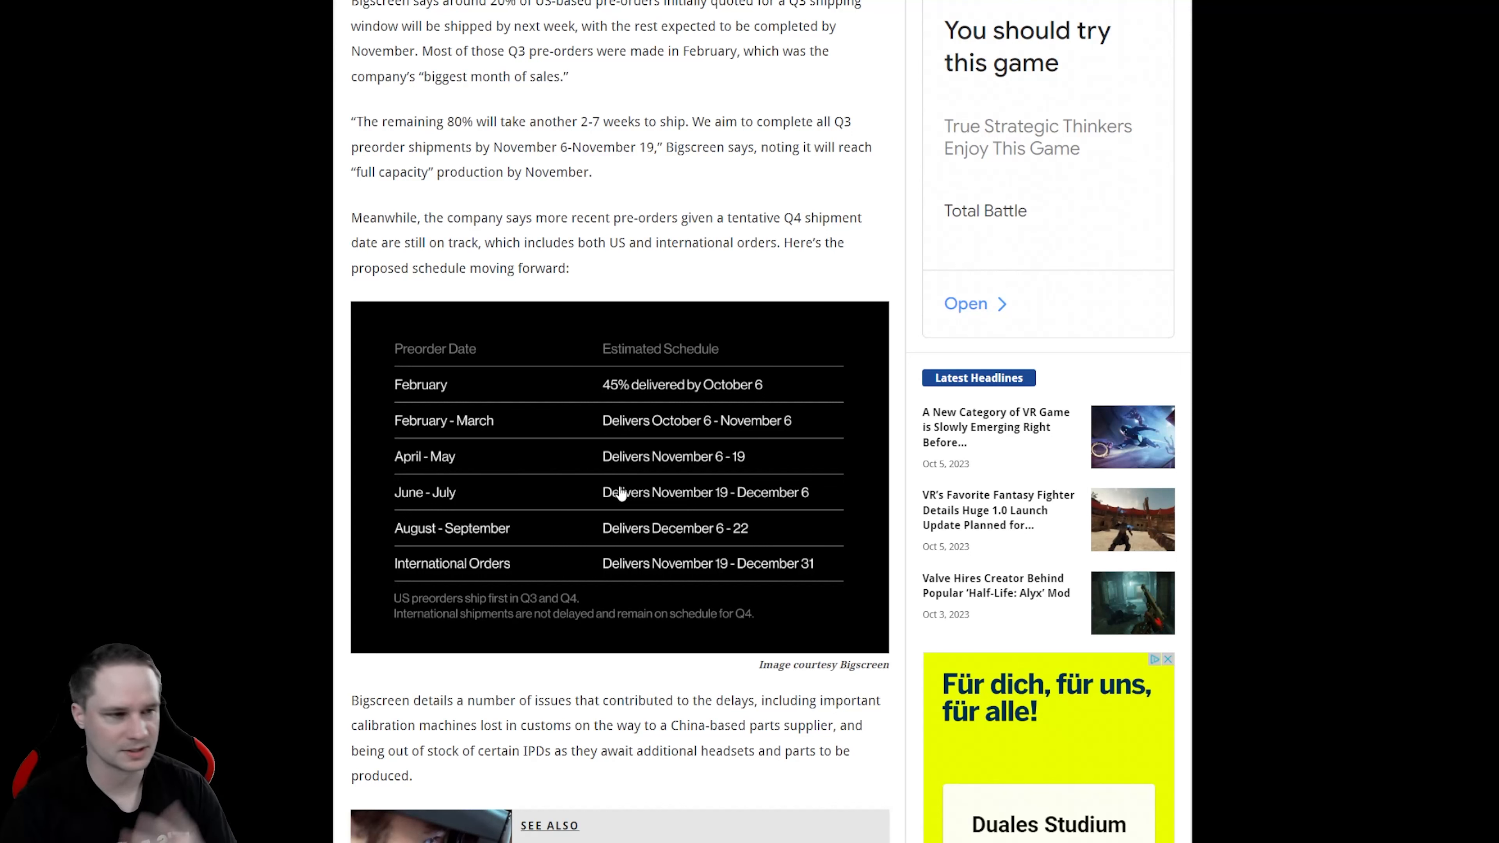
pyautogui.moveTo(558, 263)
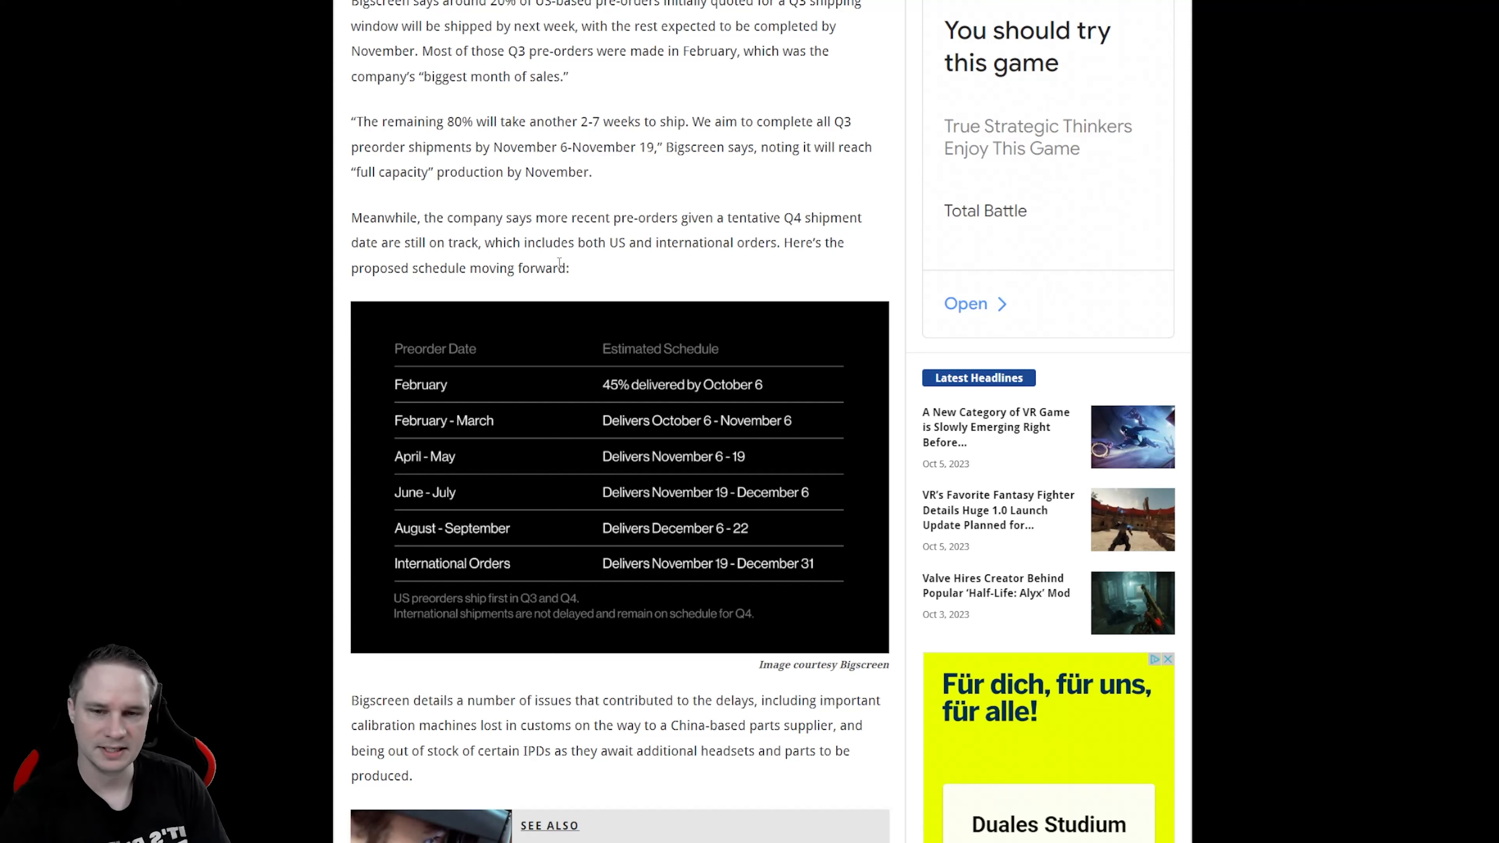
pyautogui.moveTo(771, 434)
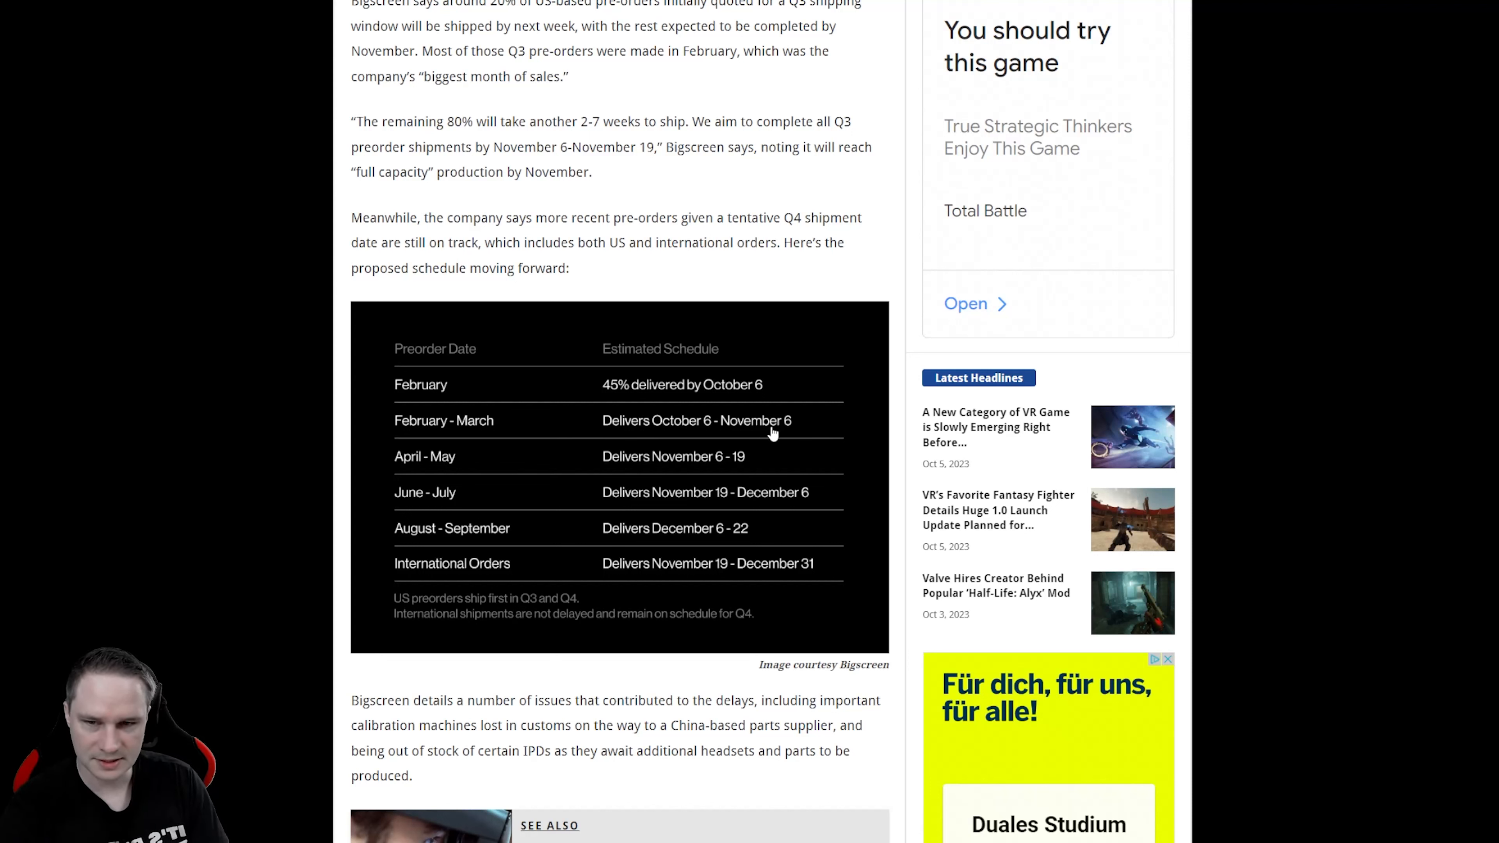
pyautogui.moveTo(484, 301)
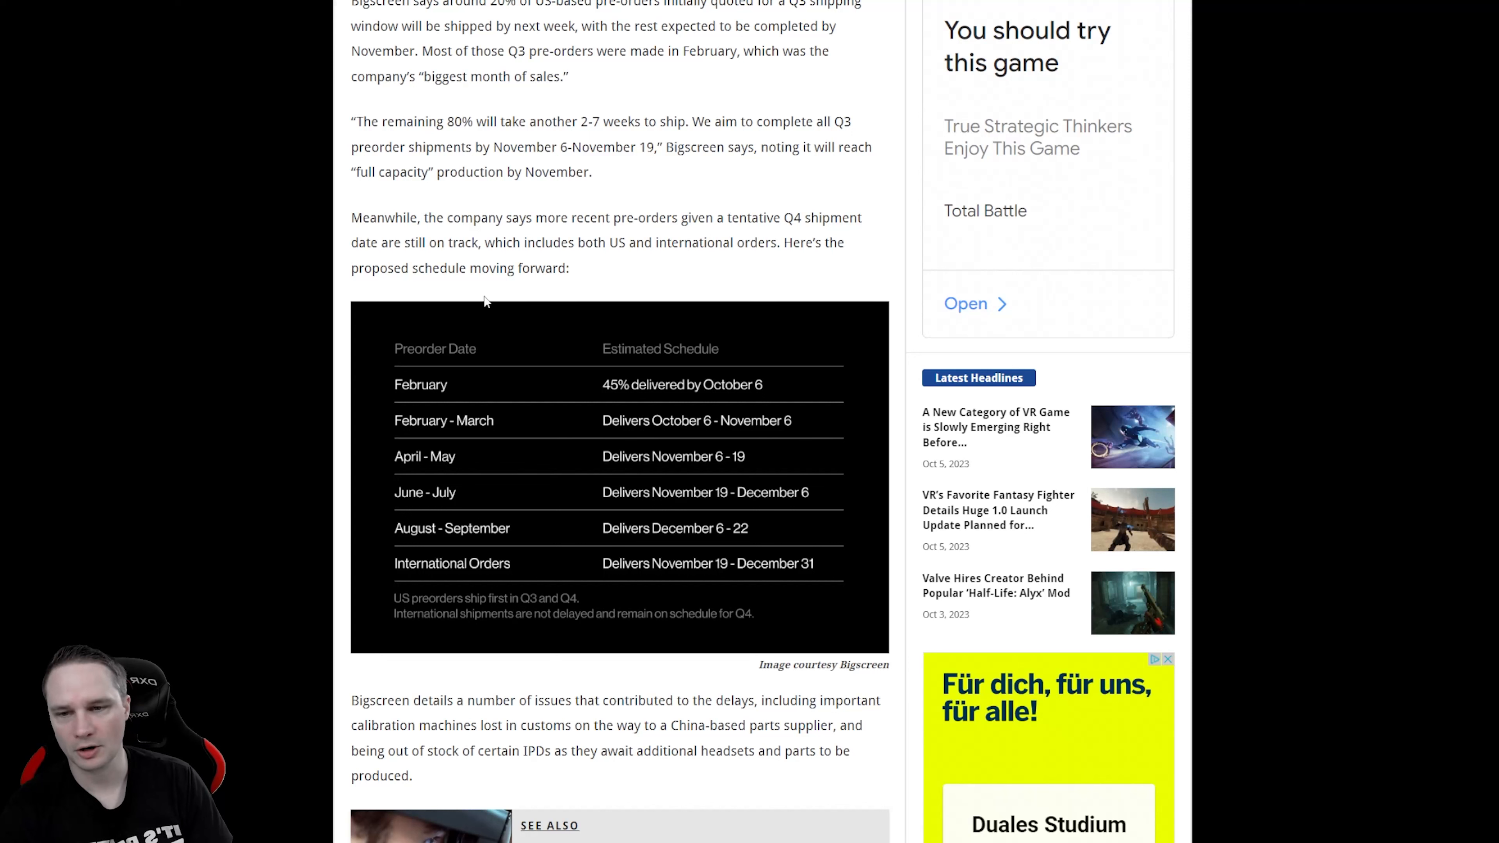
pyautogui.moveTo(640, 210)
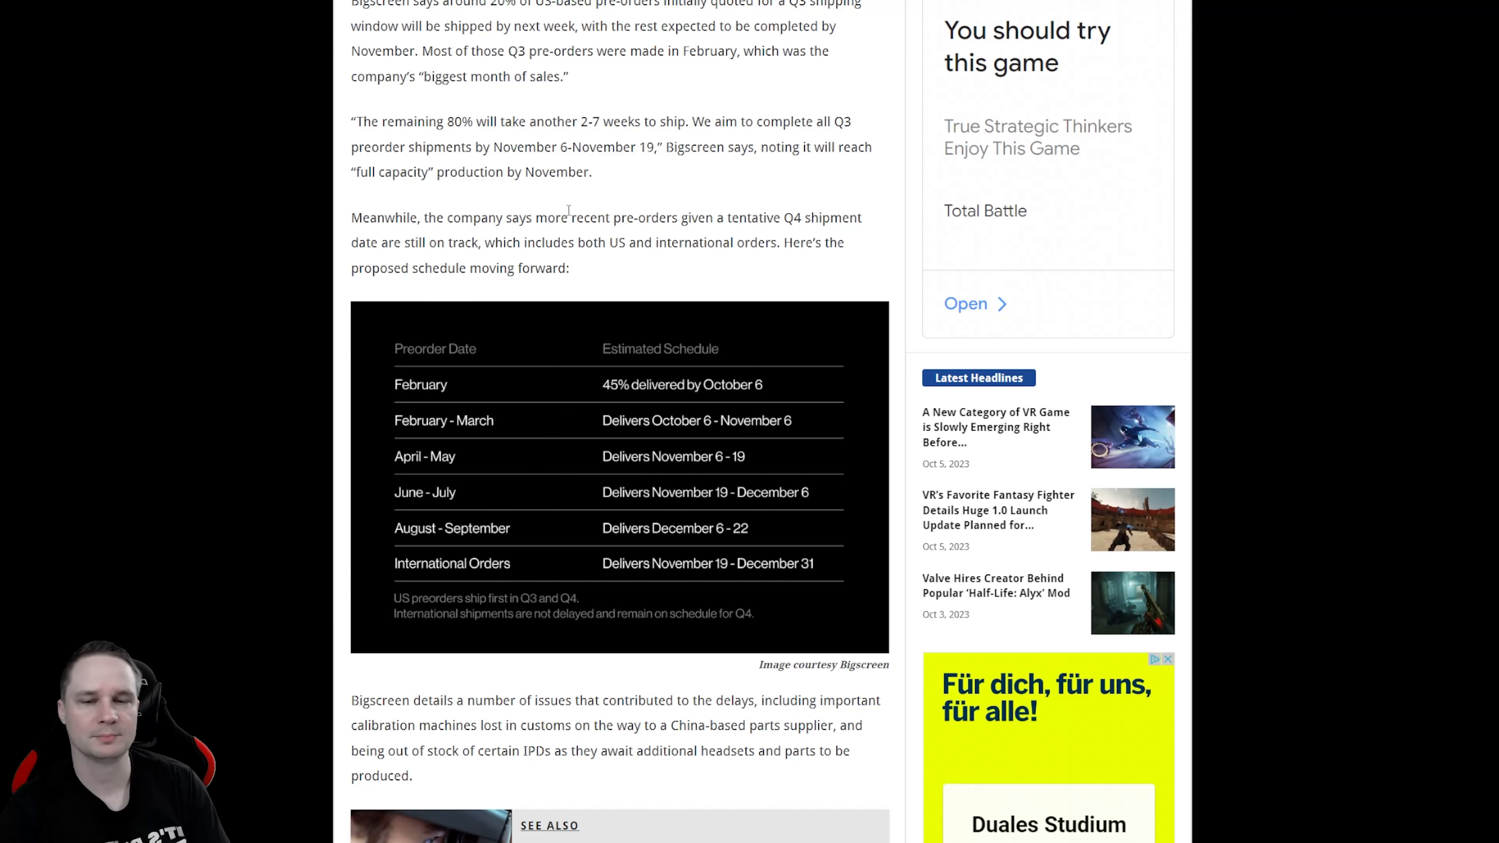
pyautogui.moveTo(536, 414)
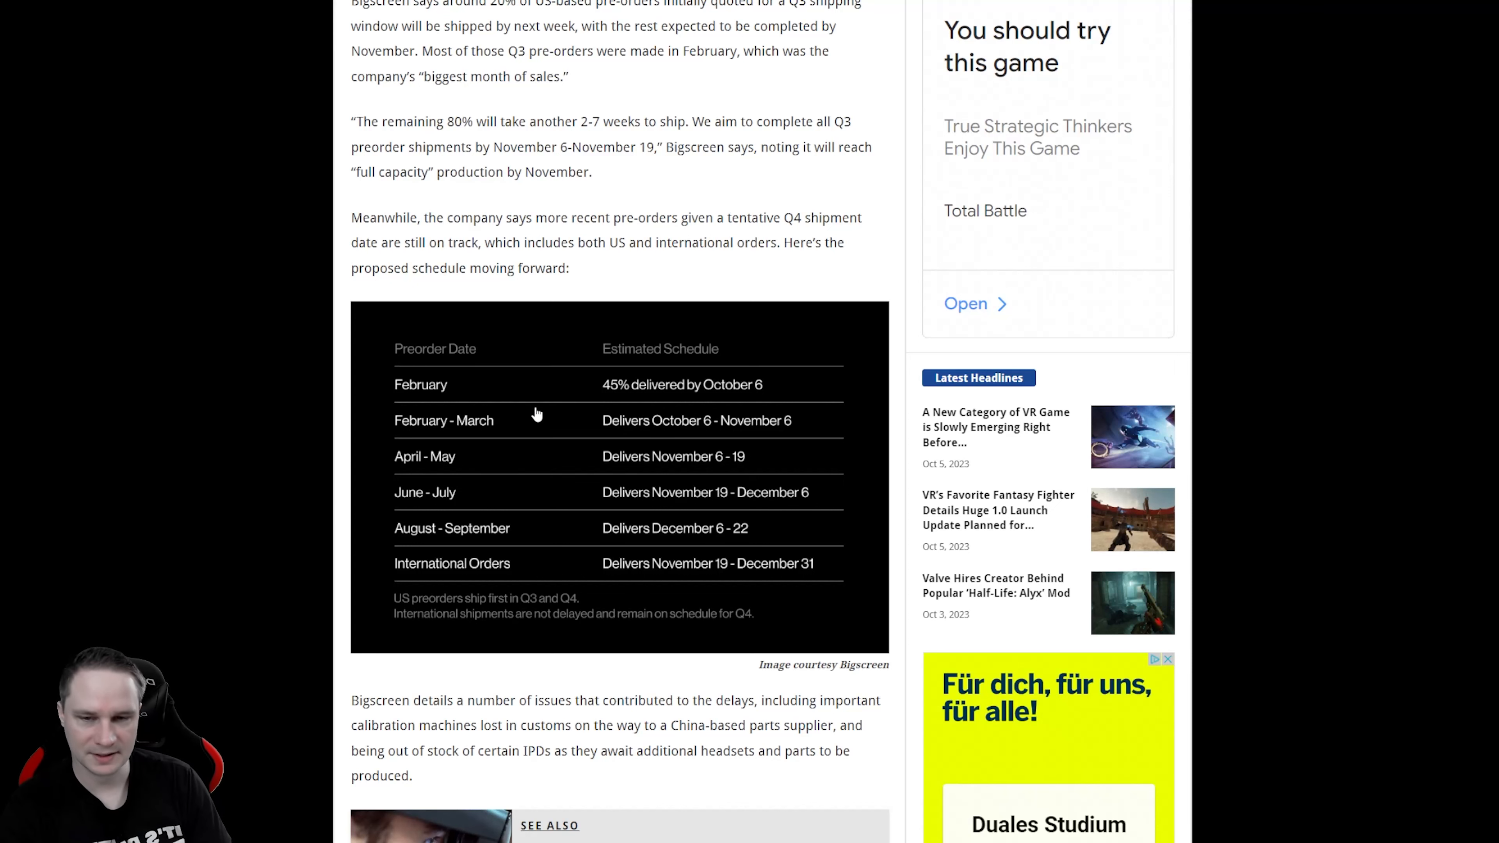
pyautogui.scroll(-3)
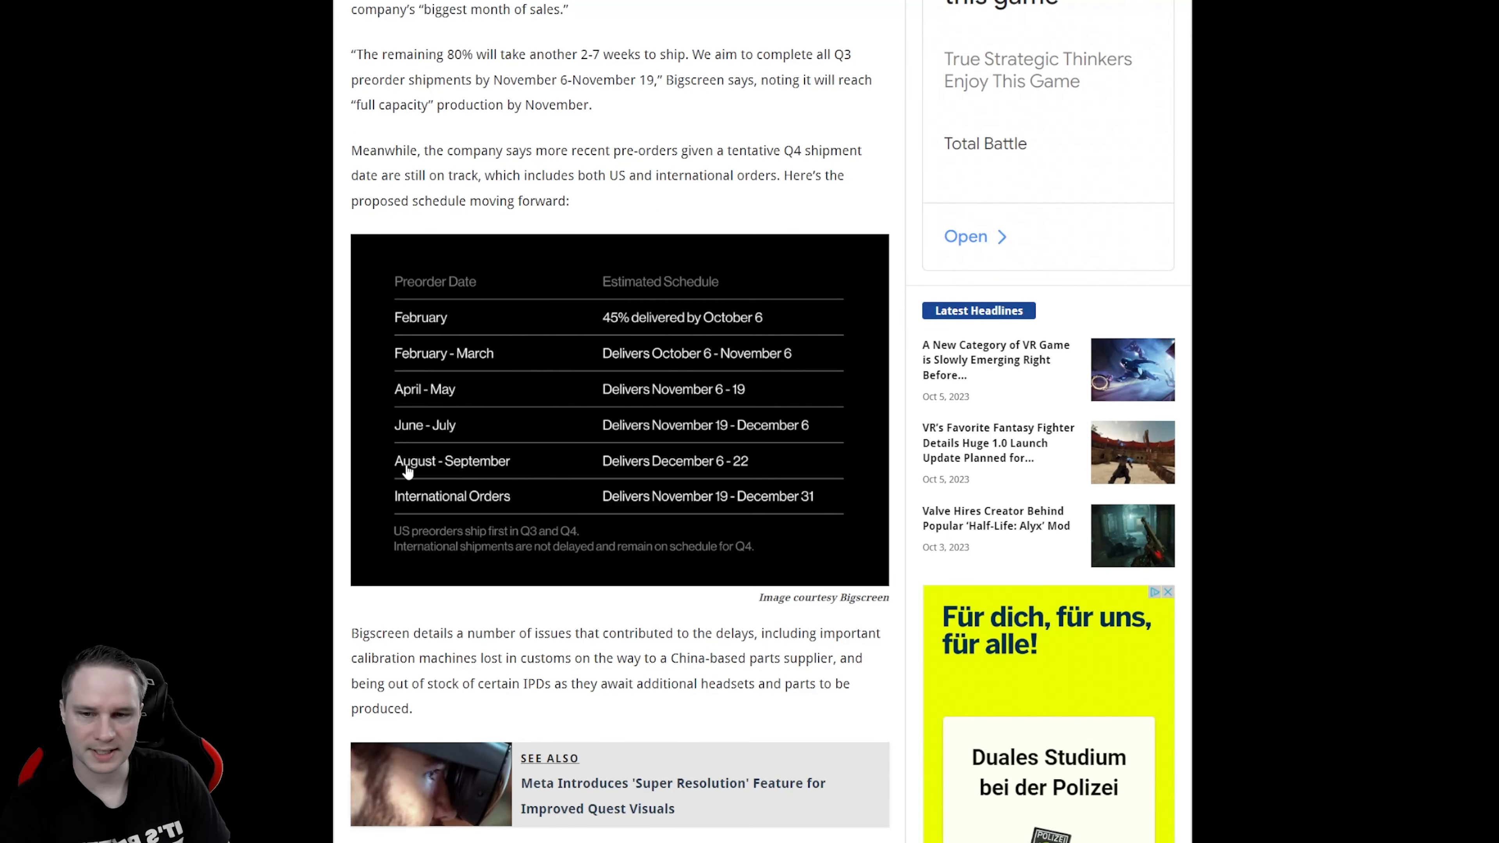
pyautogui.moveTo(745, 455)
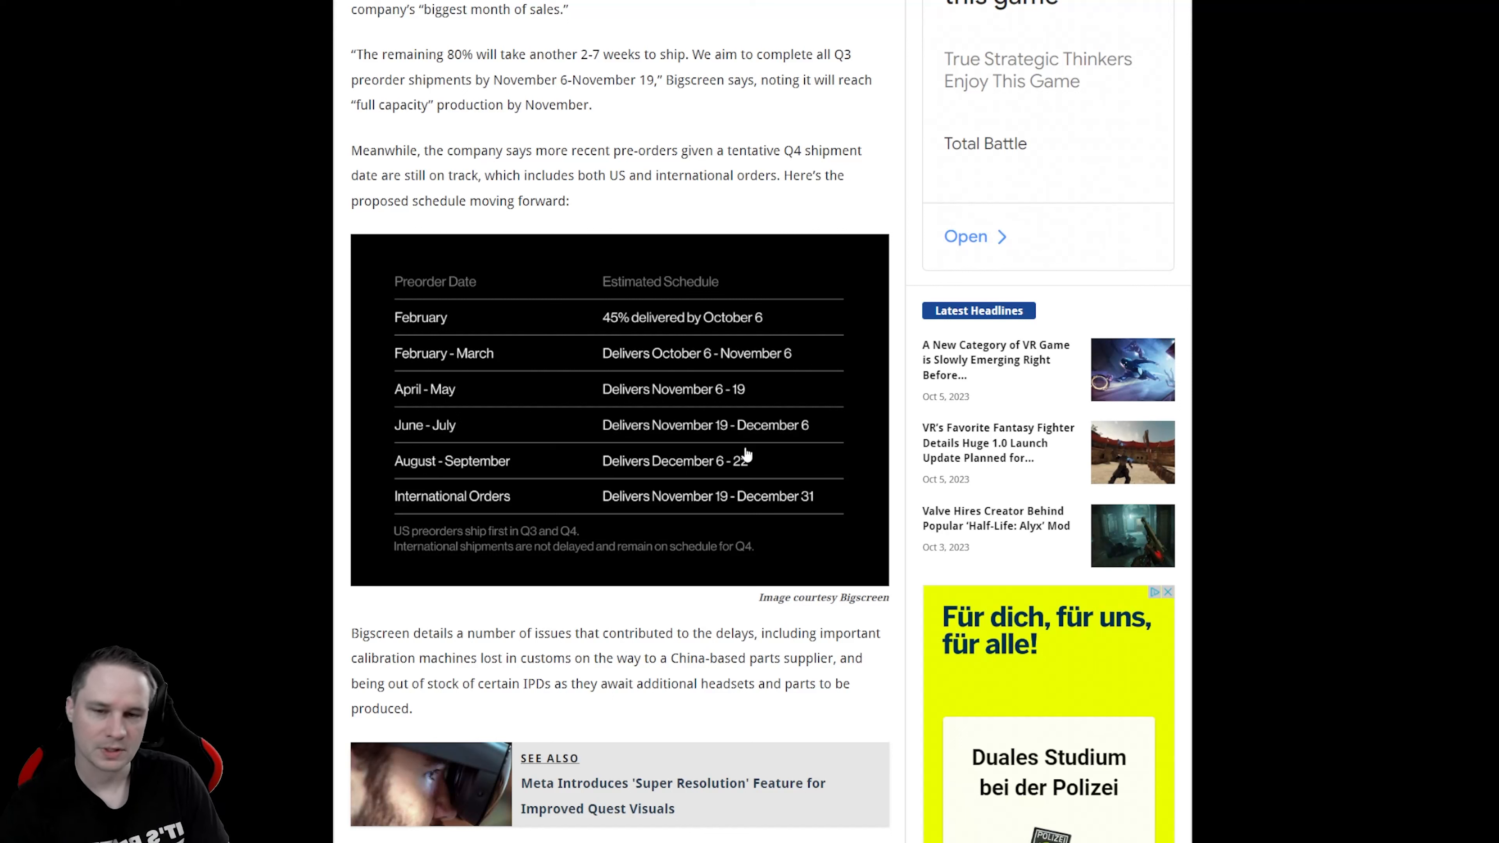
pyautogui.moveTo(777, 463)
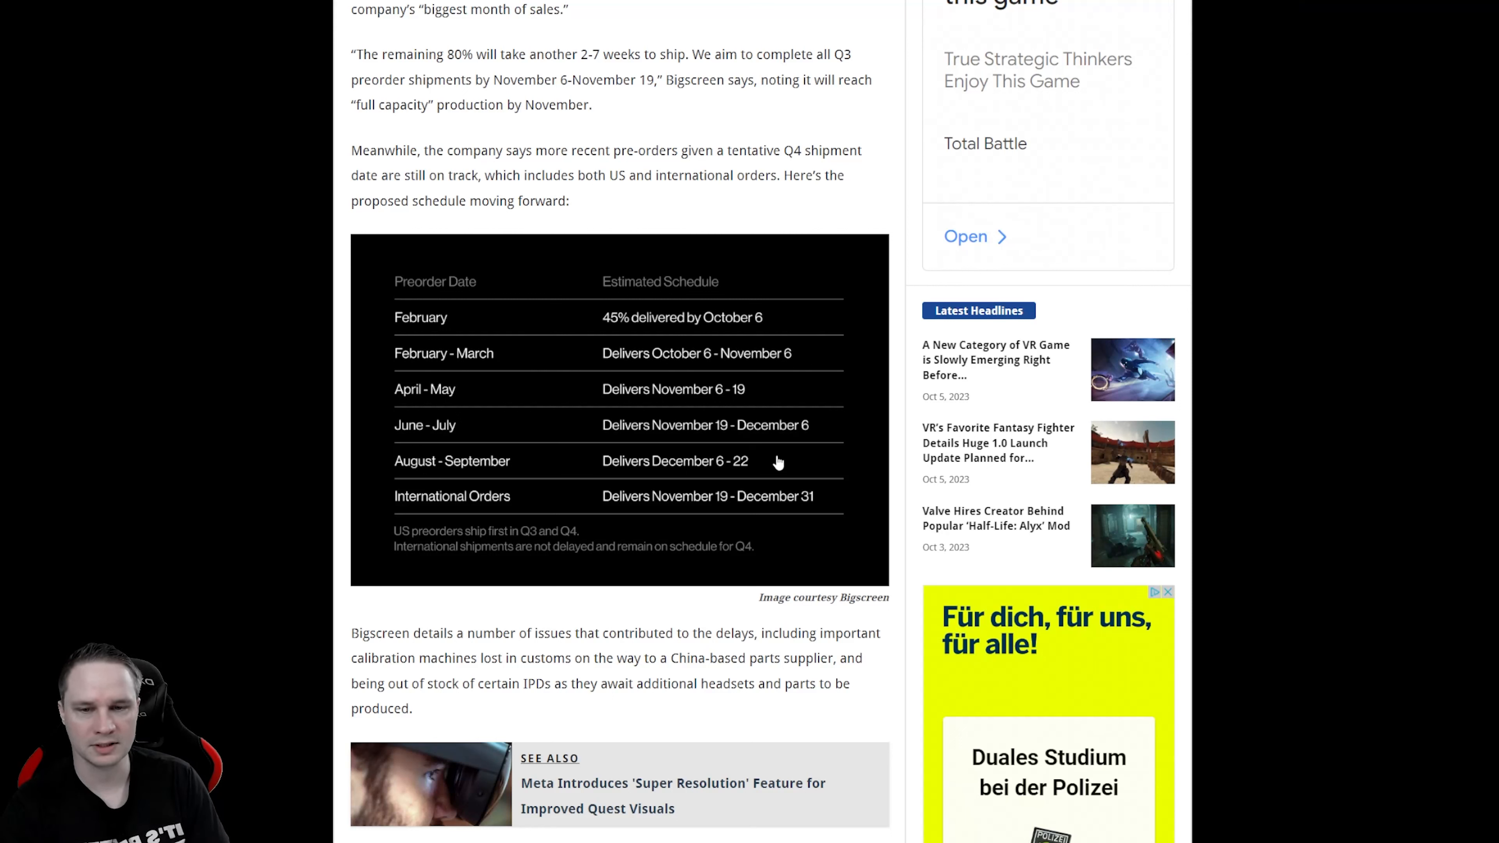
pyautogui.moveTo(806, 425)
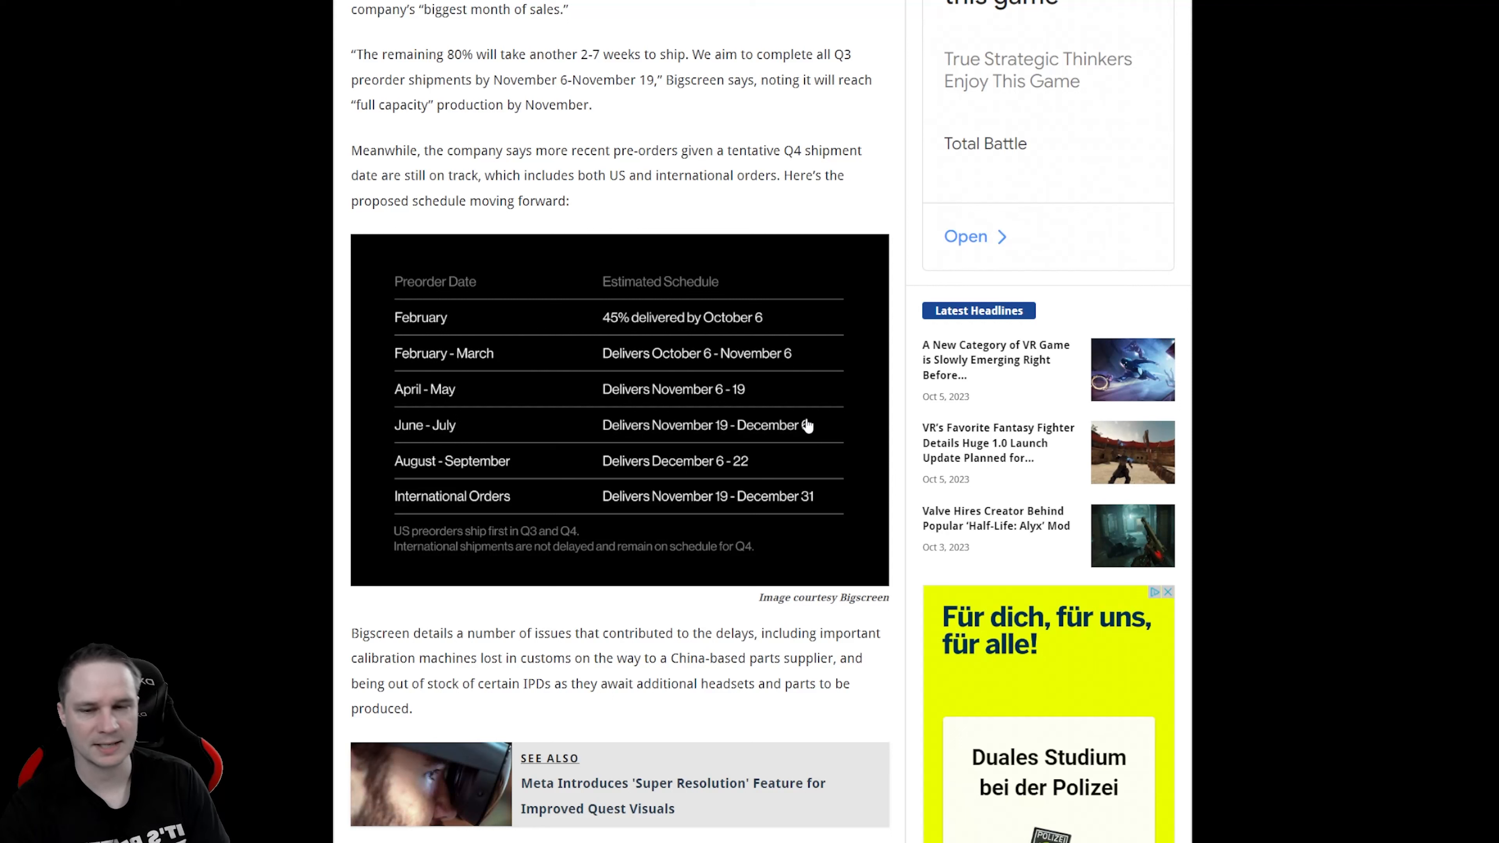
pyautogui.moveTo(759, 455)
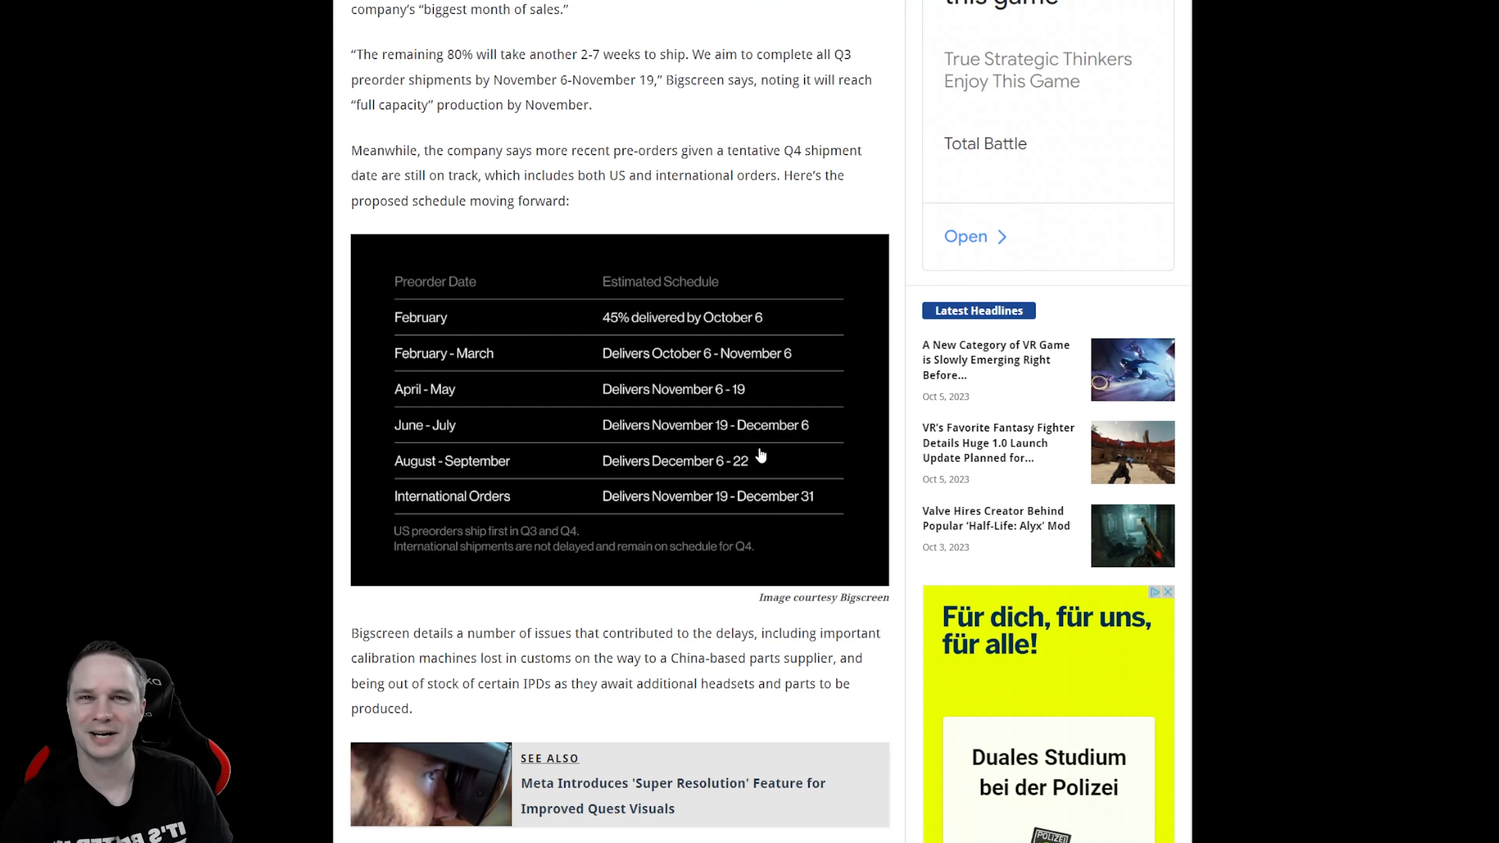
pyautogui.scroll(-3)
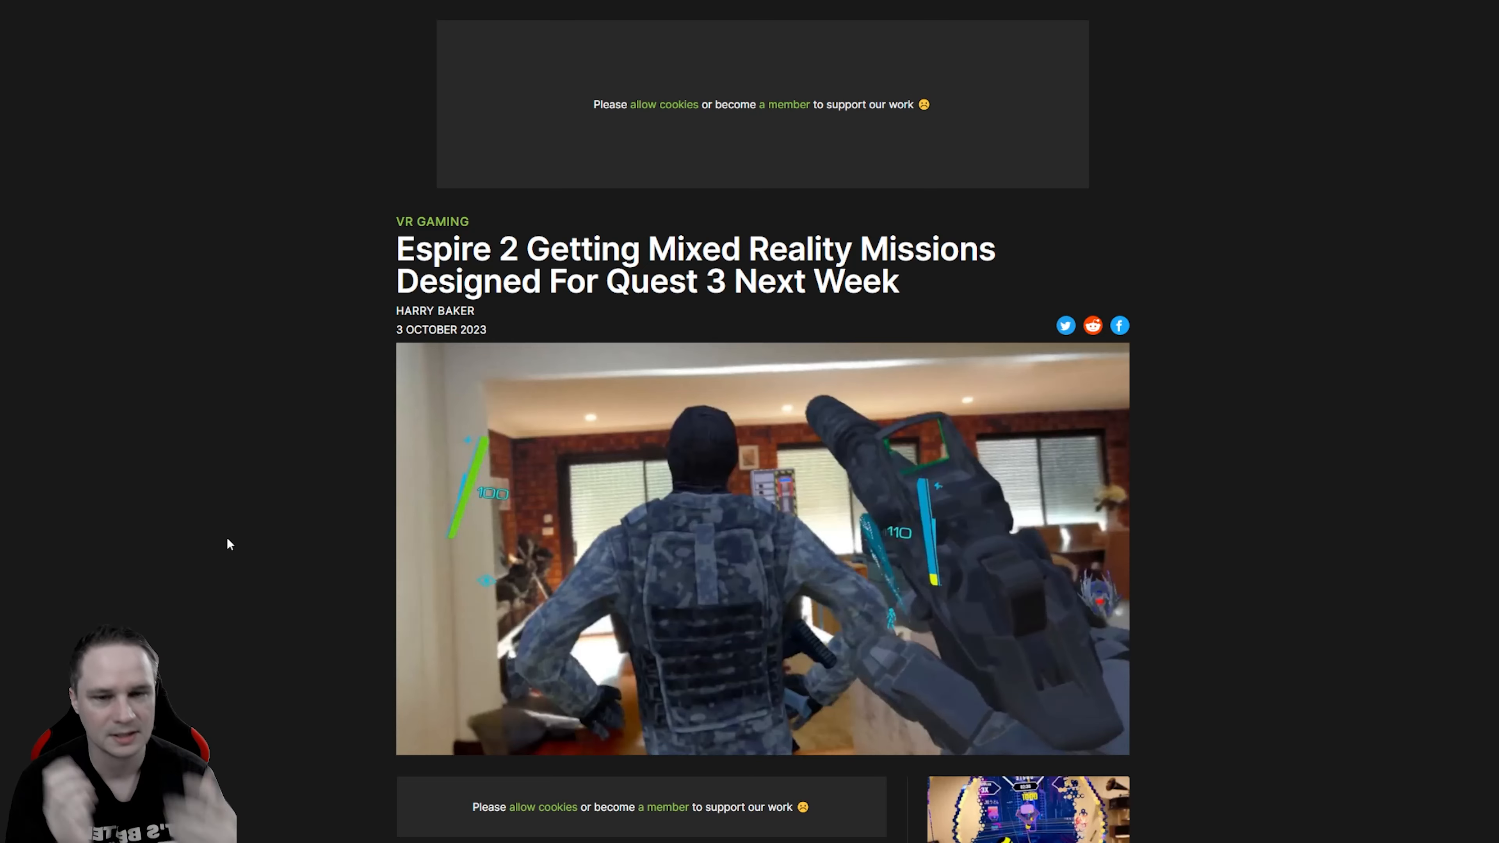
# Step: Reach the embedded Espire 2 mixed reality missions trailer and seek through its playback
pyautogui.scroll(-3)
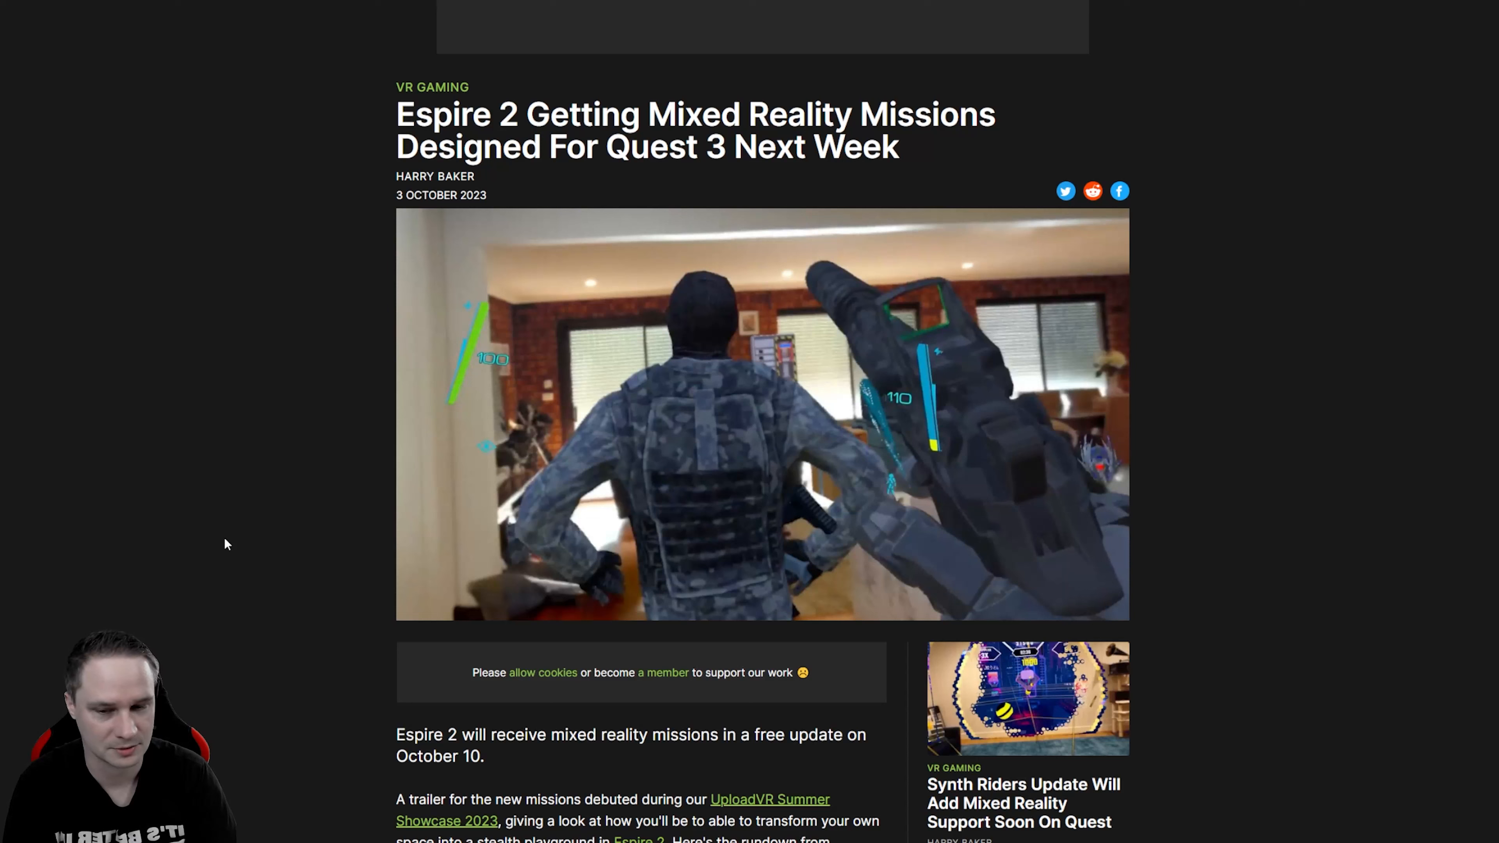
pyautogui.scroll(-3)
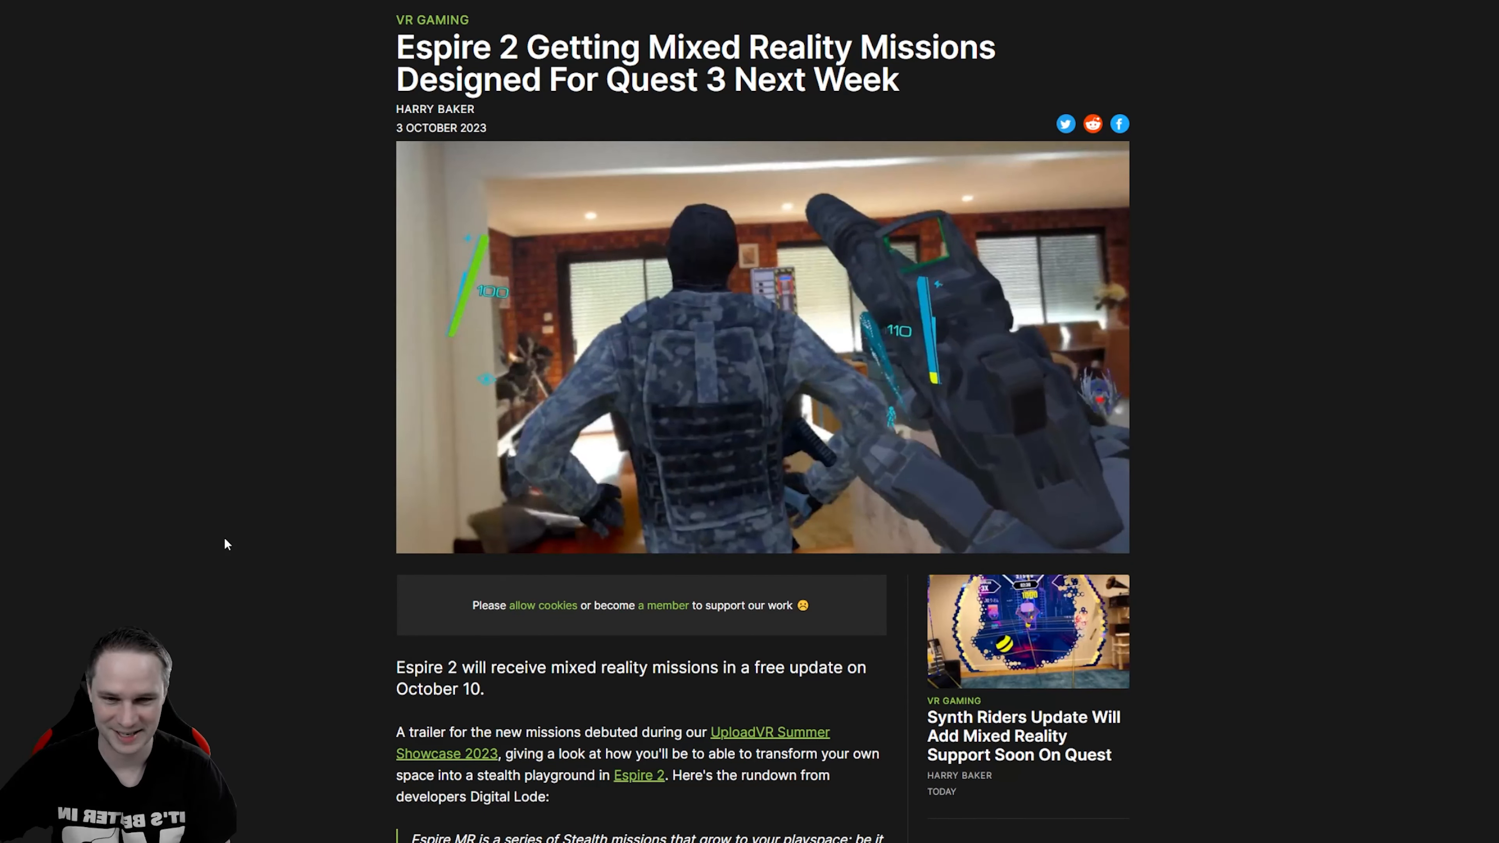
pyautogui.scroll(-3)
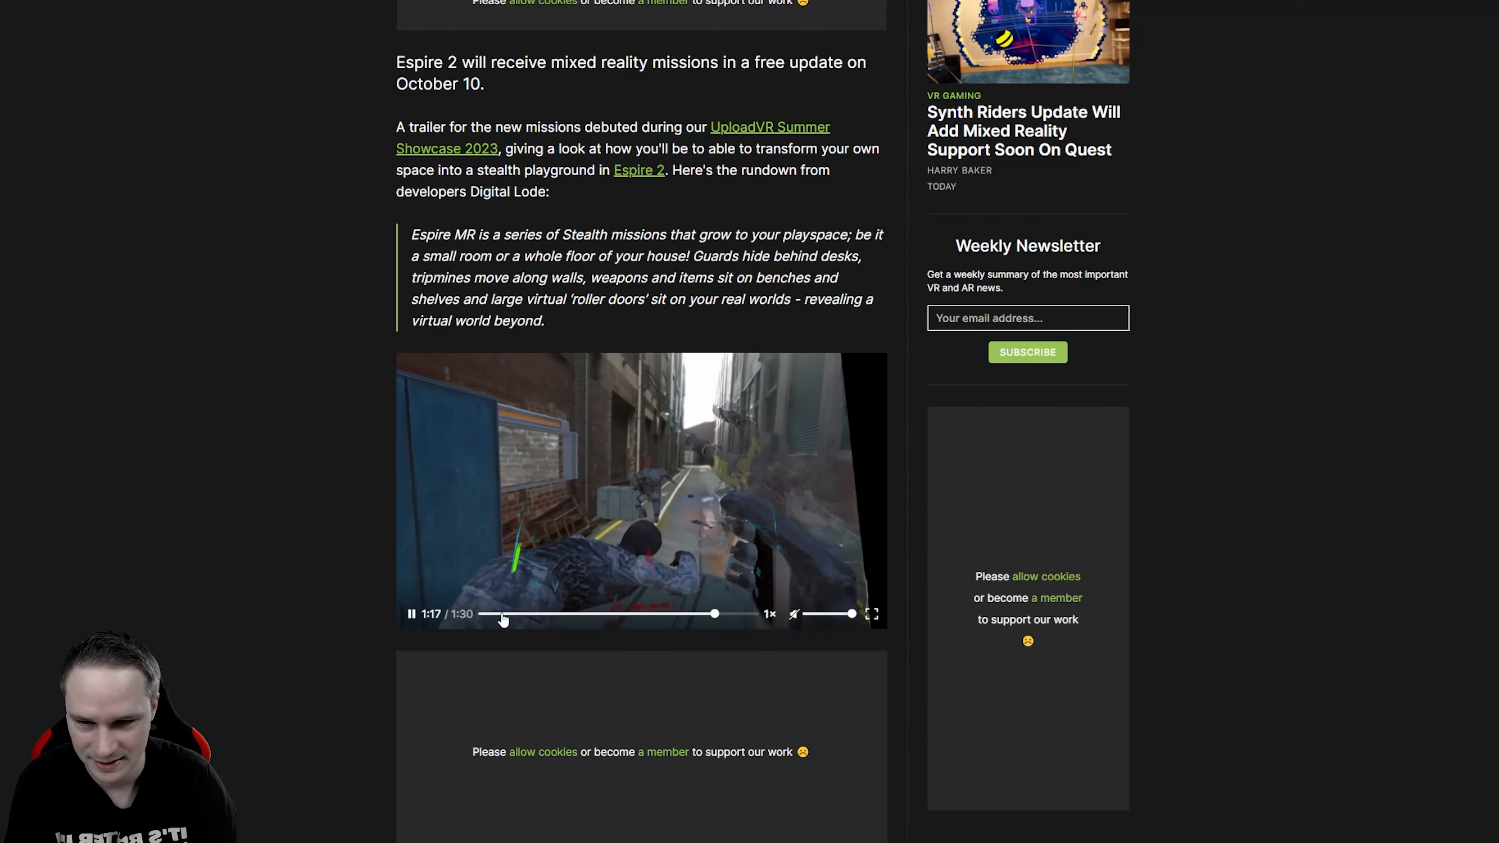
pyautogui.click(516, 612)
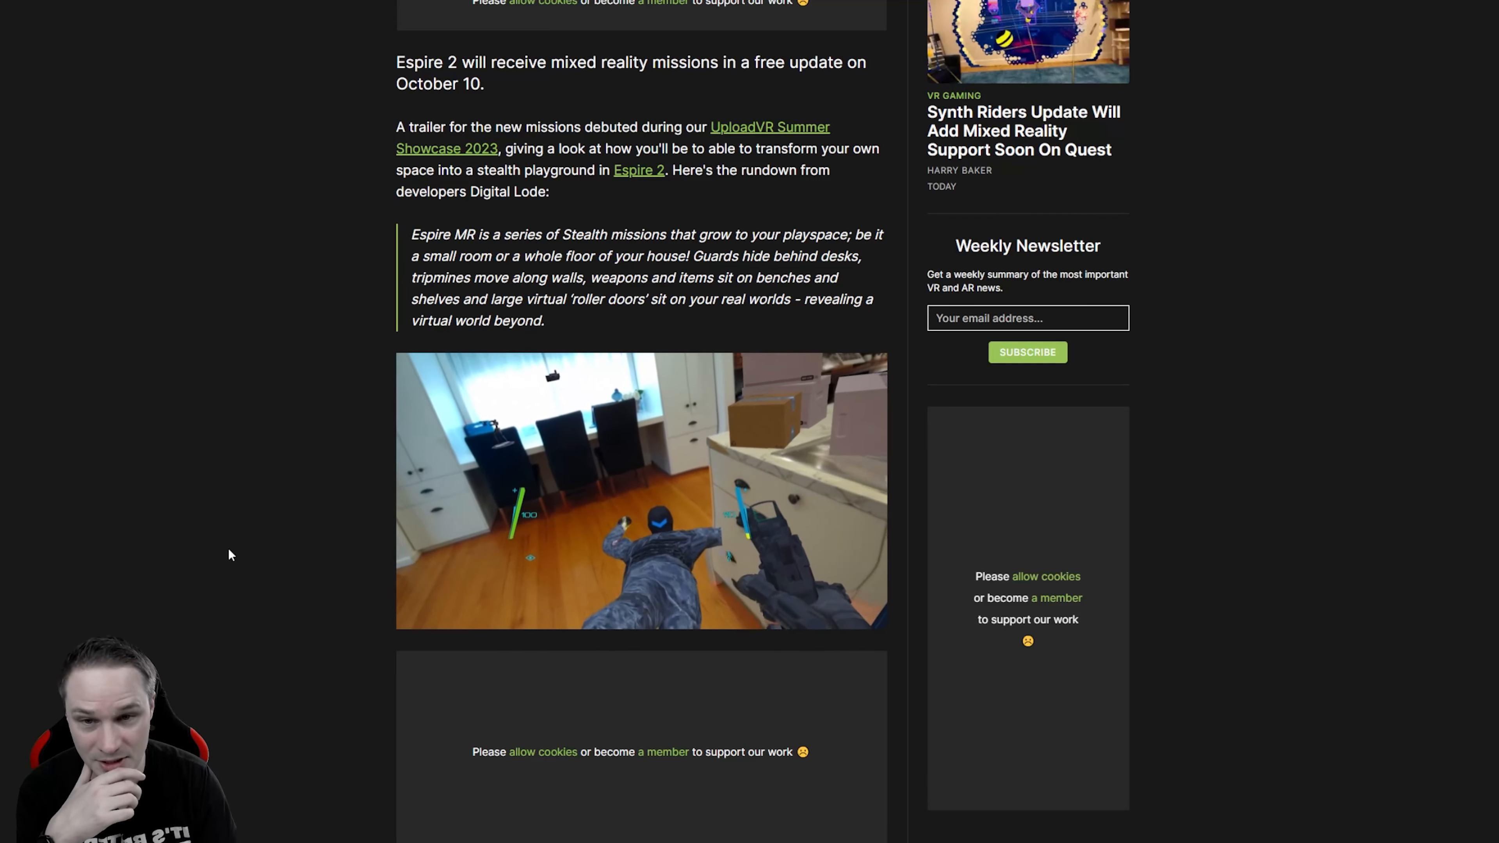
# Step: Return up the page to the Espire 2 story's headline
pyautogui.scroll(3)
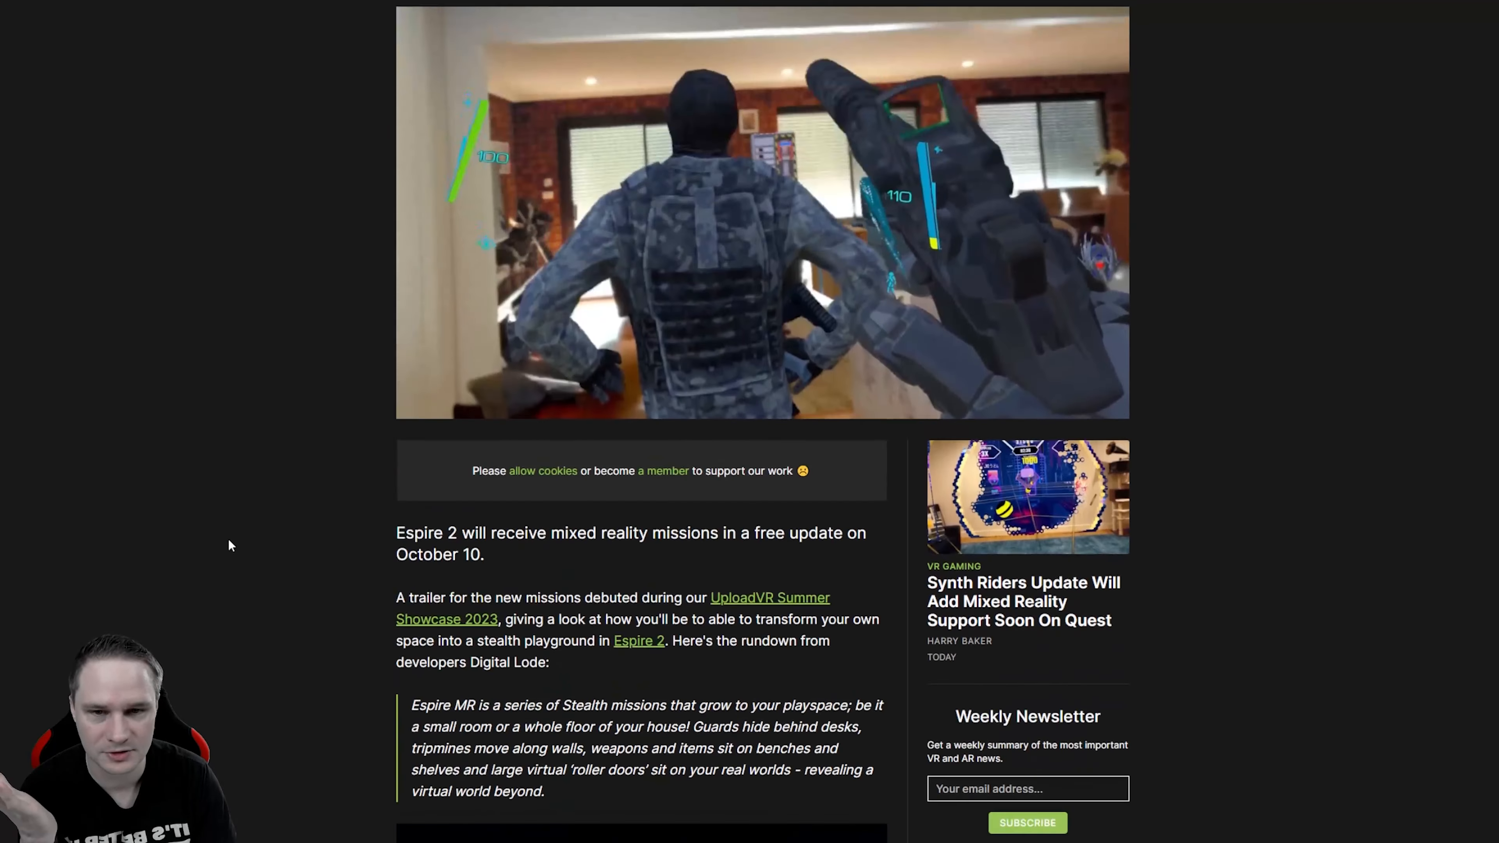
pyautogui.scroll(3)
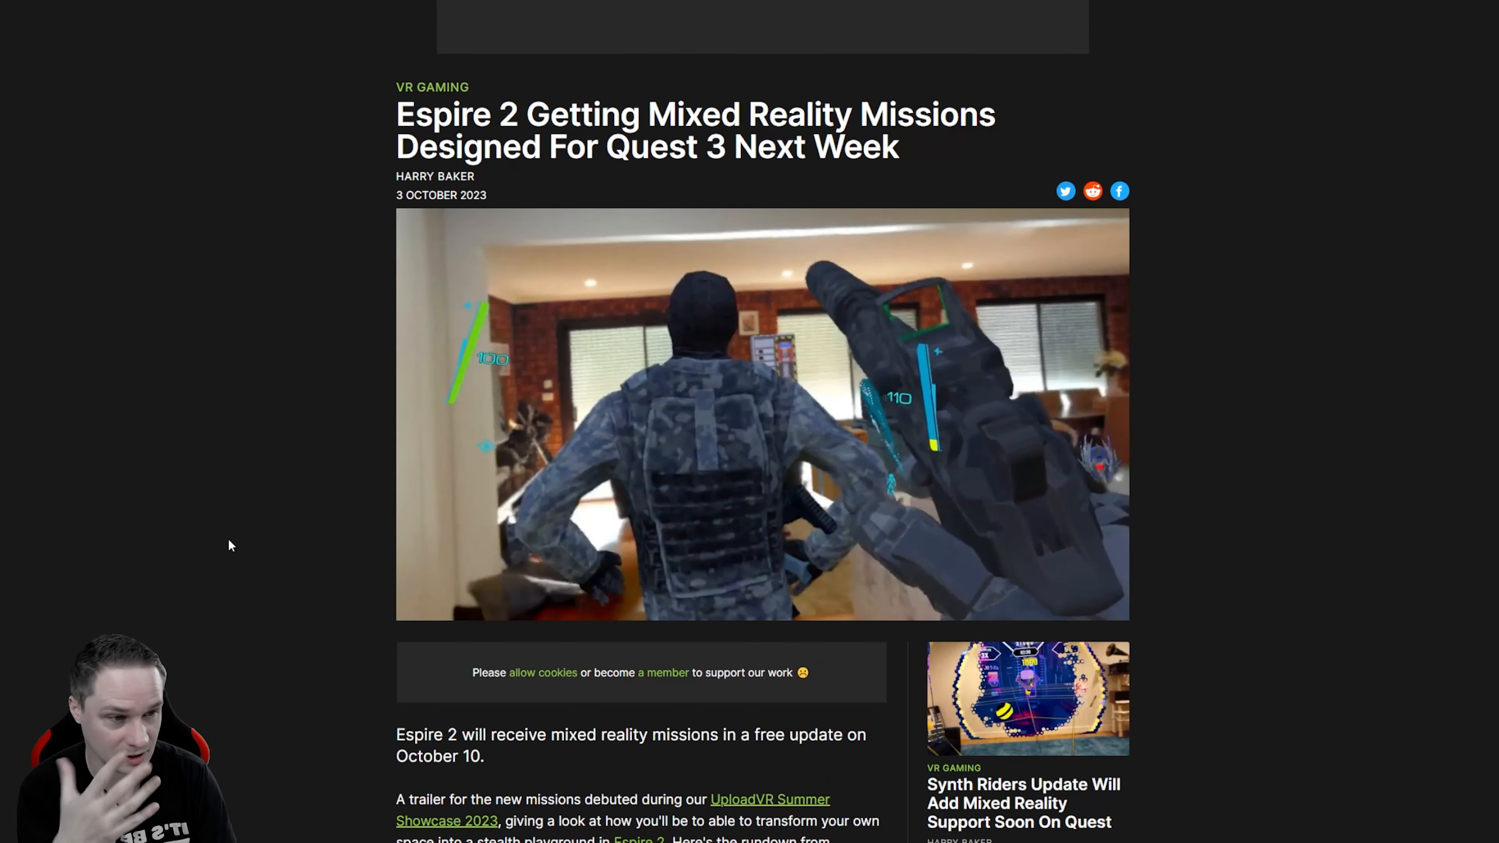
pyautogui.scroll(-3)
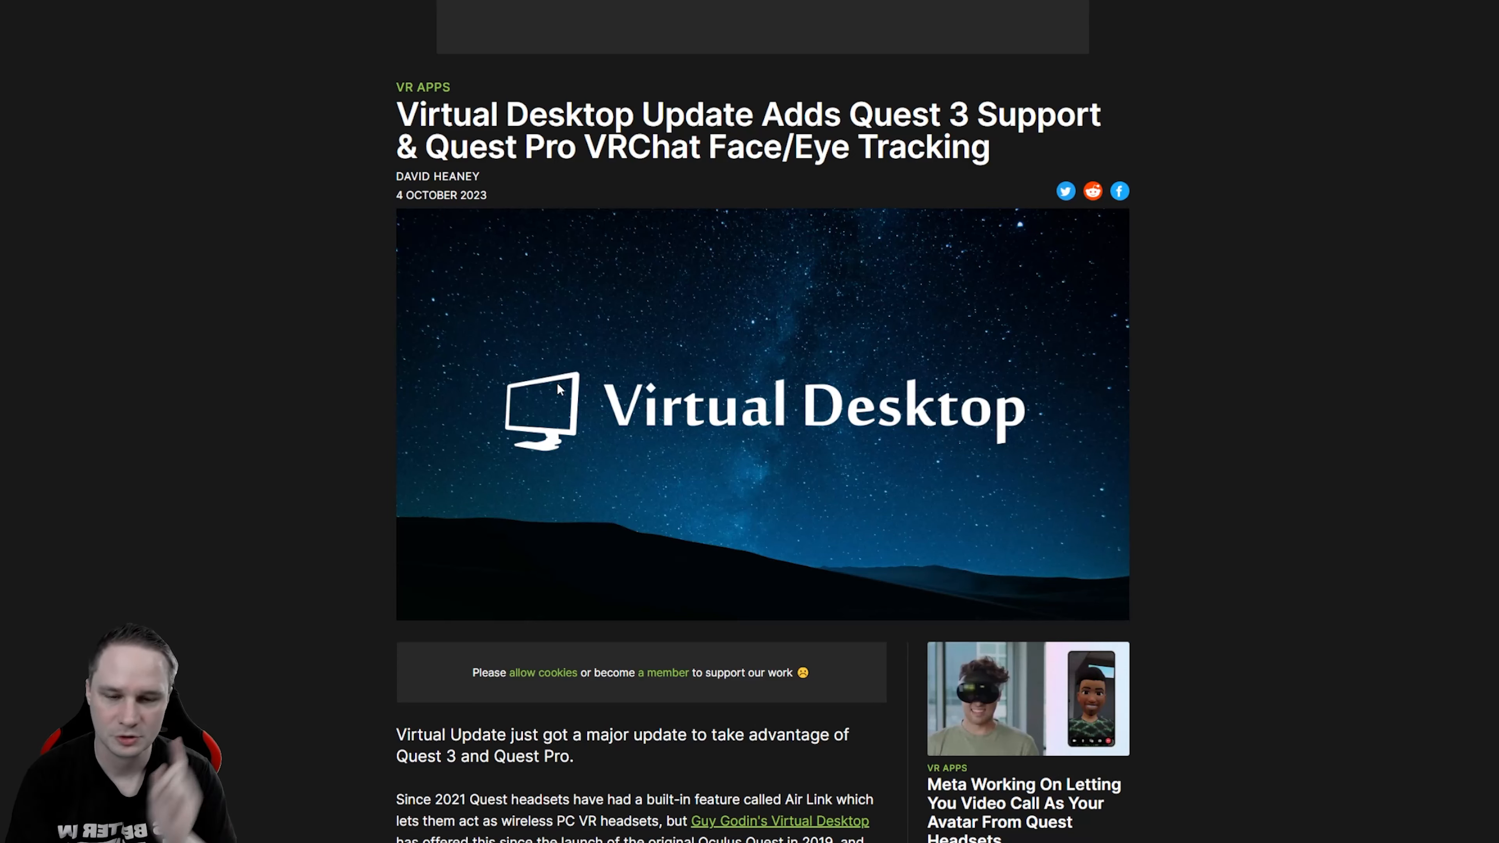
# Step: Read down the Virtual Desktop Quest 3 update article to the H.264/HEVC/AV1 bitrate table
pyautogui.scroll(-3)
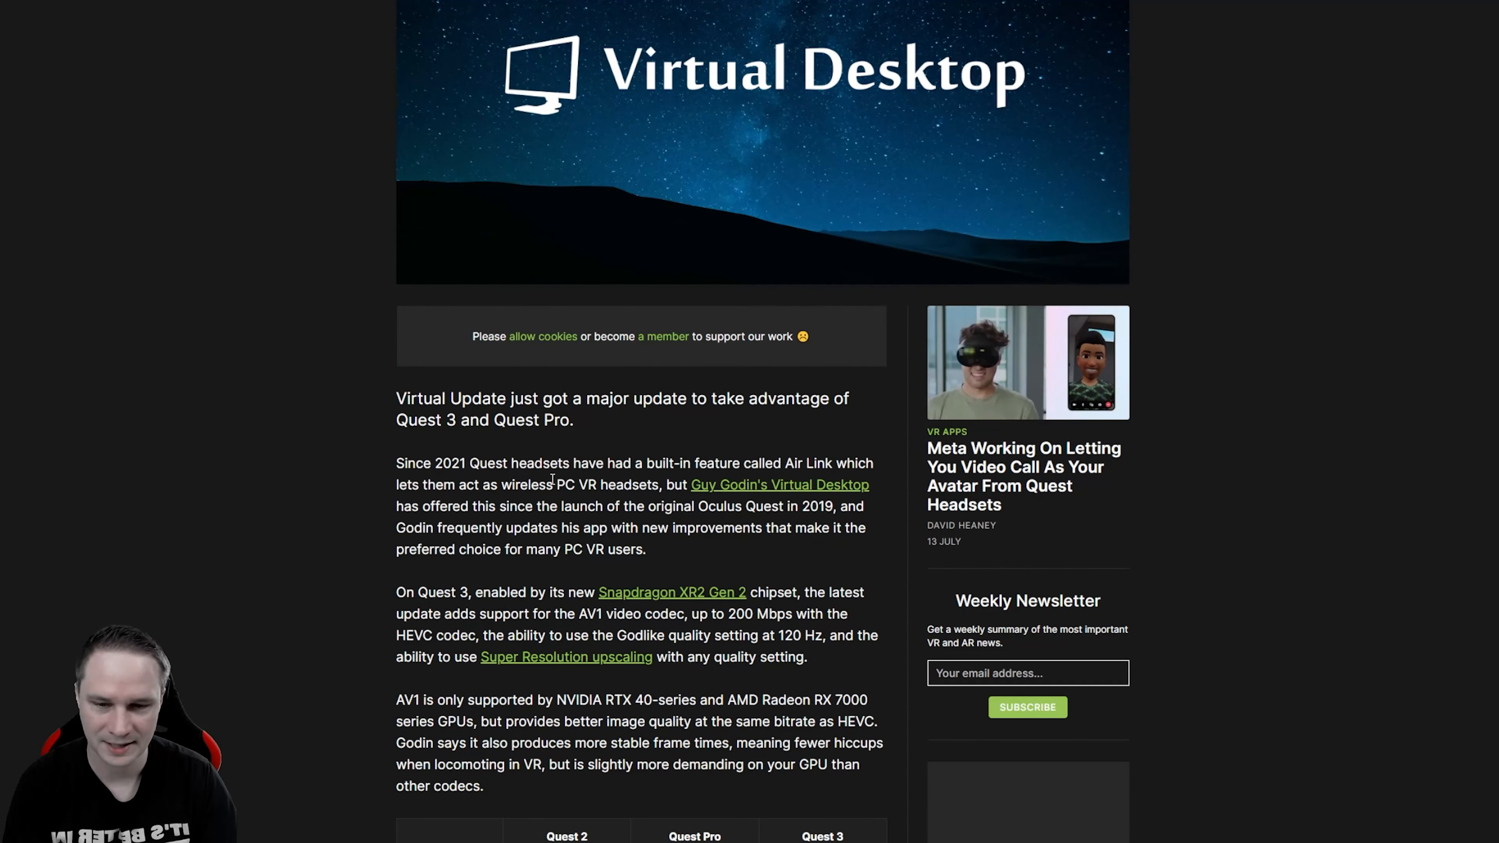
pyautogui.scroll(-3)
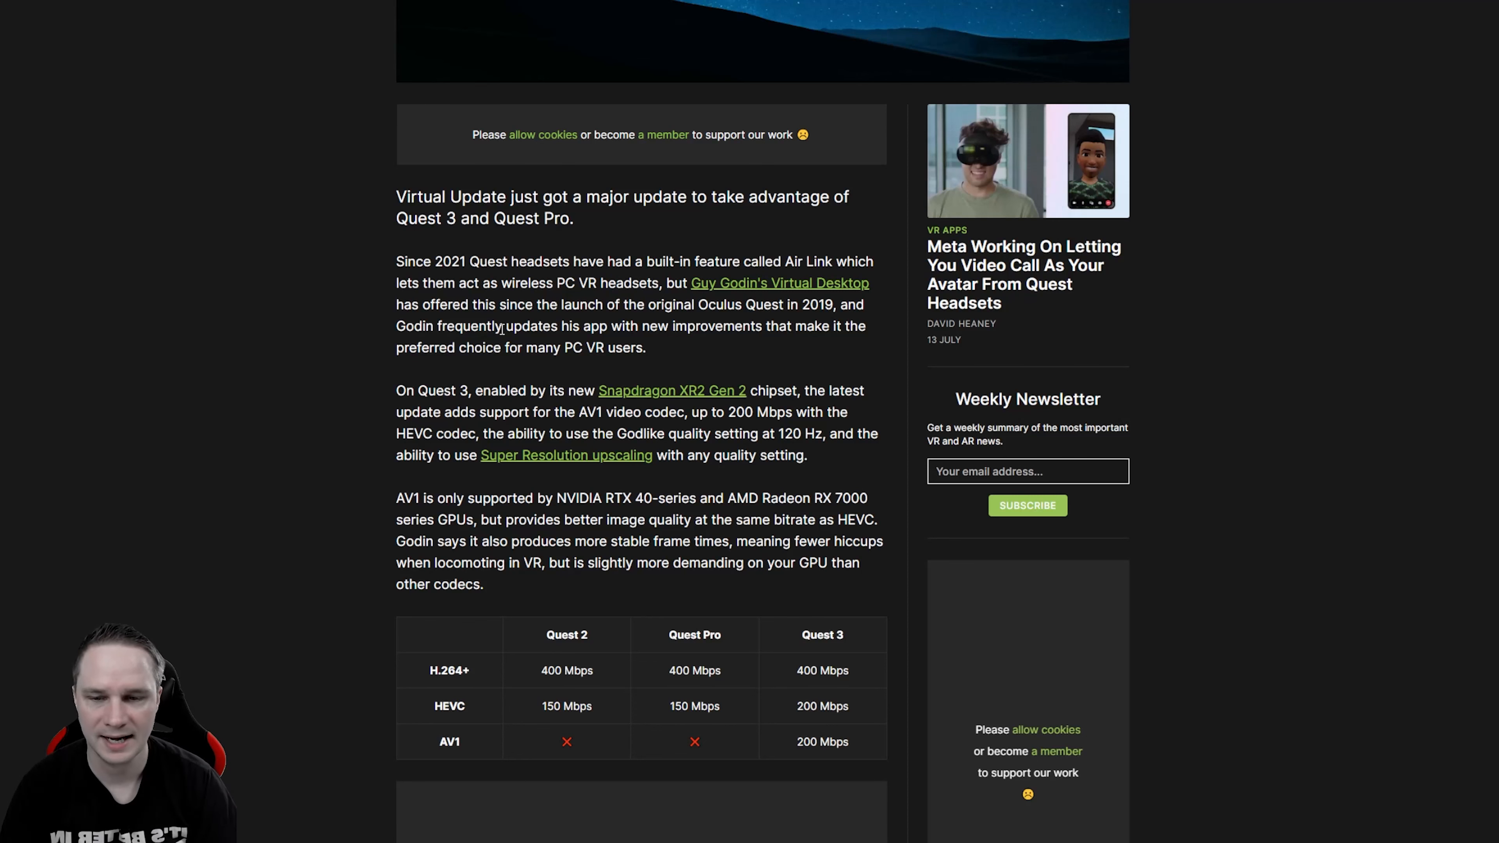
pyautogui.scroll(-3)
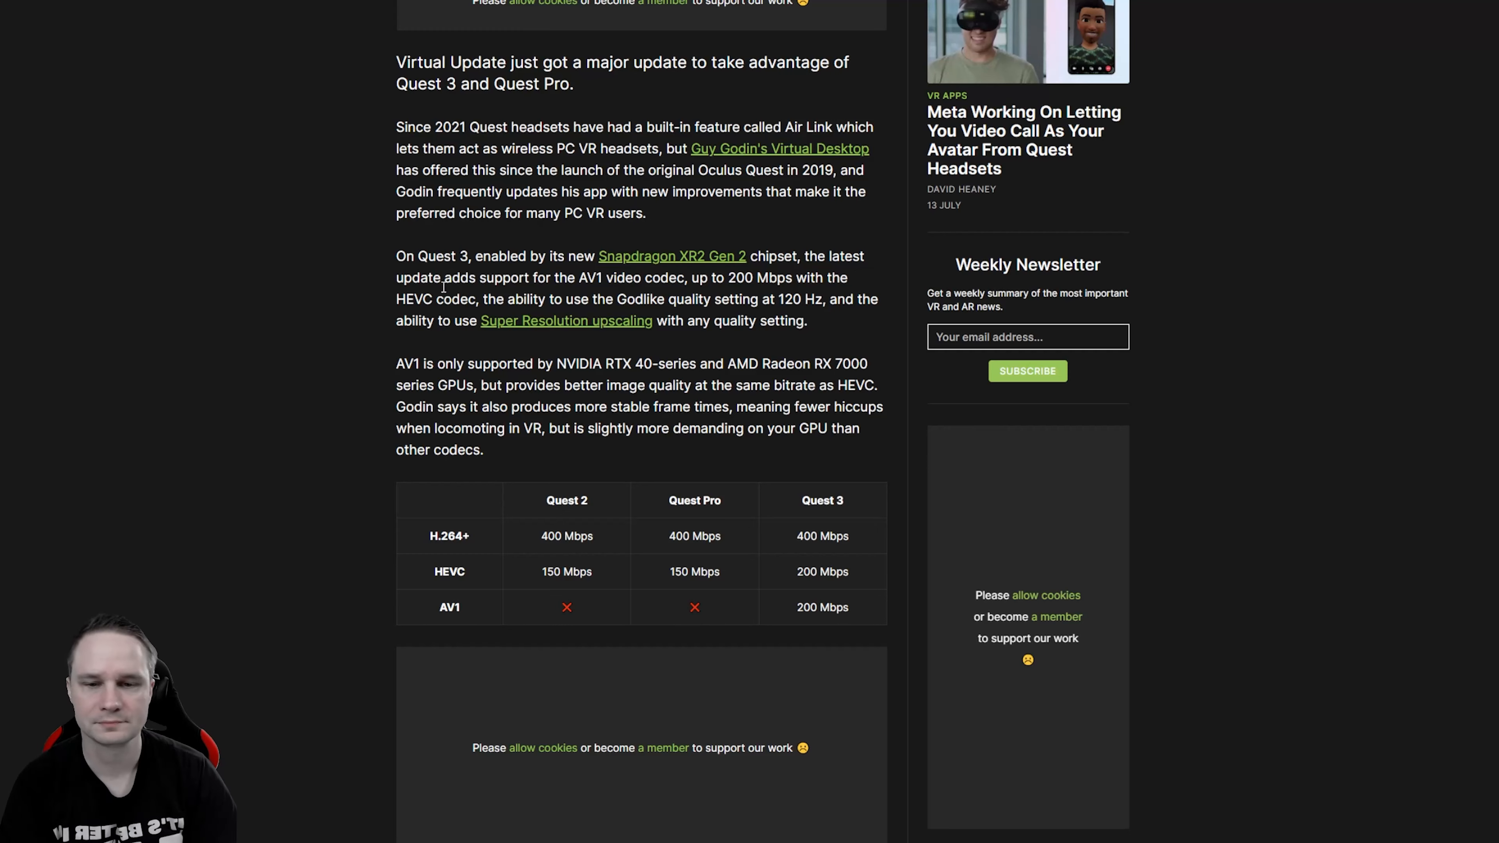
pyautogui.moveTo(439, 304)
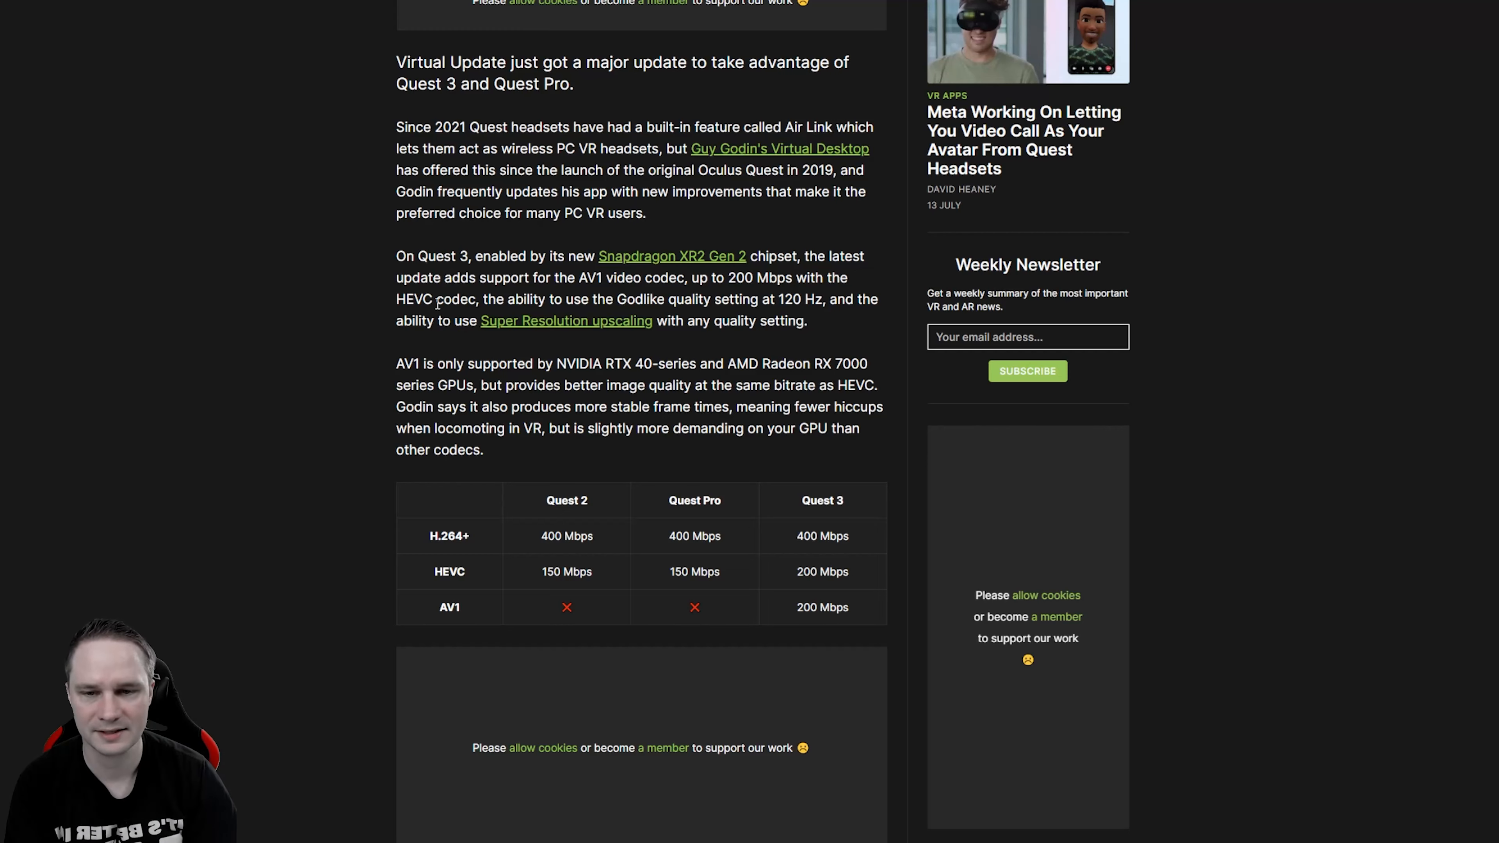
pyautogui.scroll(-3)
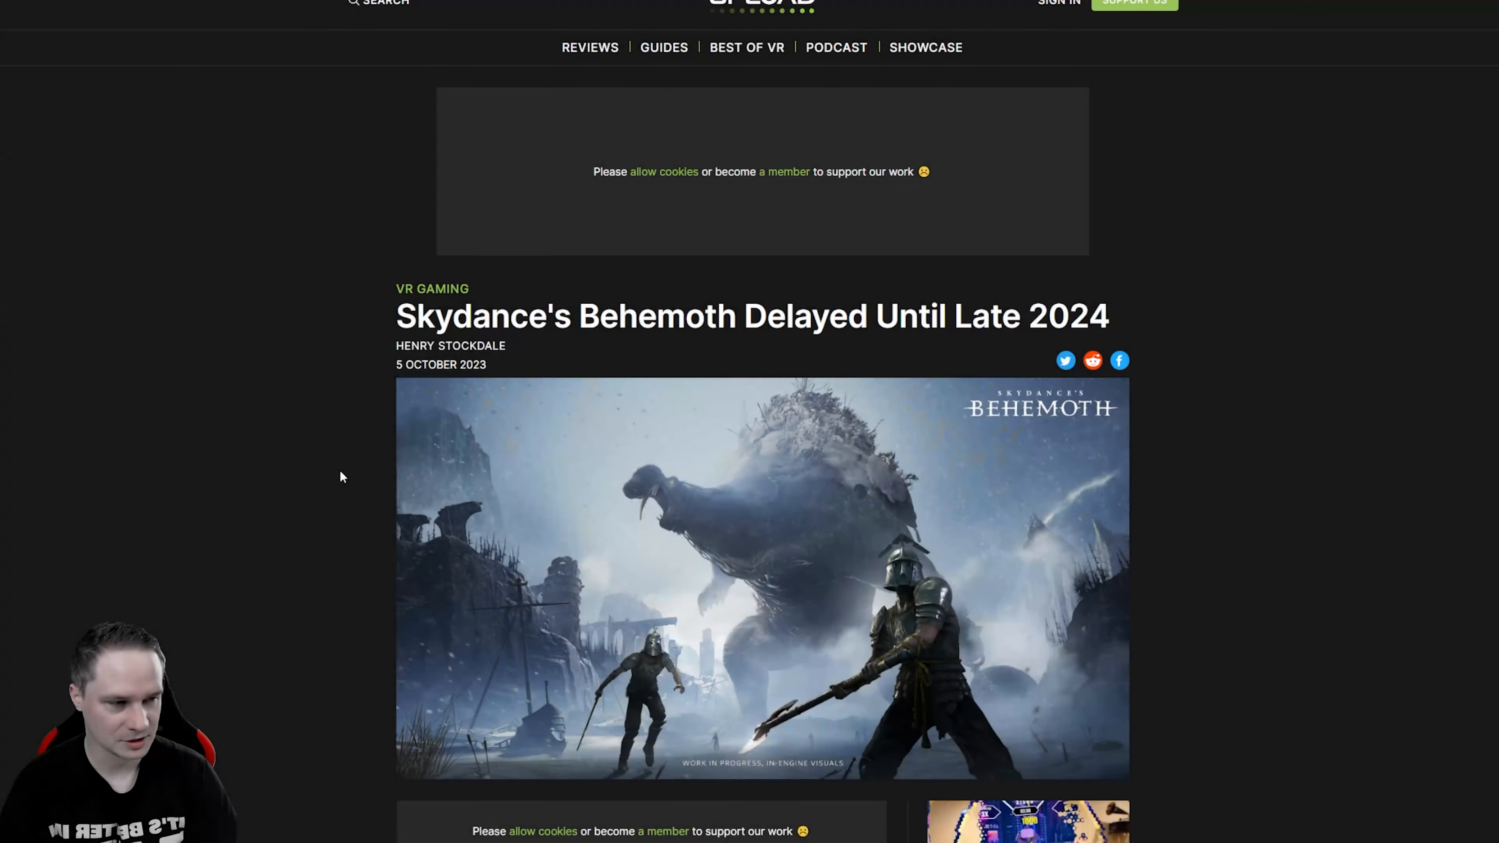
# Step: Read through the Skydance's Behemoth delay article to its late-2024 release platforms
pyautogui.scroll(-3)
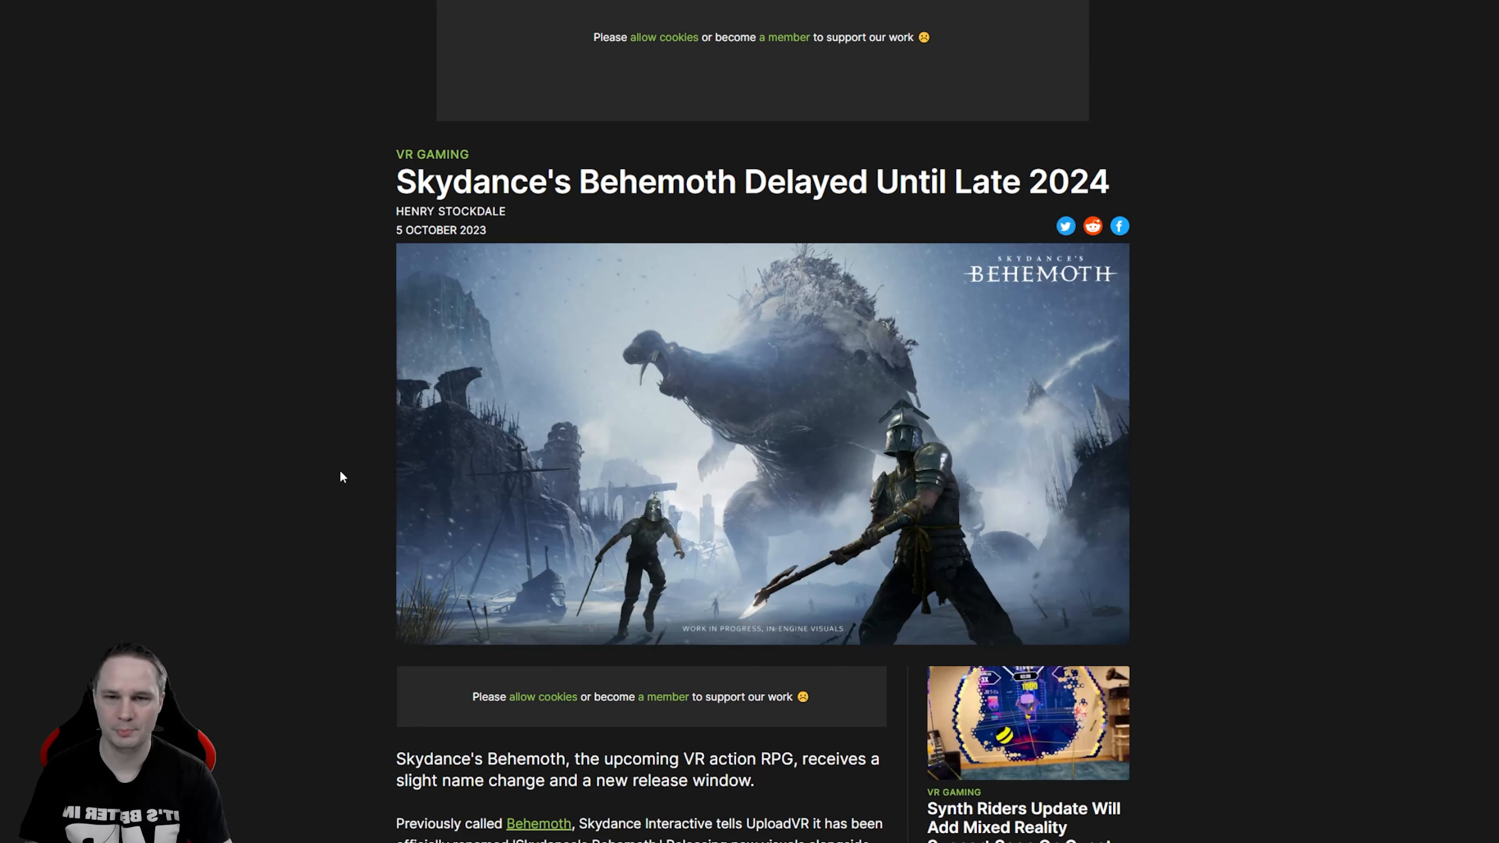
pyautogui.scroll(-3)
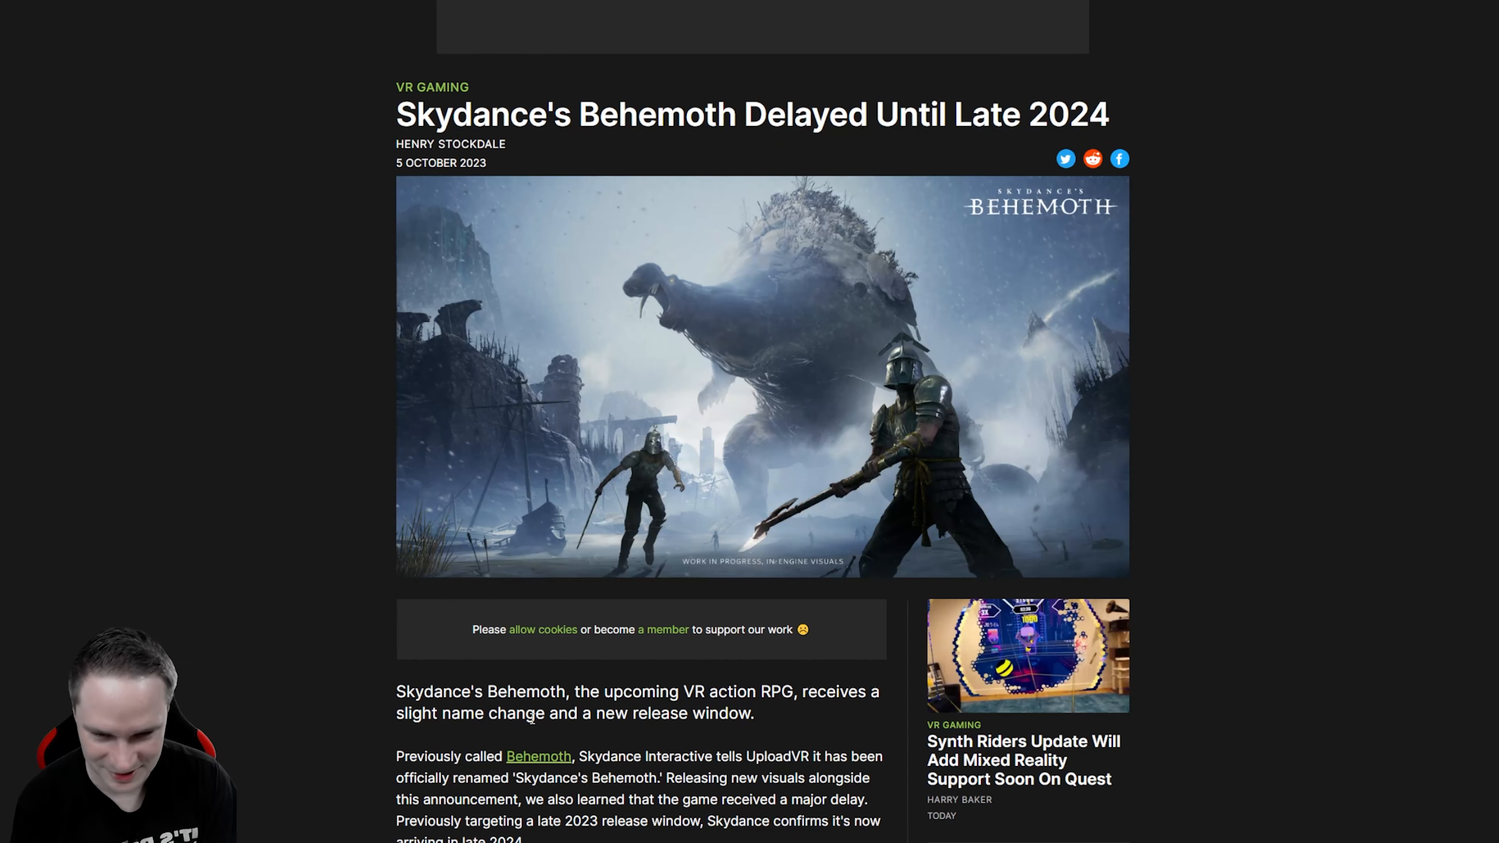
pyautogui.scroll(-3)
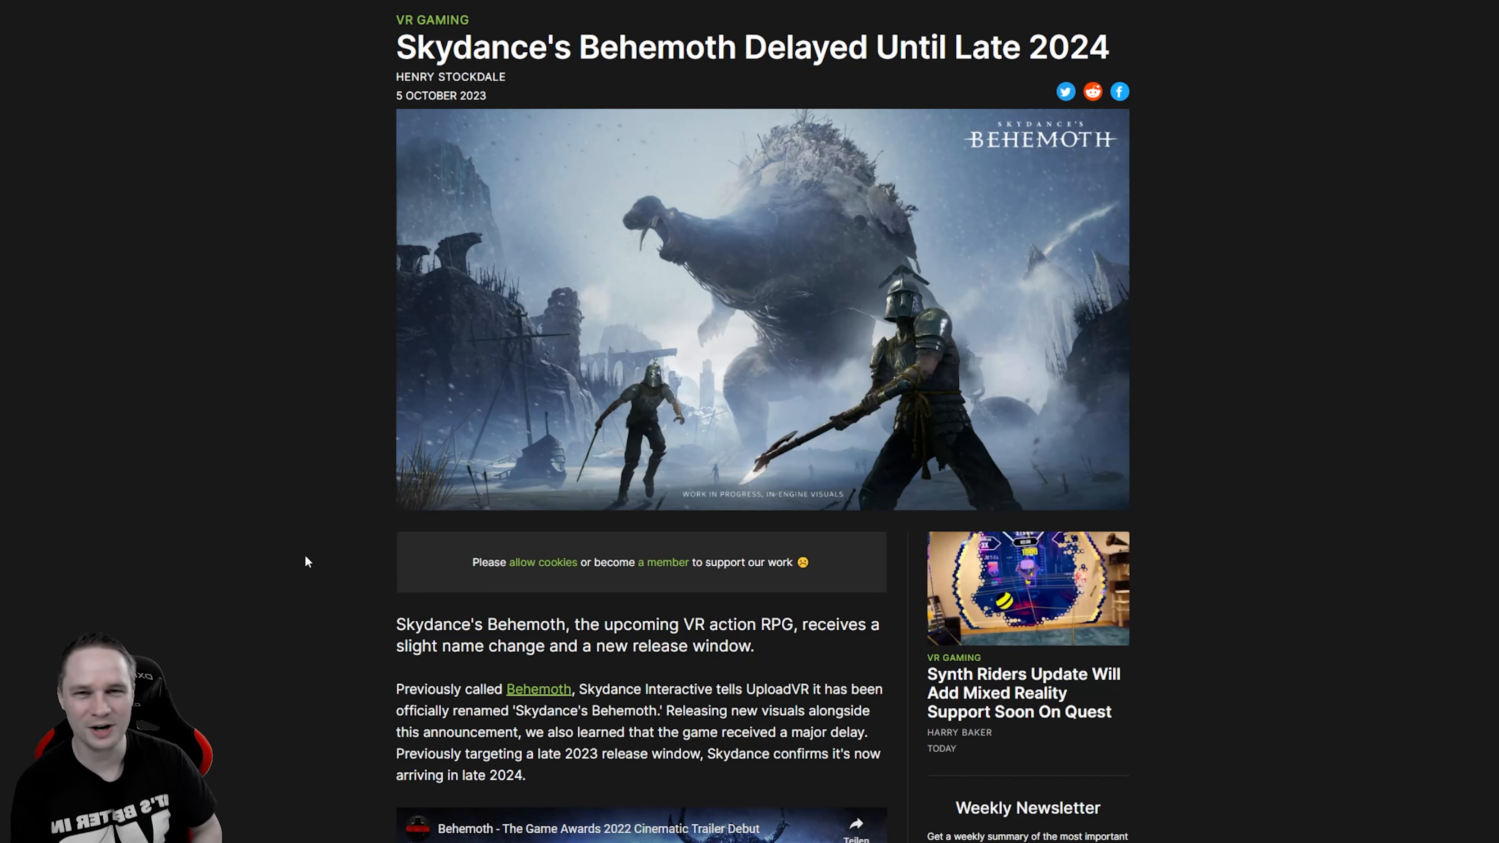
pyautogui.scroll(-3)
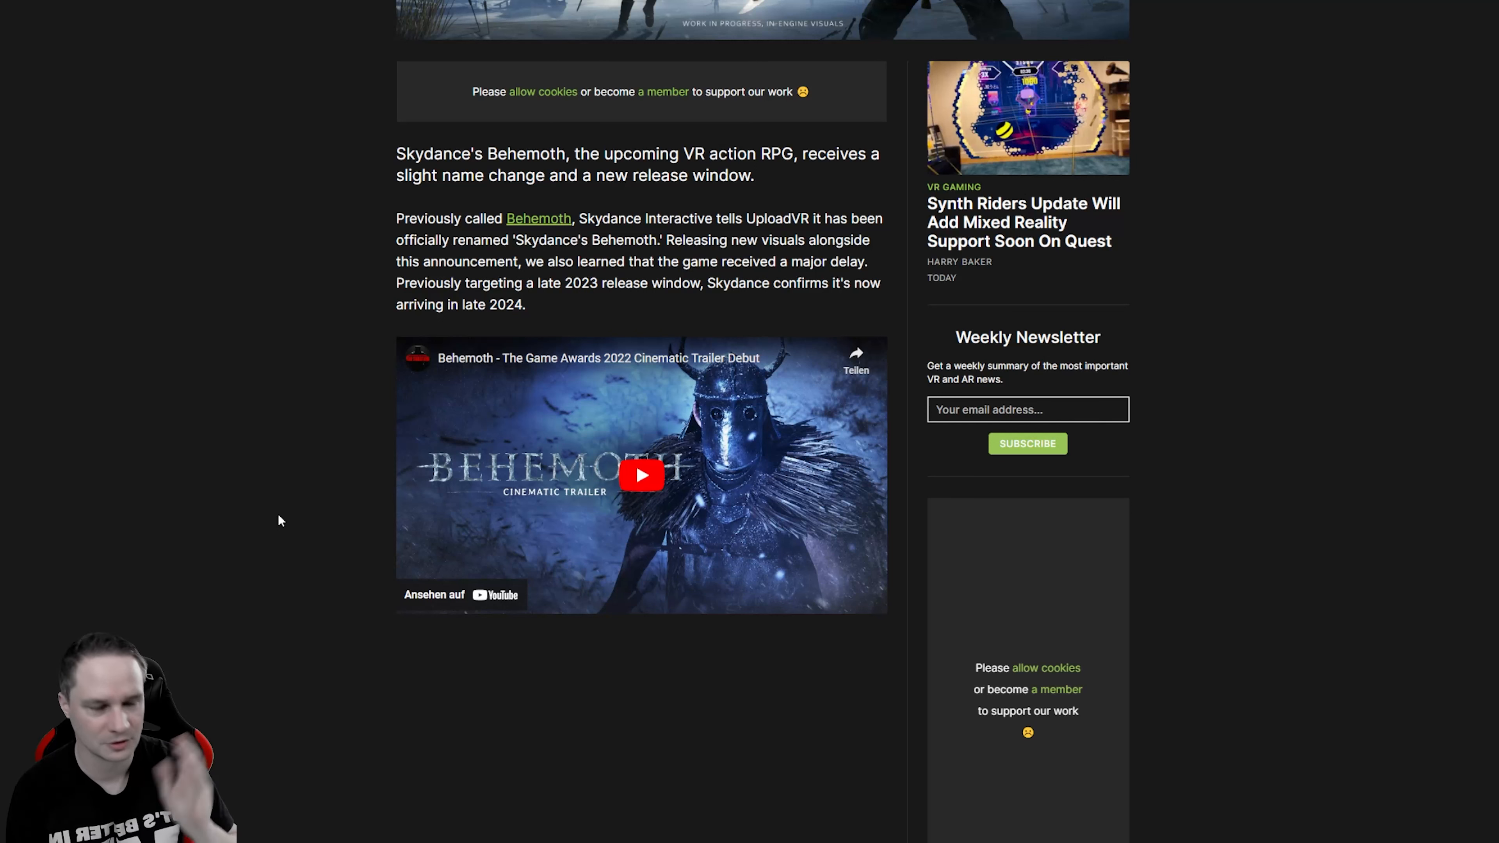
pyautogui.moveTo(320, 469)
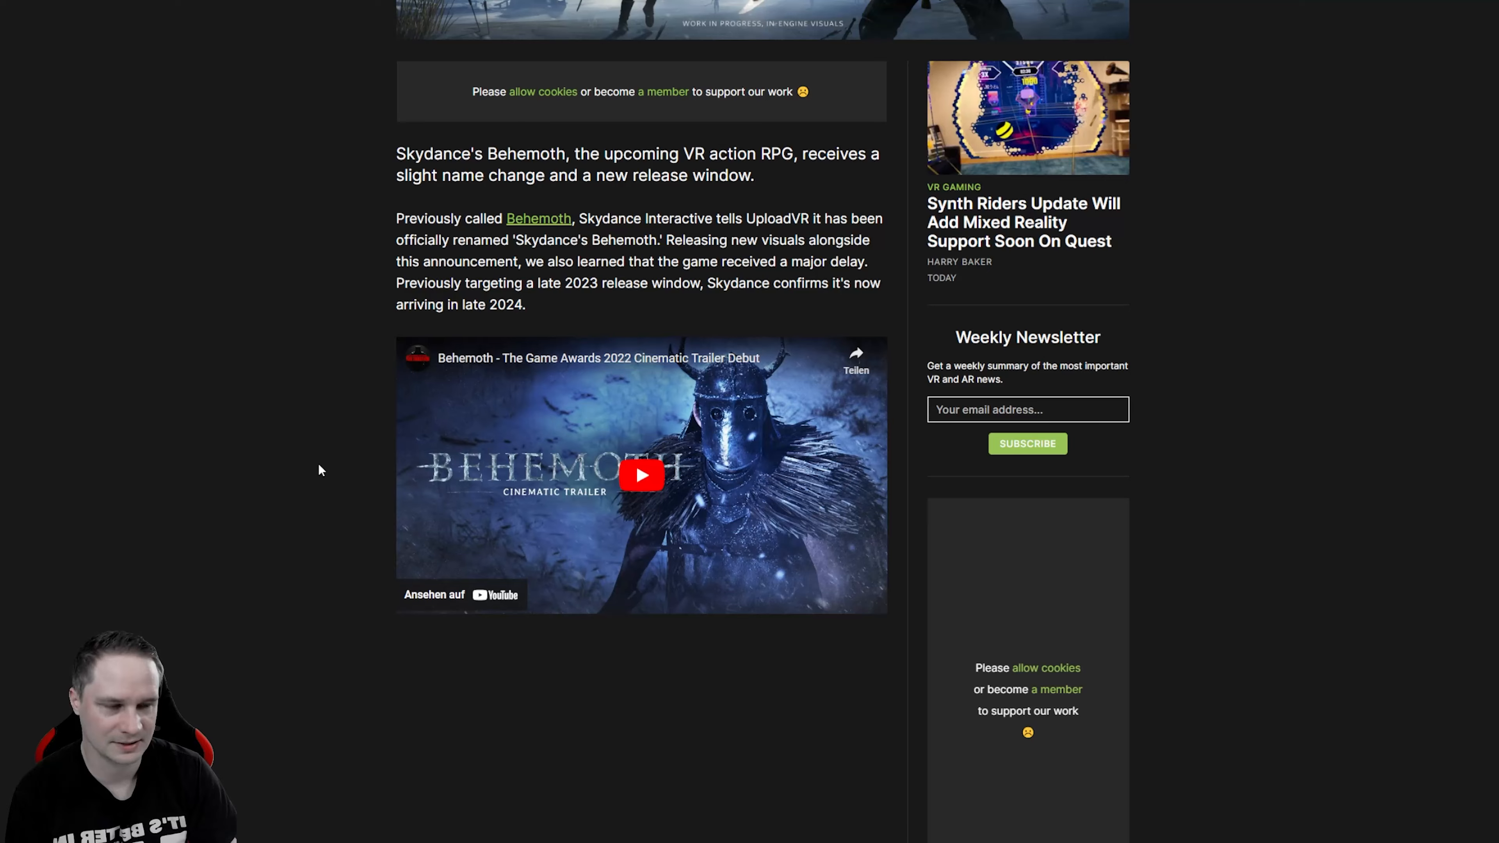
pyautogui.scroll(-3)
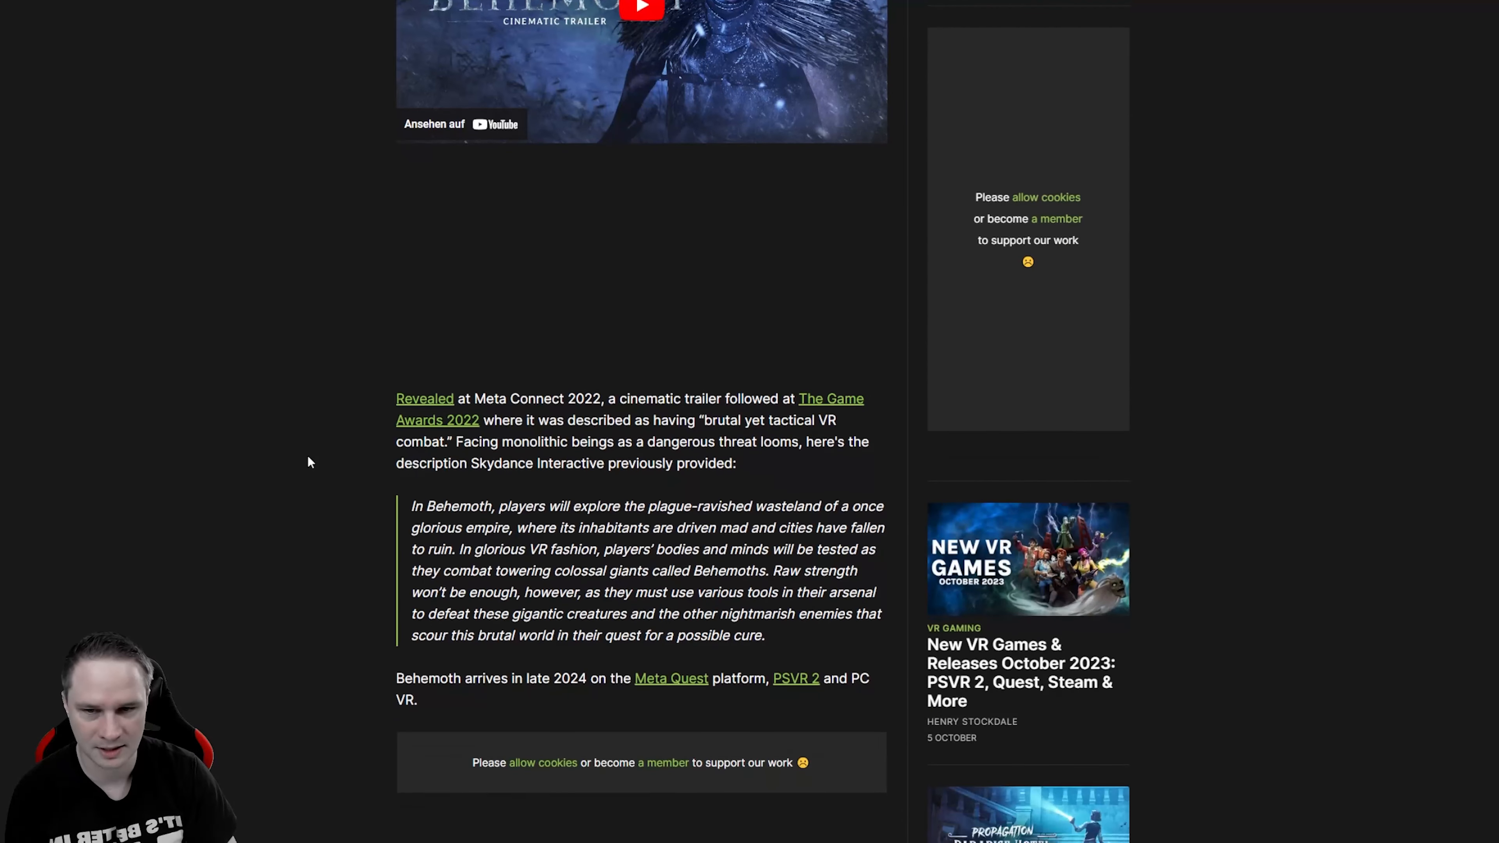
pyautogui.scroll(-3)
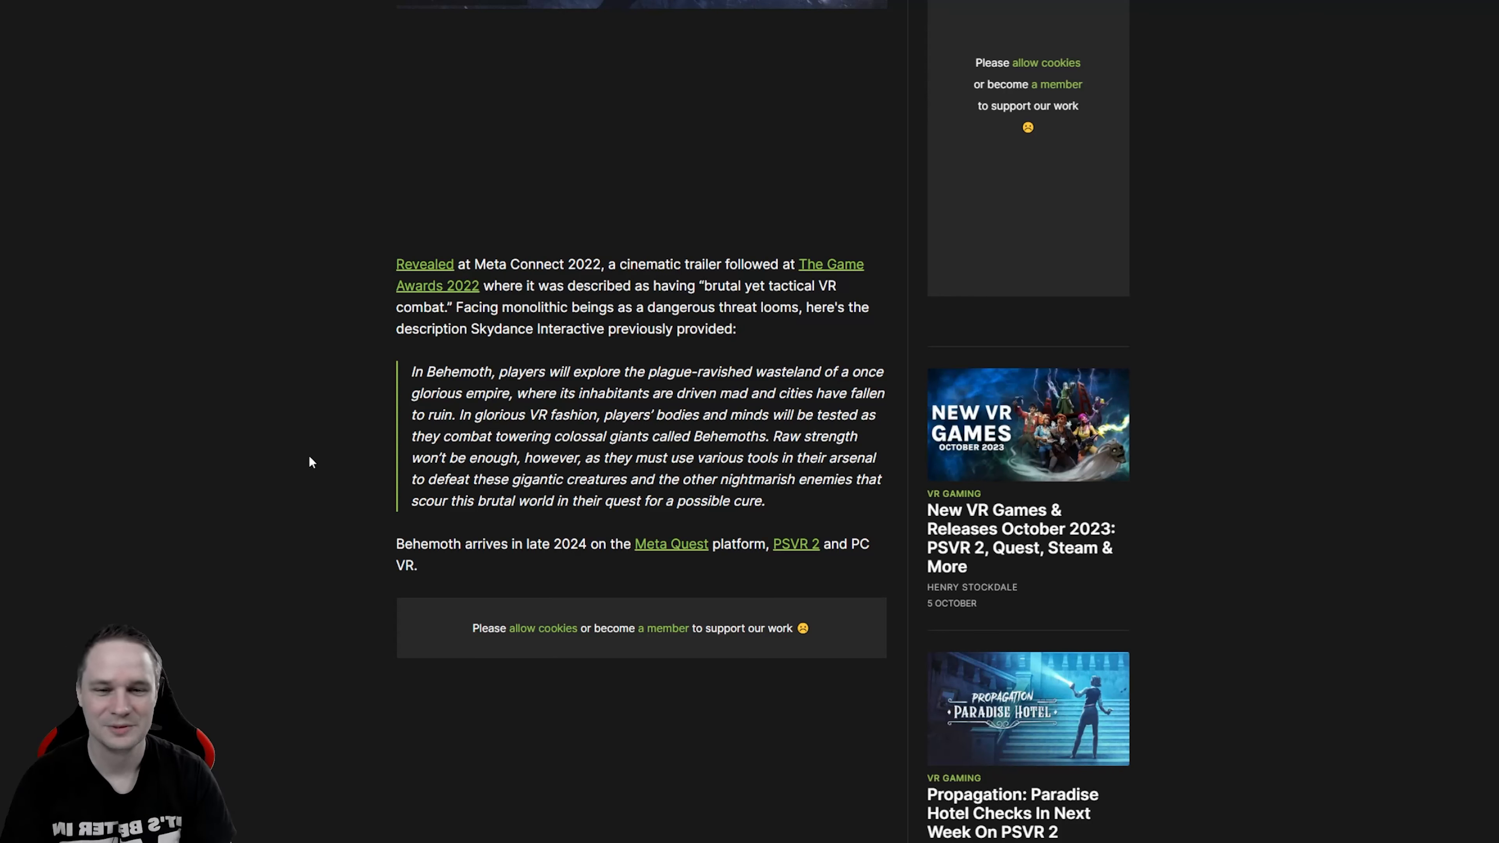
# Step: Move back up the Behemoth story toward the Quest 3 graphics-upgrade article link
pyautogui.scroll(3)
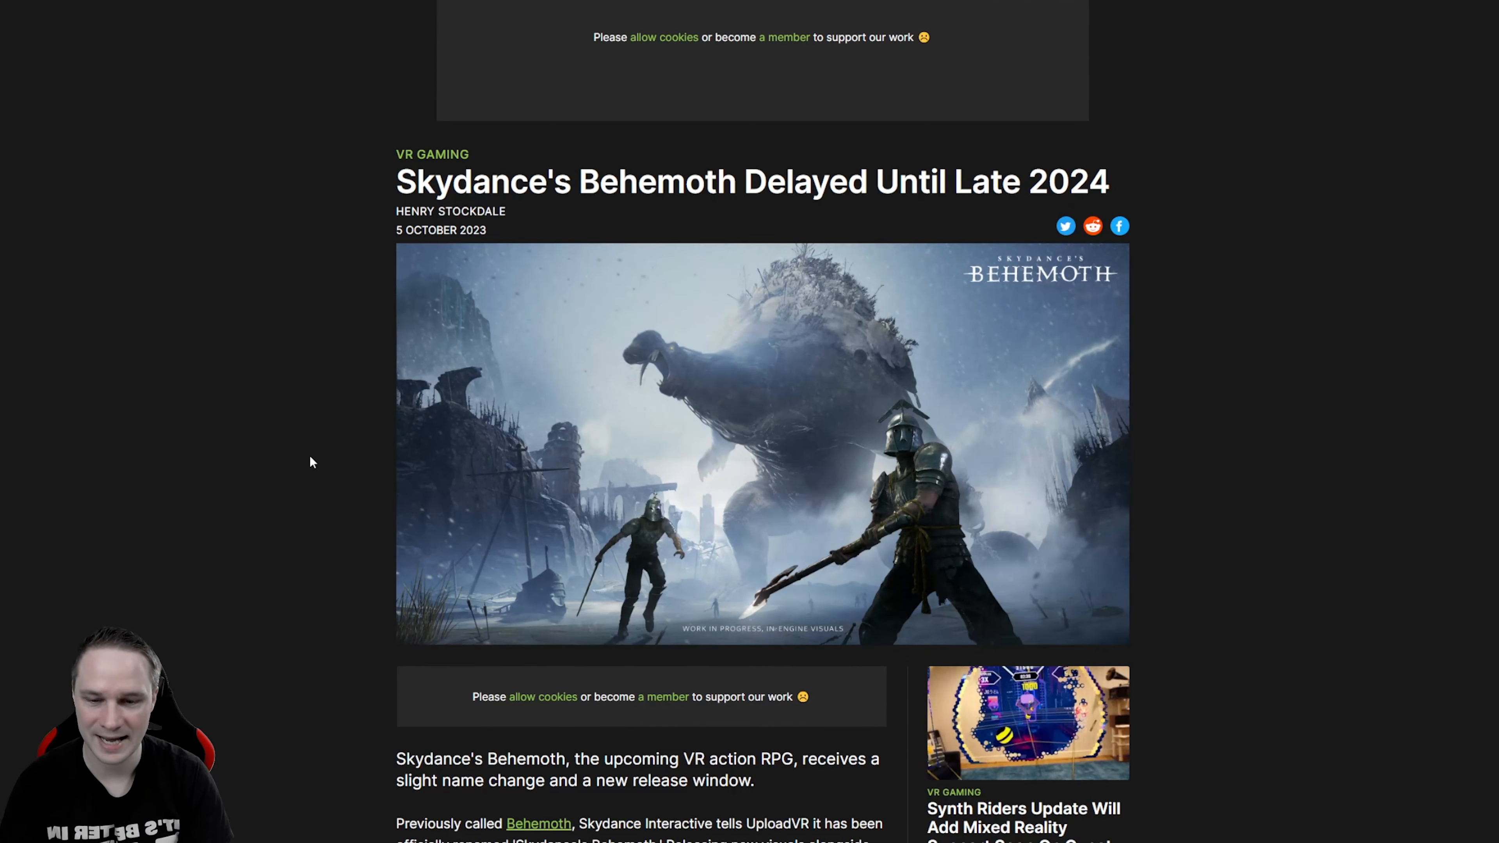
pyautogui.scroll(-3)
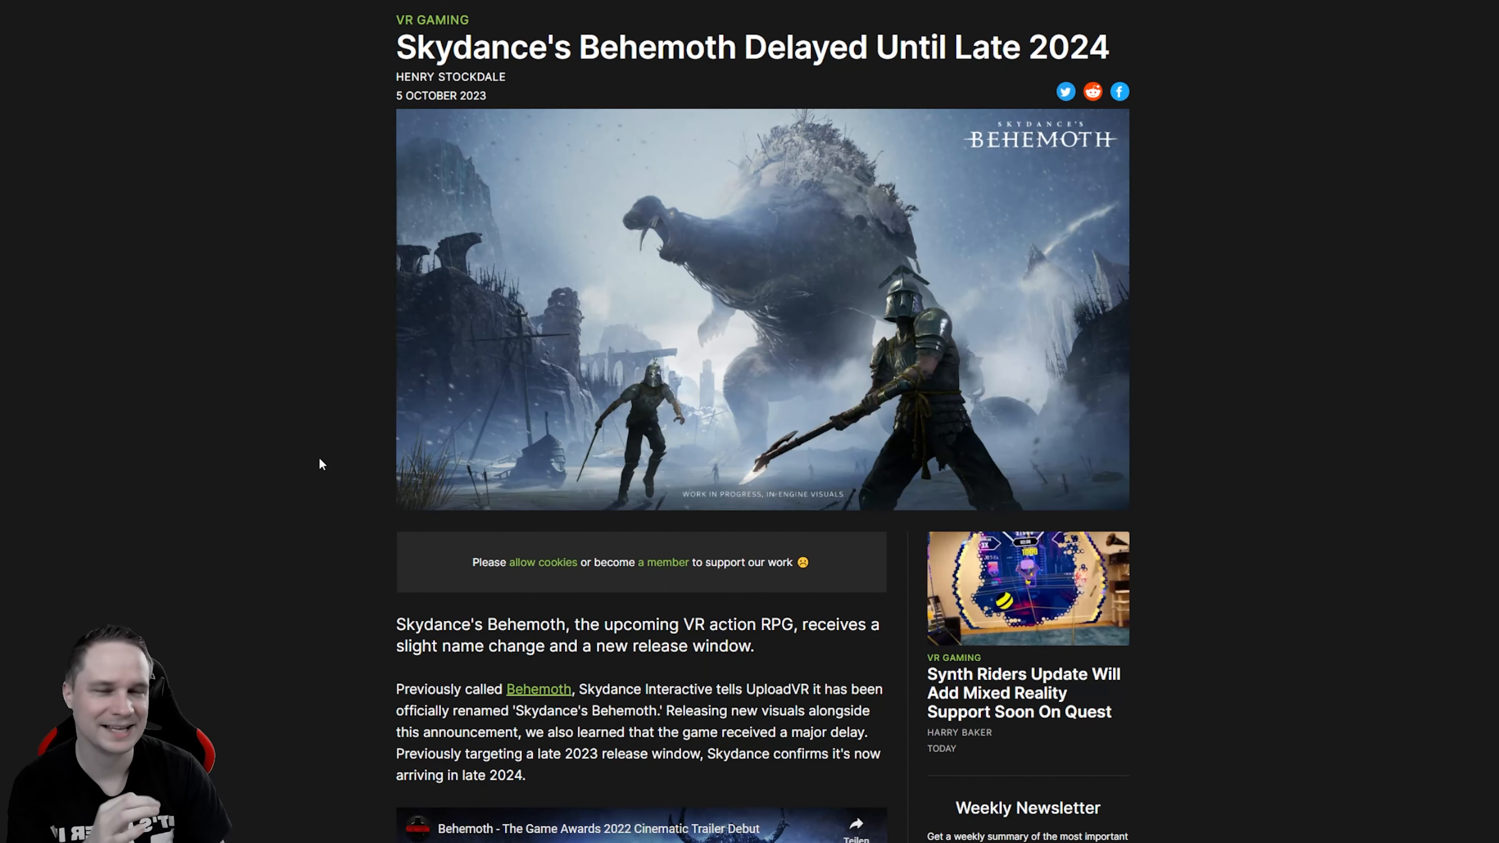
pyautogui.scroll(3)
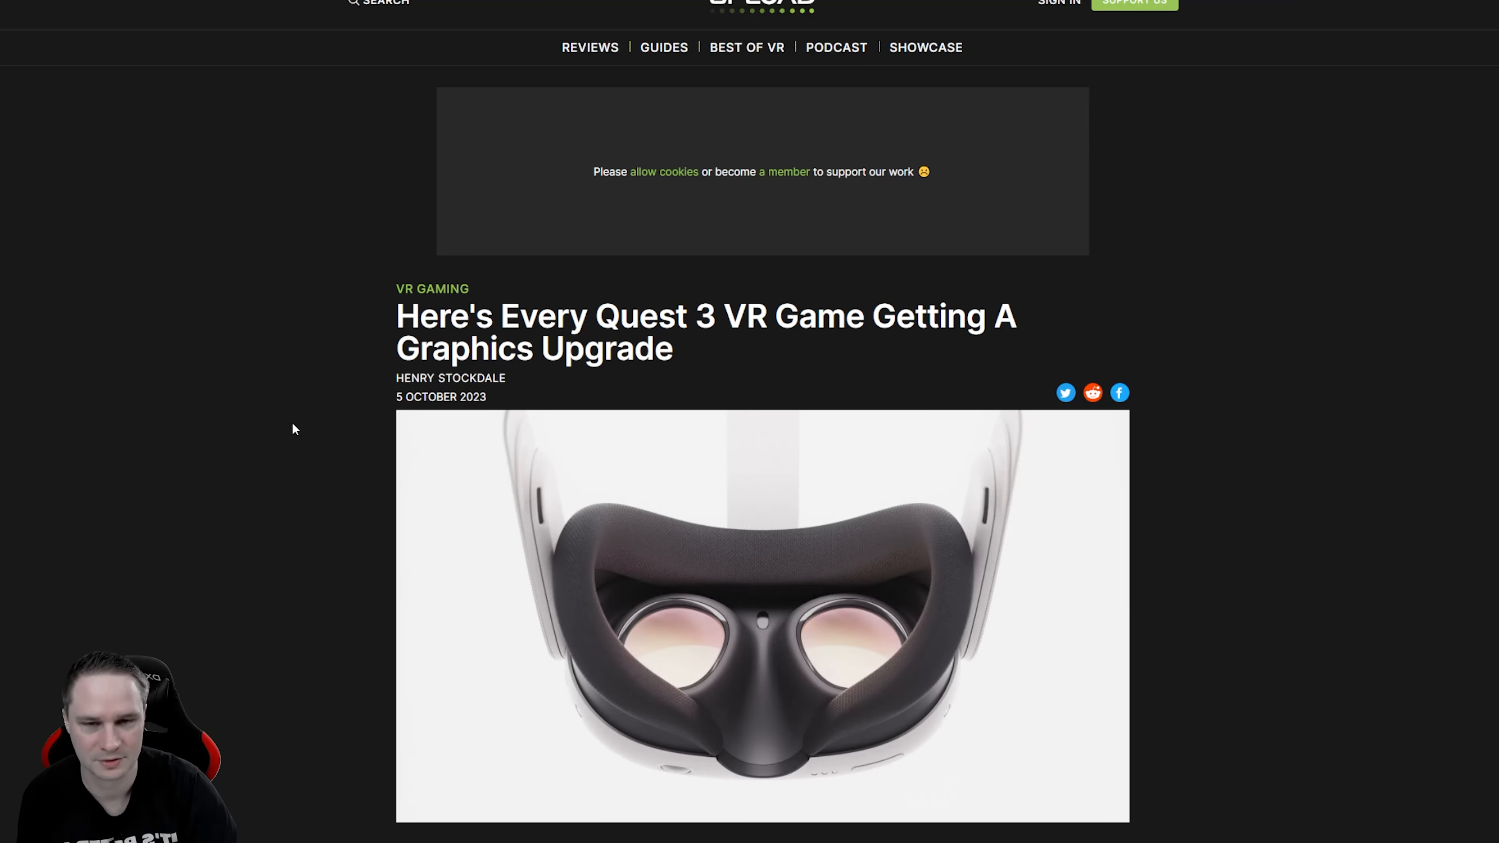
# Step: Read the Quest 3 graphics upgrade article's introduction down to the Drop Dead: Dual Strike section
pyautogui.scroll(-3)
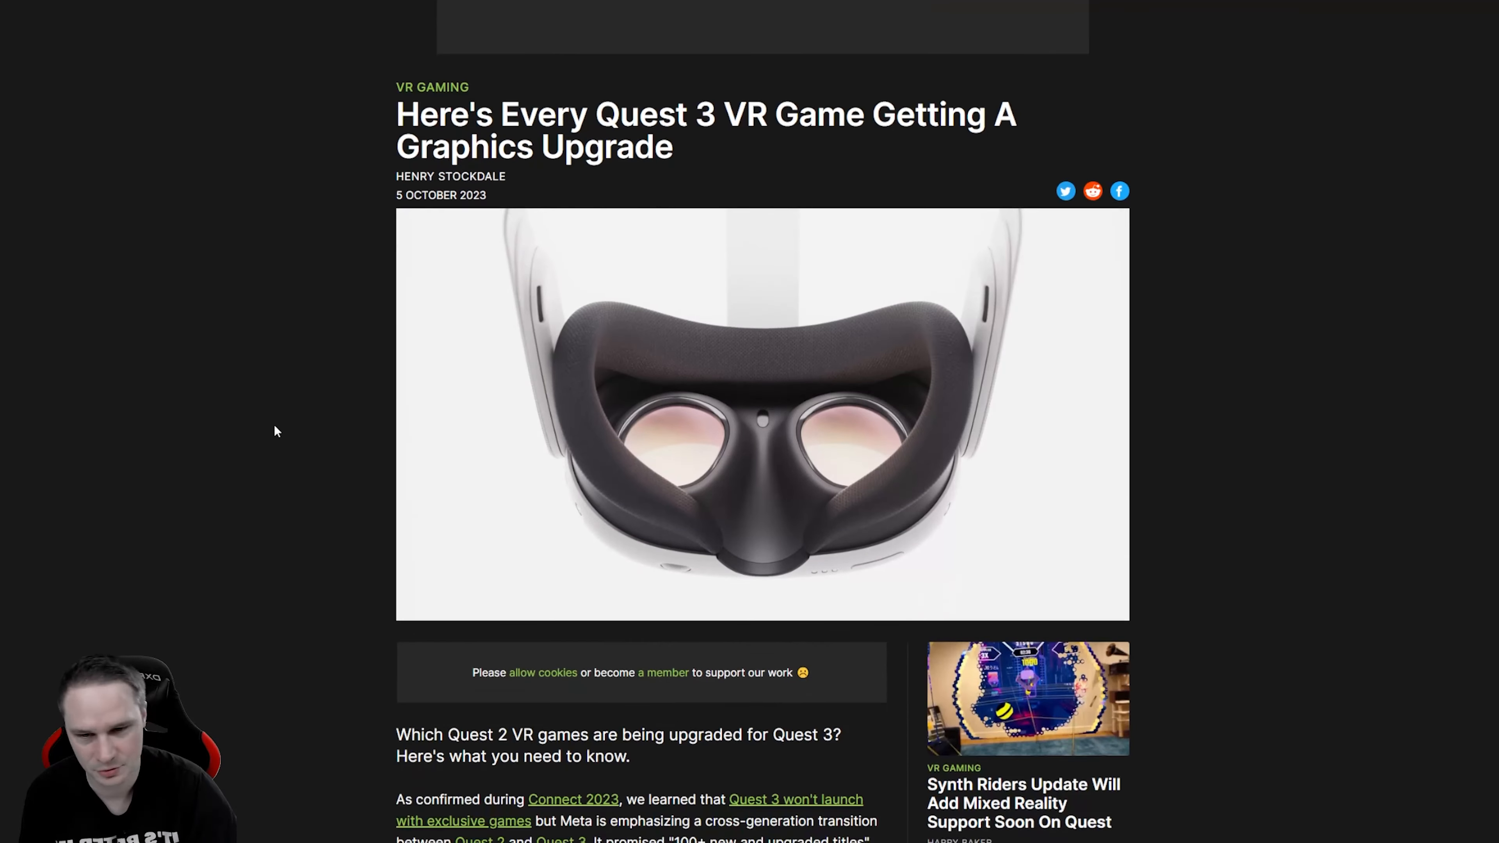
pyautogui.scroll(-3)
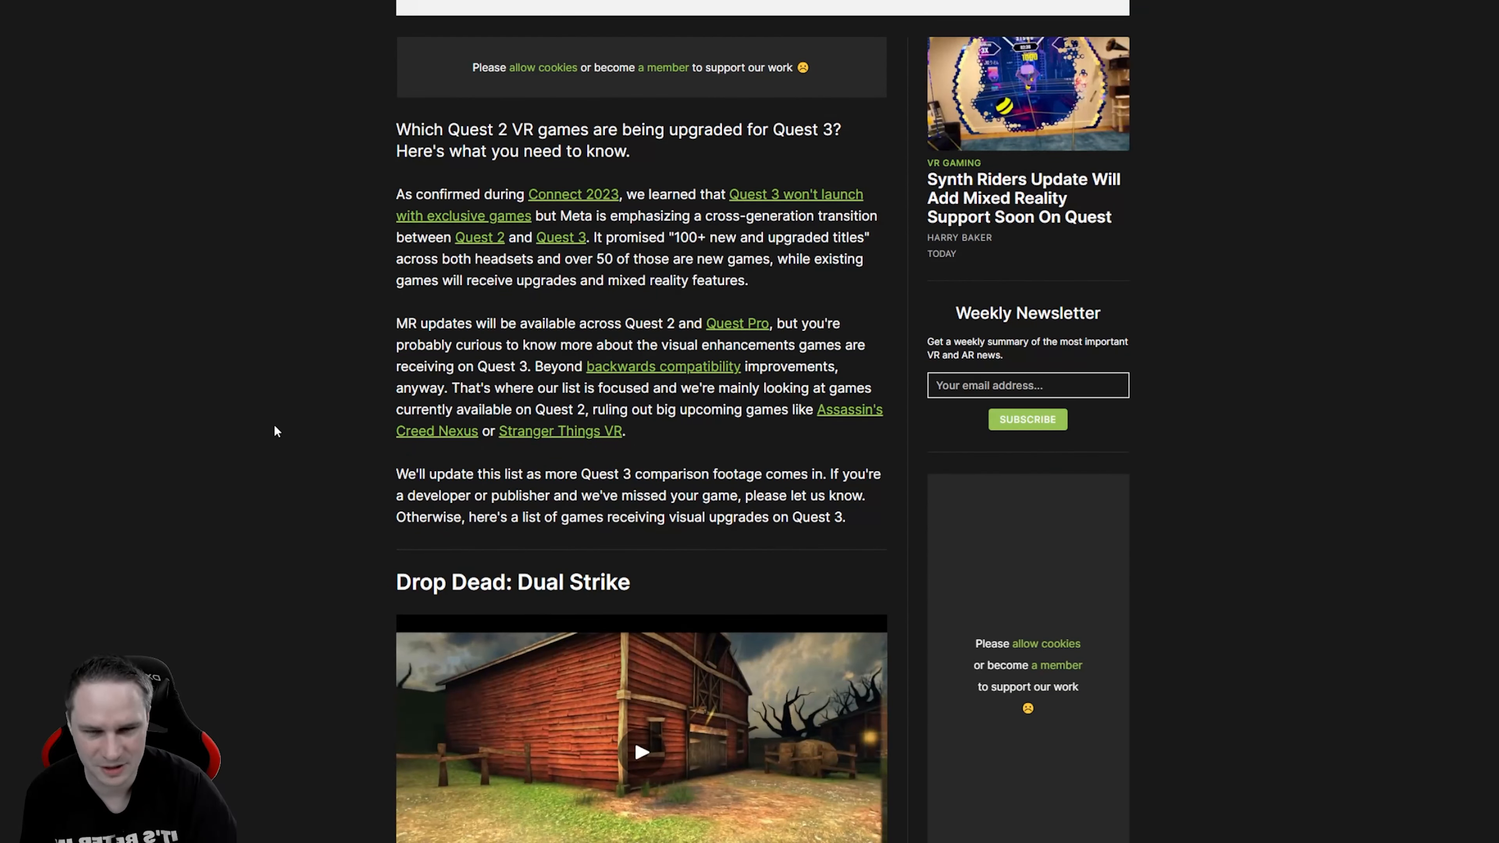
pyautogui.scroll(-3)
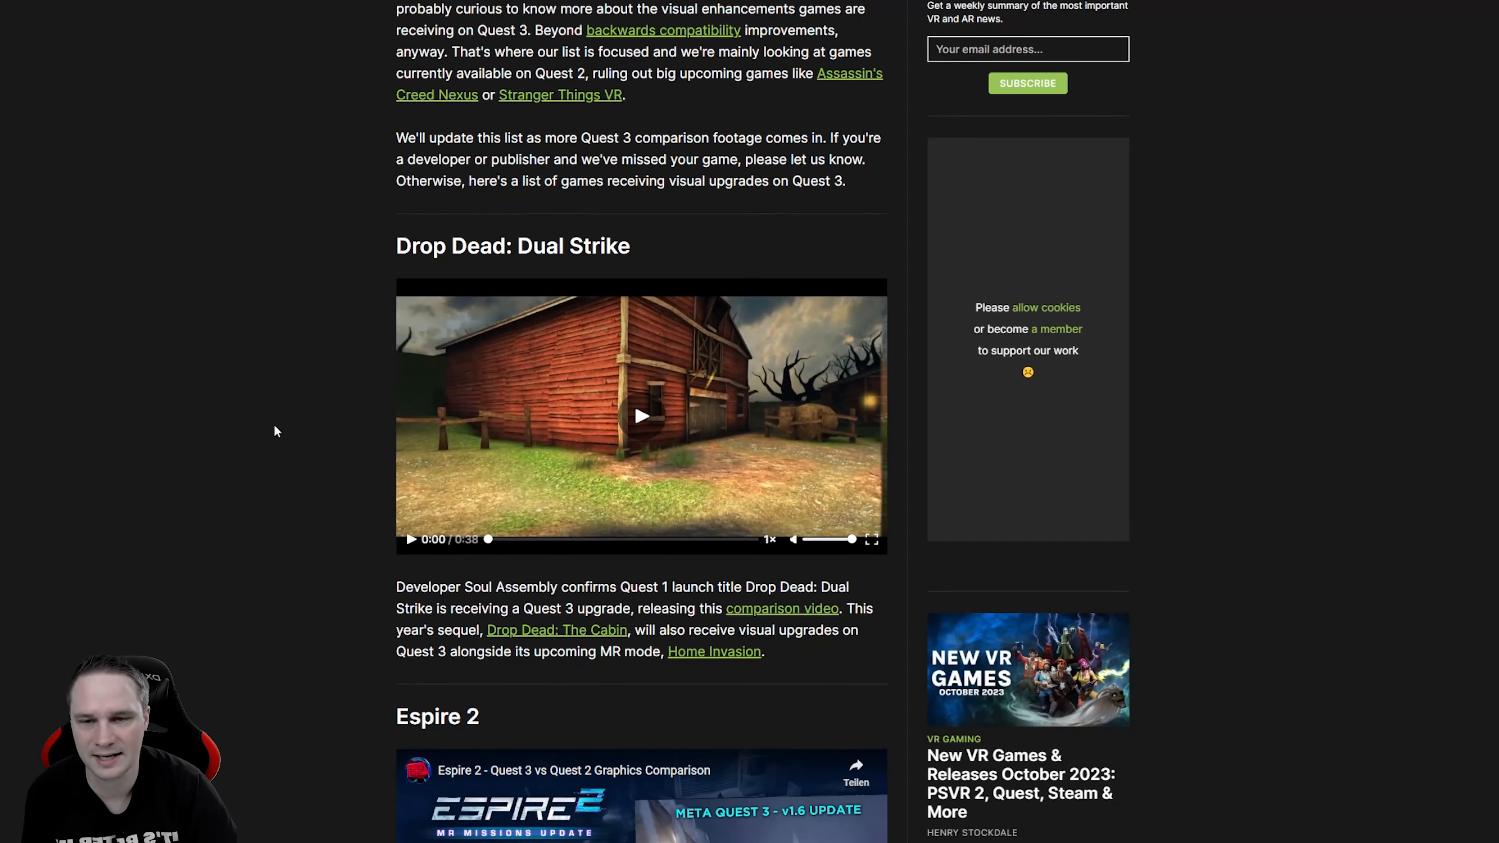
pyautogui.scroll(3)
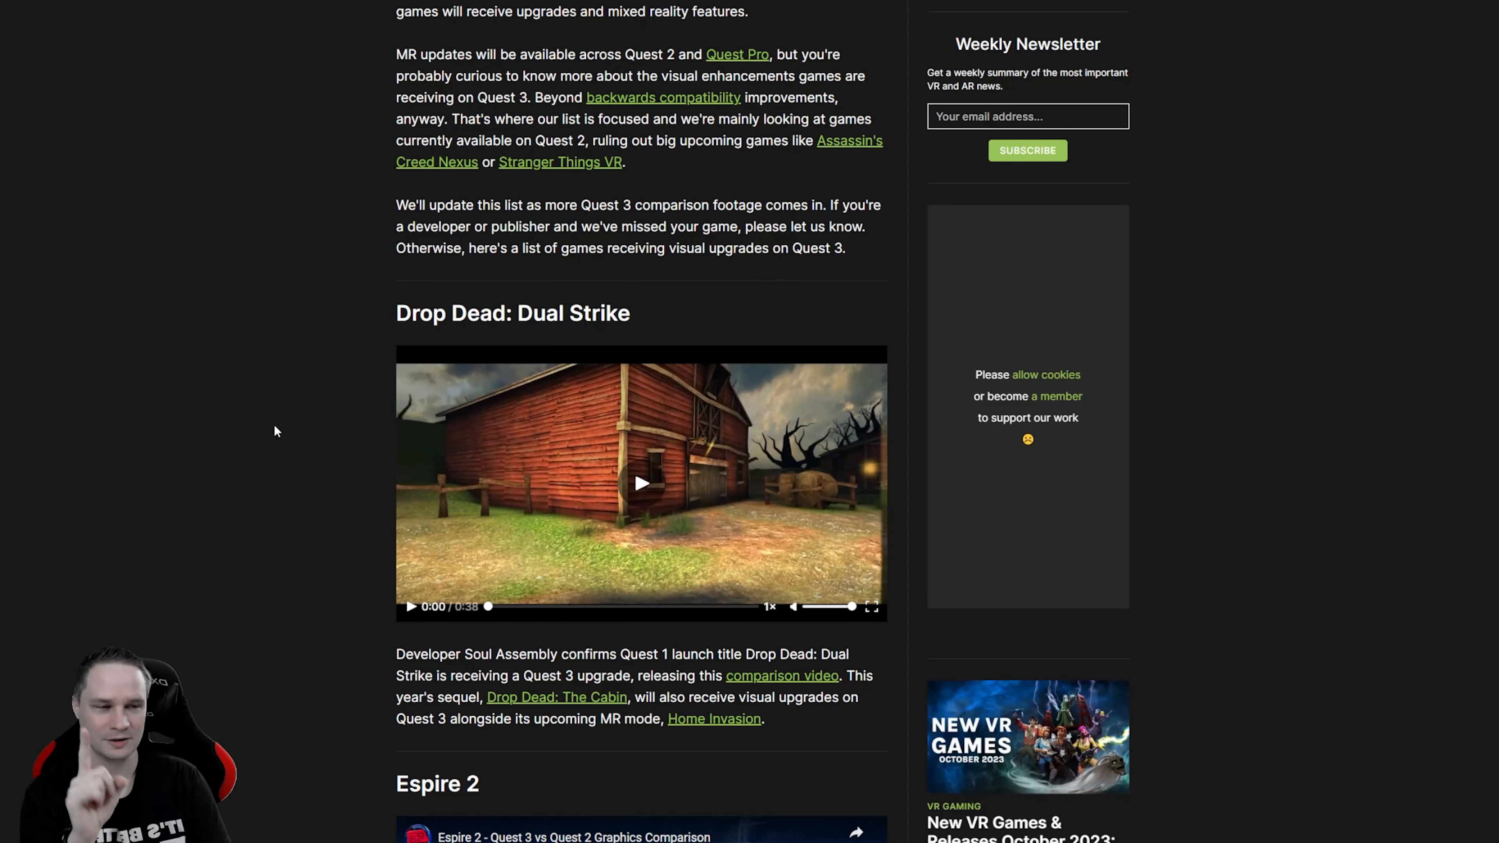
pyautogui.scroll(-3)
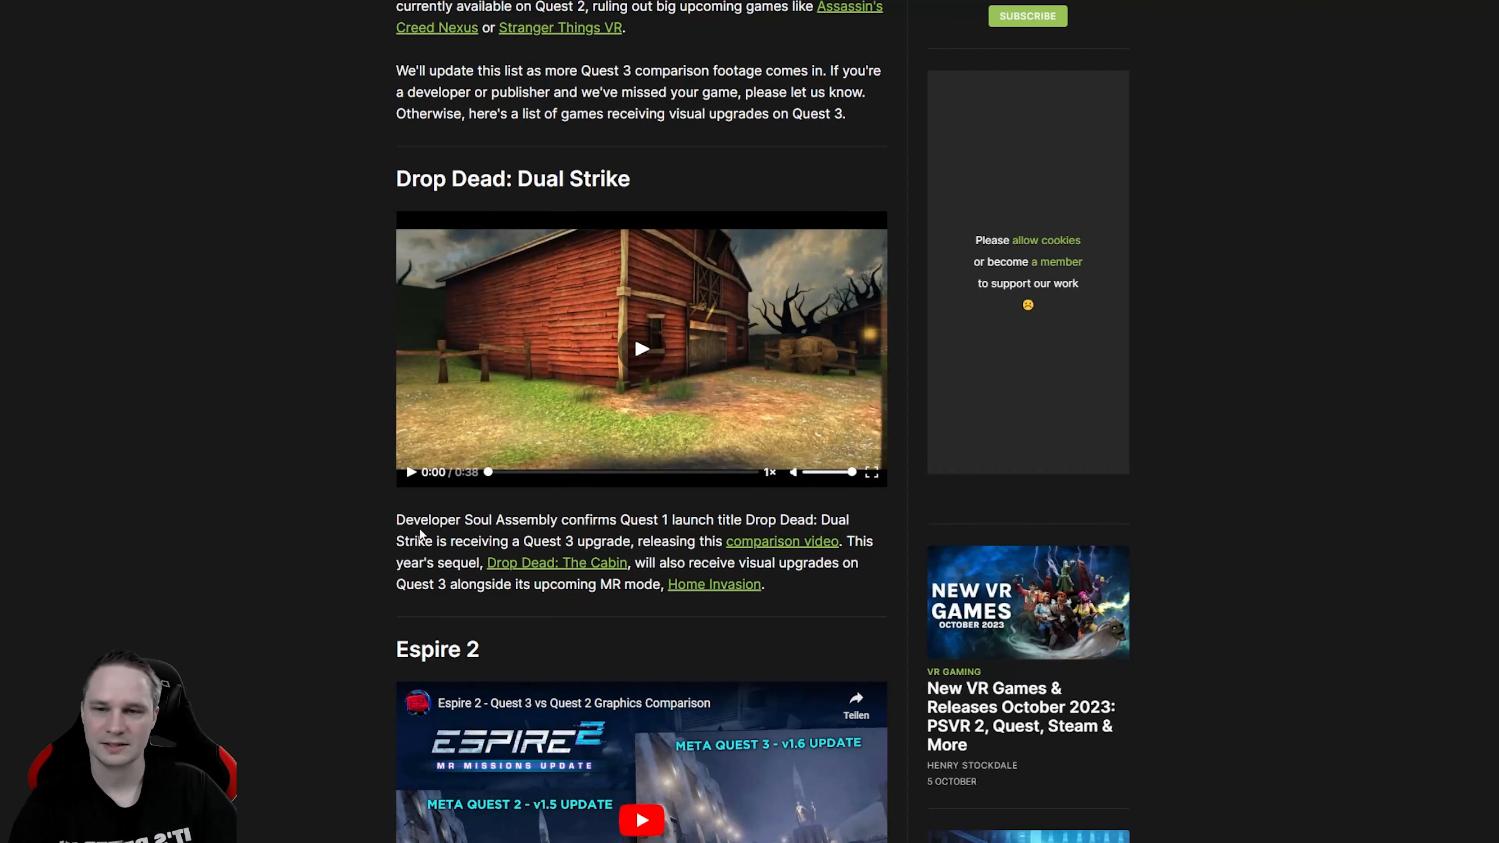
# Step: Read on past the Walking Dead and Zenith entries in the Quest 3 enhanced-games article
pyautogui.scroll(-3)
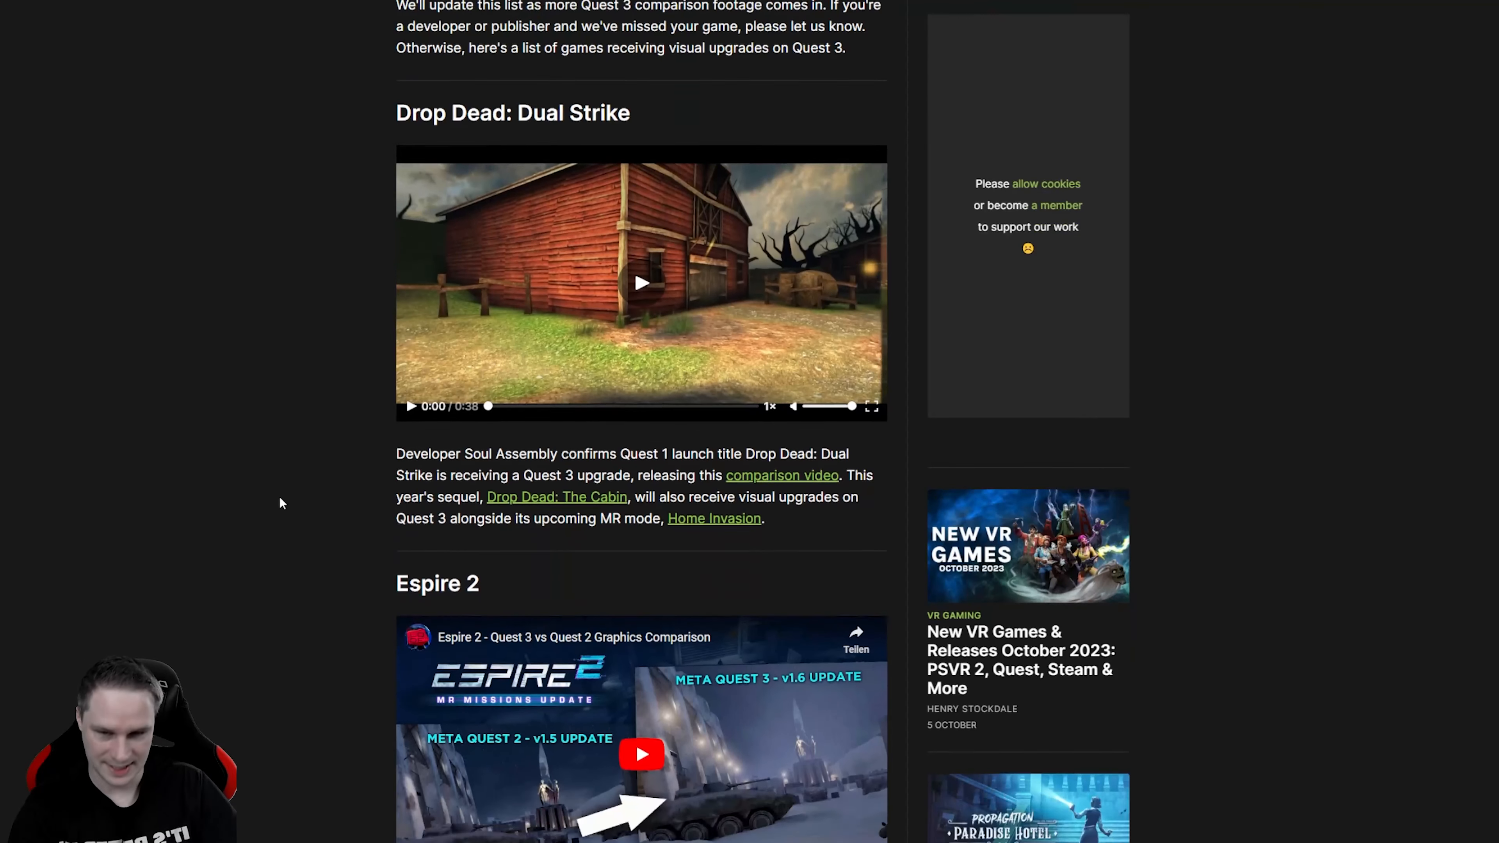
pyautogui.scroll(-3)
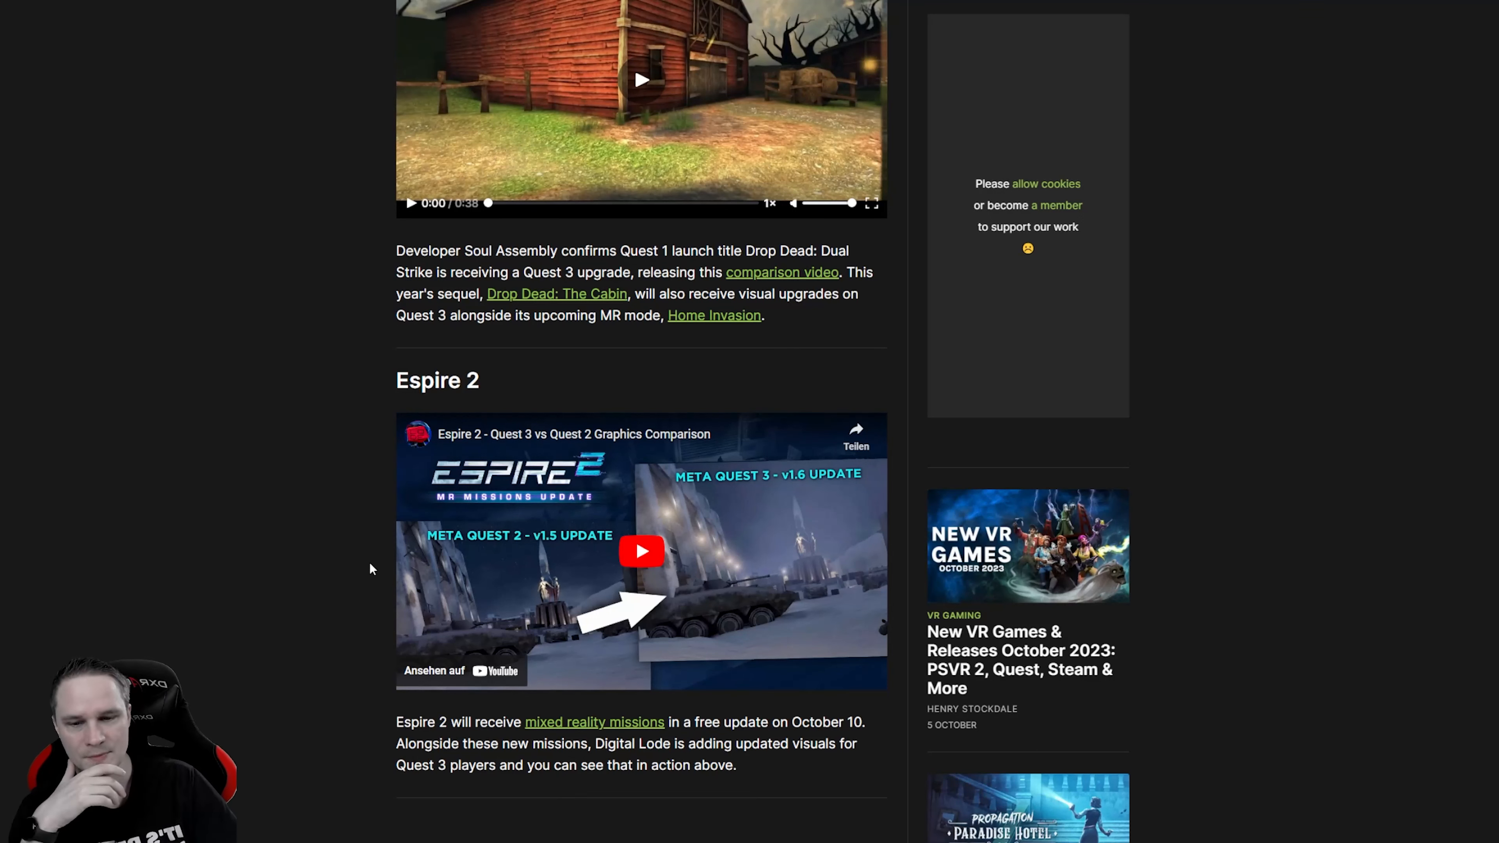
pyautogui.moveTo(490, 400)
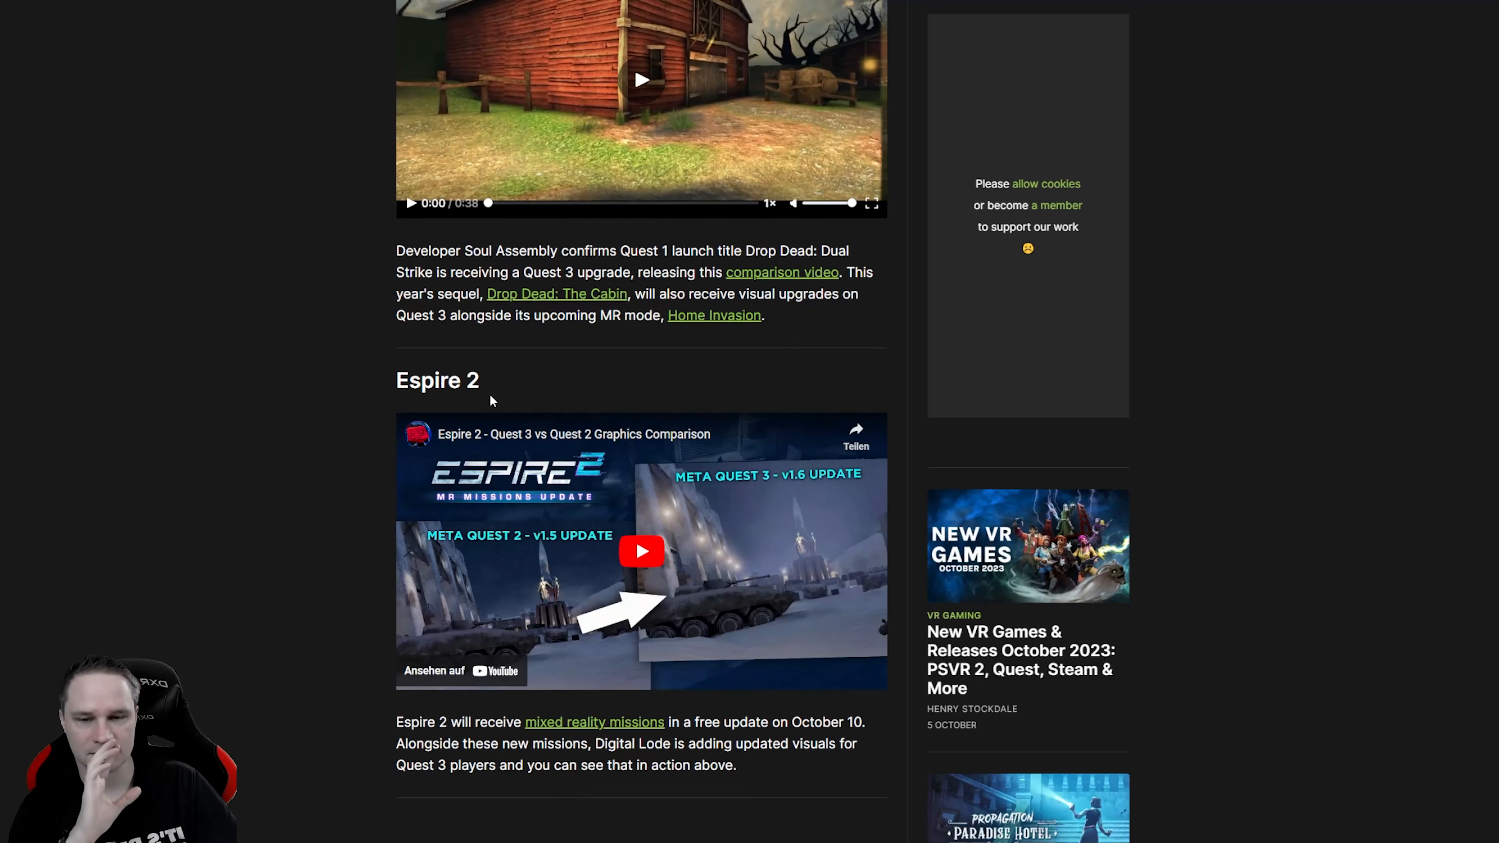
pyautogui.scroll(-3)
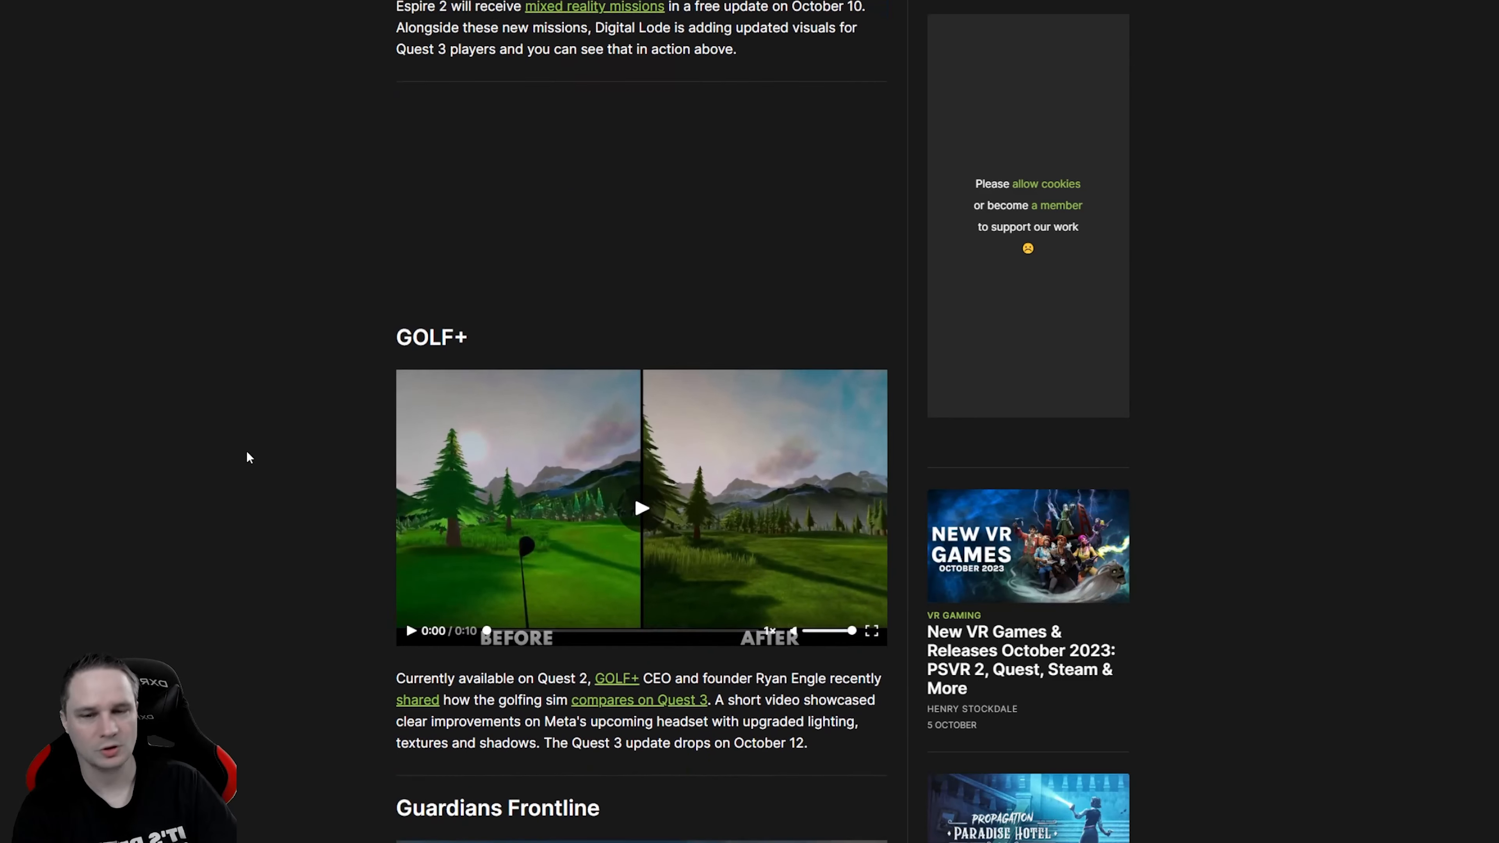
pyautogui.scroll(-3)
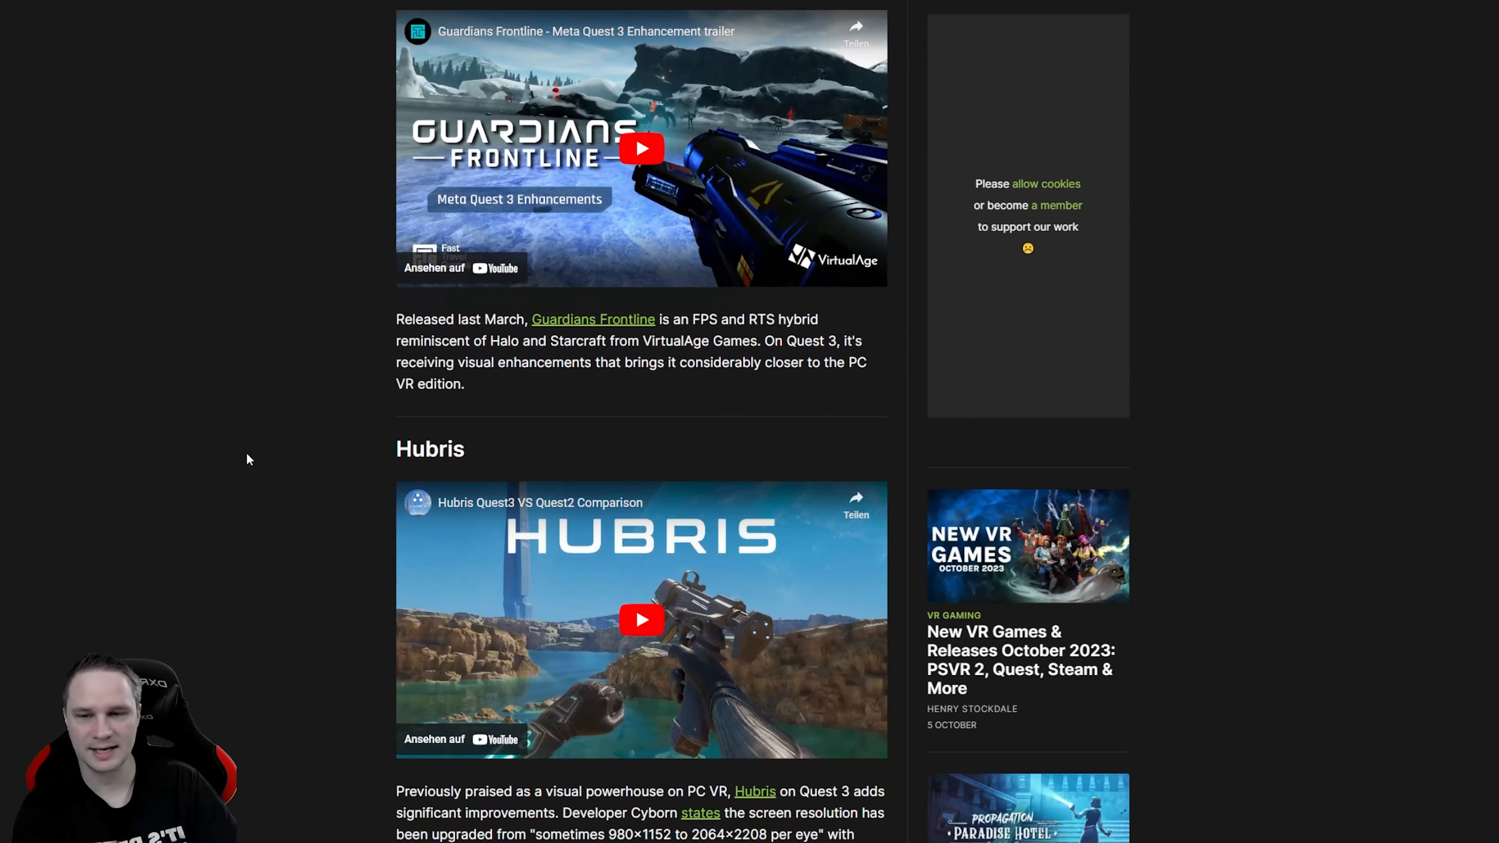
pyautogui.scroll(-3)
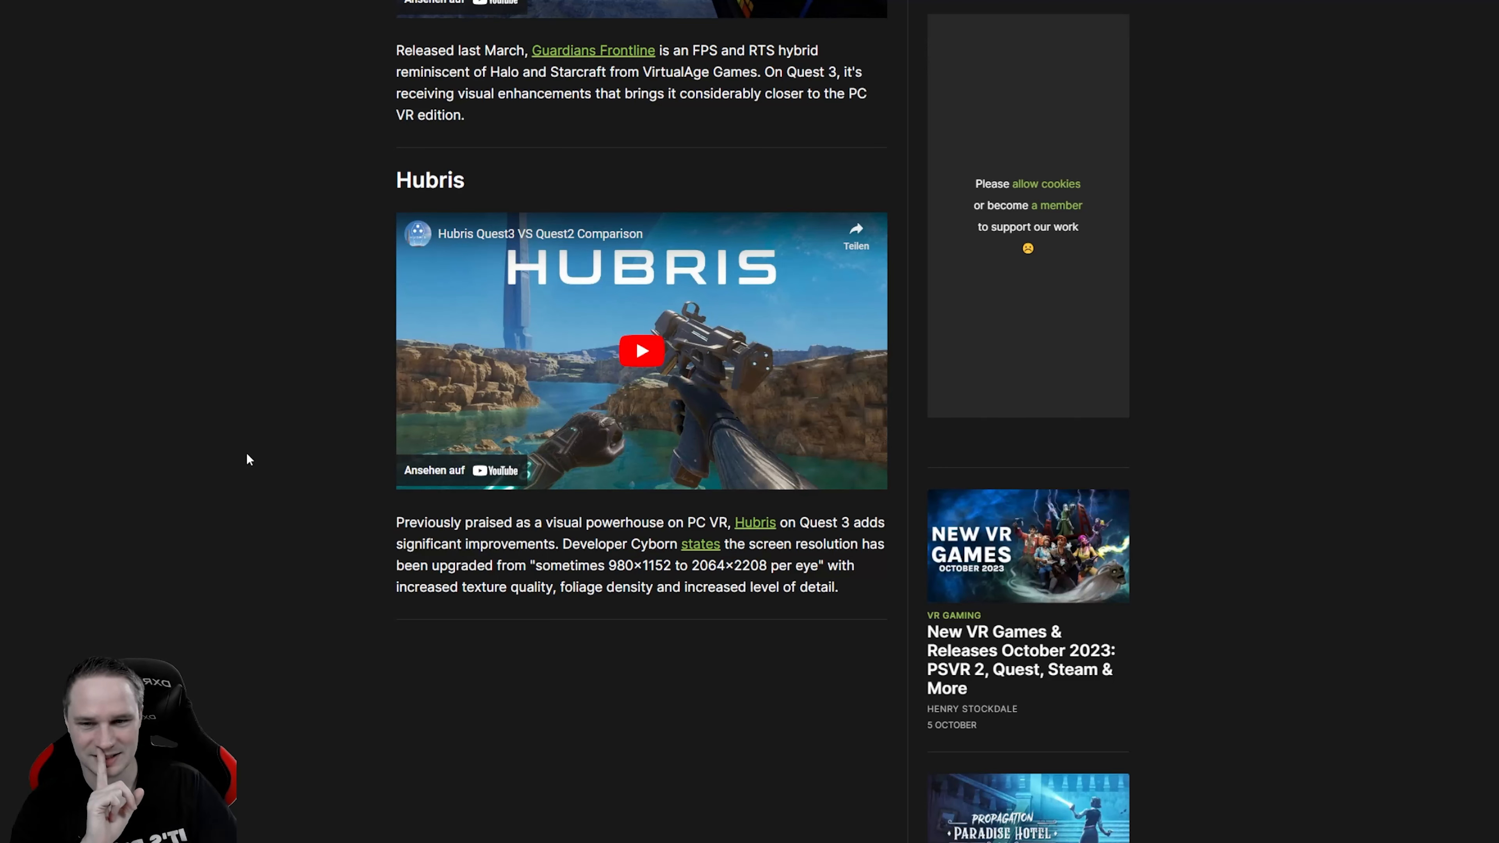
pyautogui.scroll(-3)
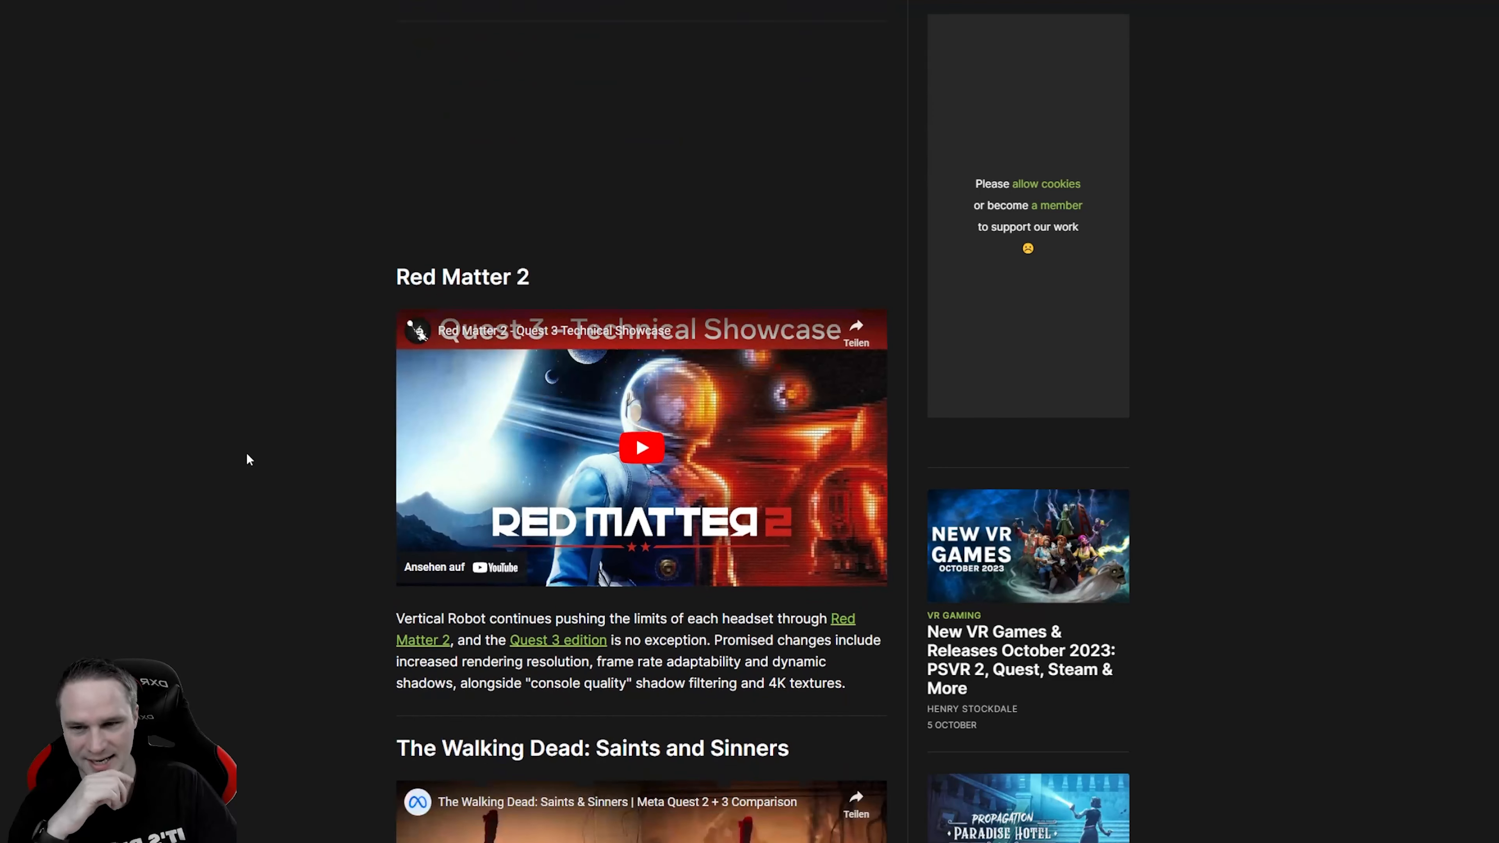
pyautogui.scroll(-3)
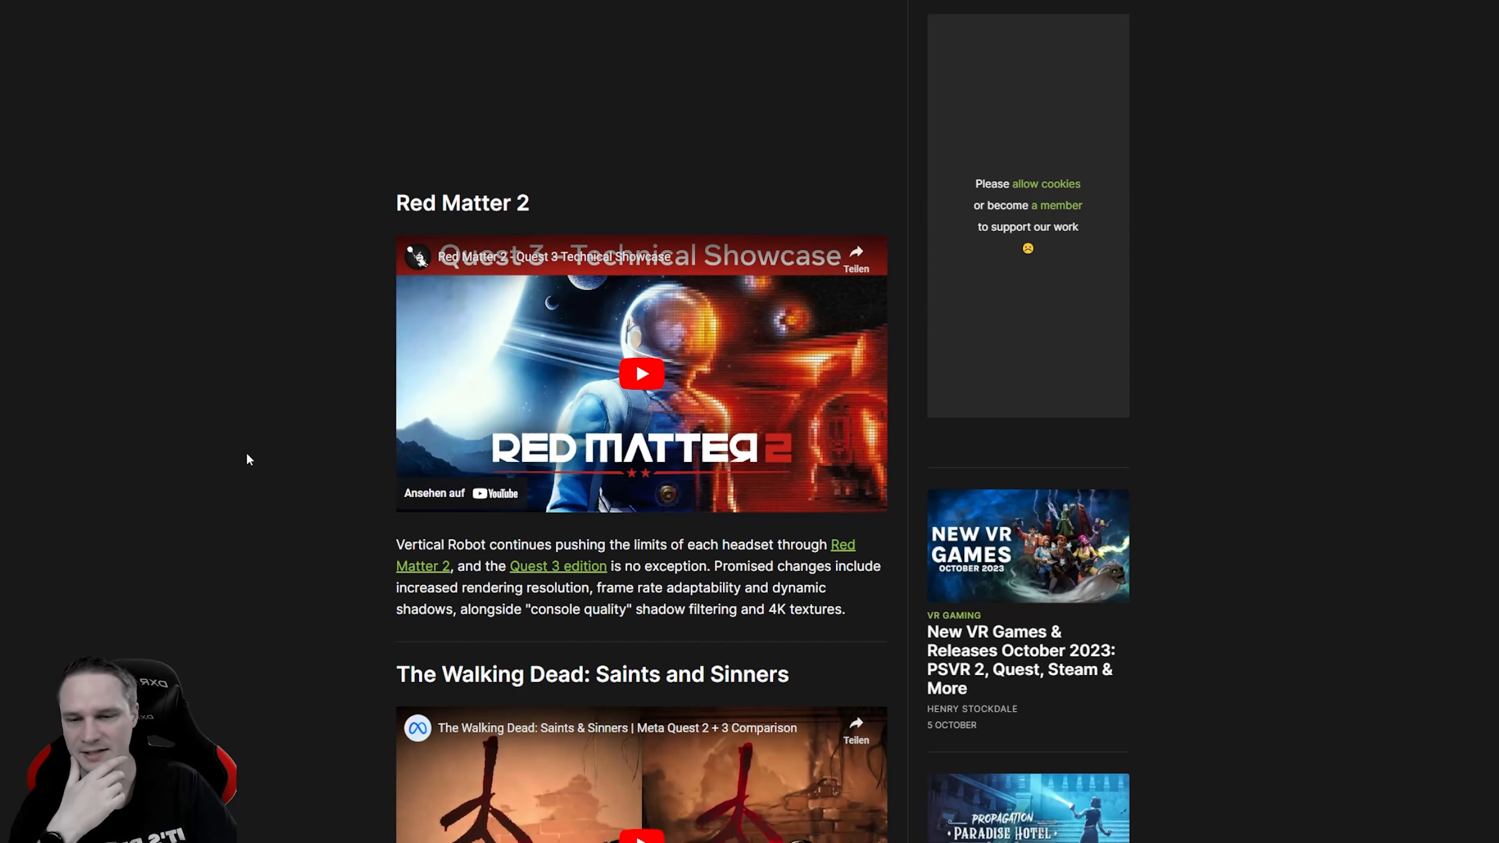
# Step: Continue down to the 'Other Confirmed Quest 3 Upgrades' section and its title list
pyautogui.scroll(-3)
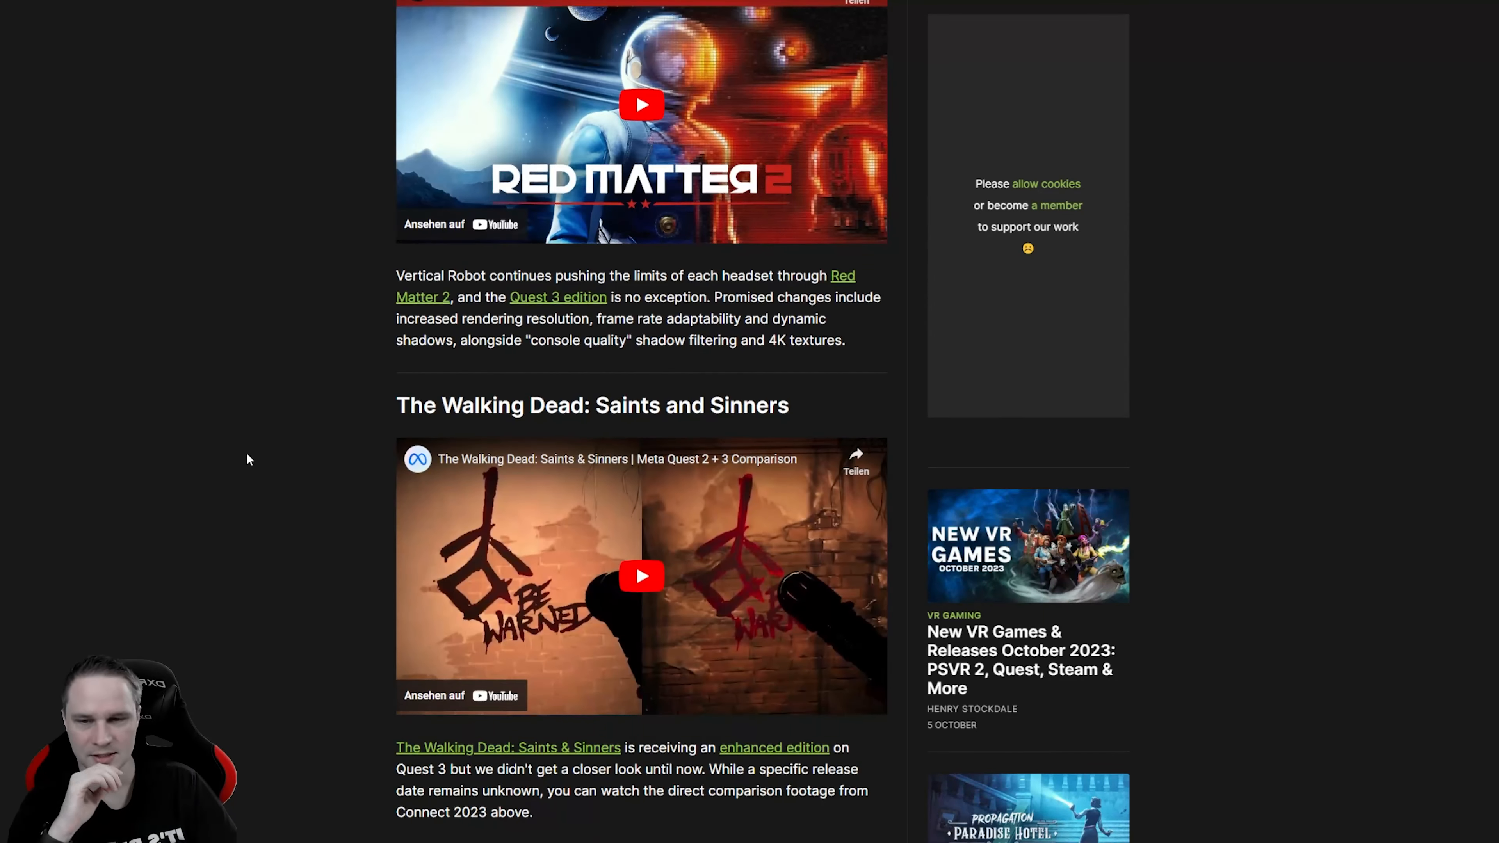
pyautogui.scroll(-3)
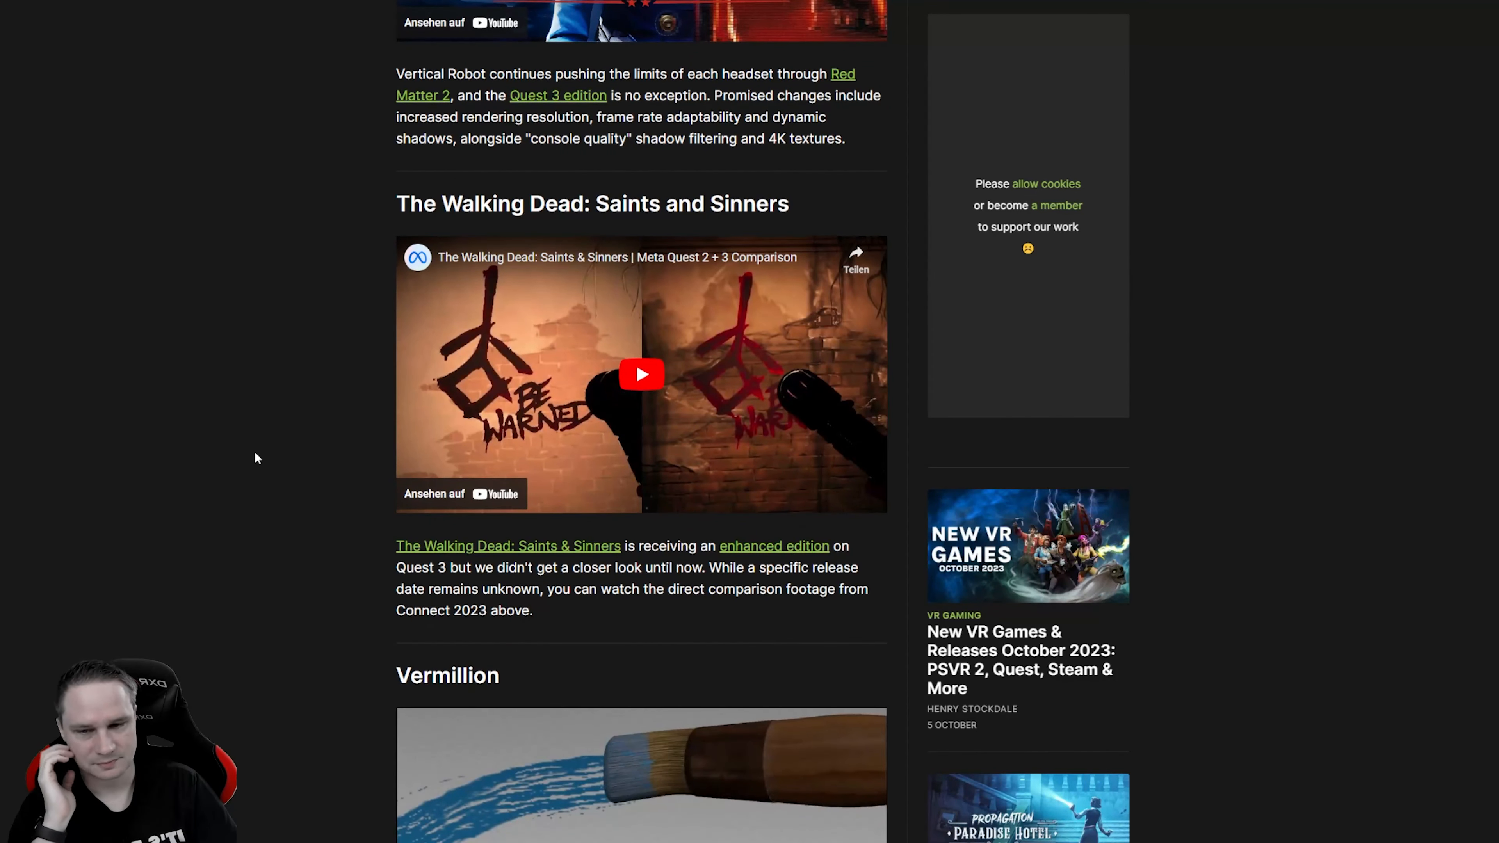
pyautogui.scroll(-3)
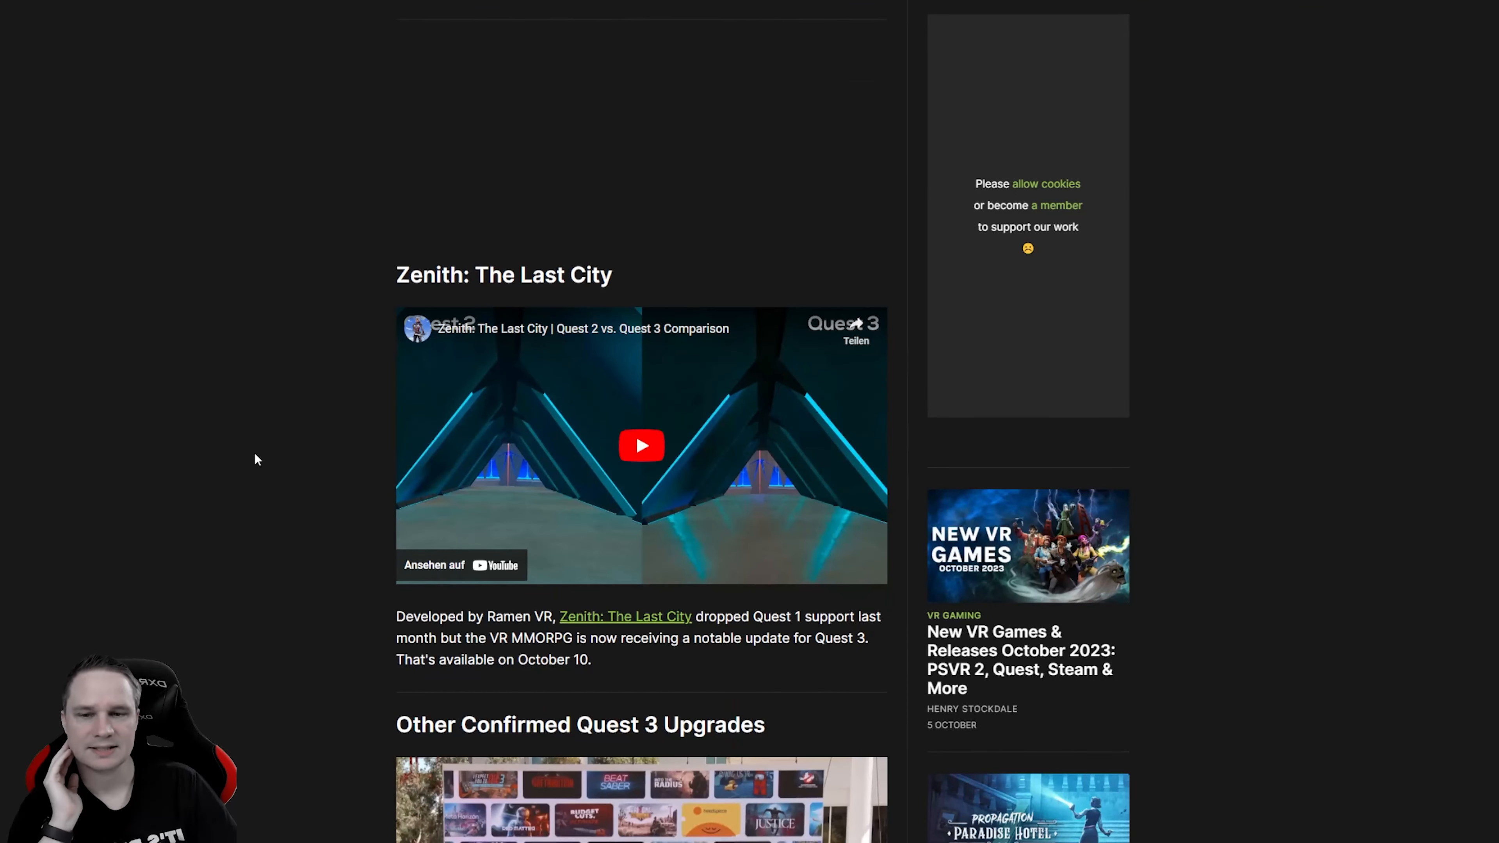
pyautogui.scroll(-3)
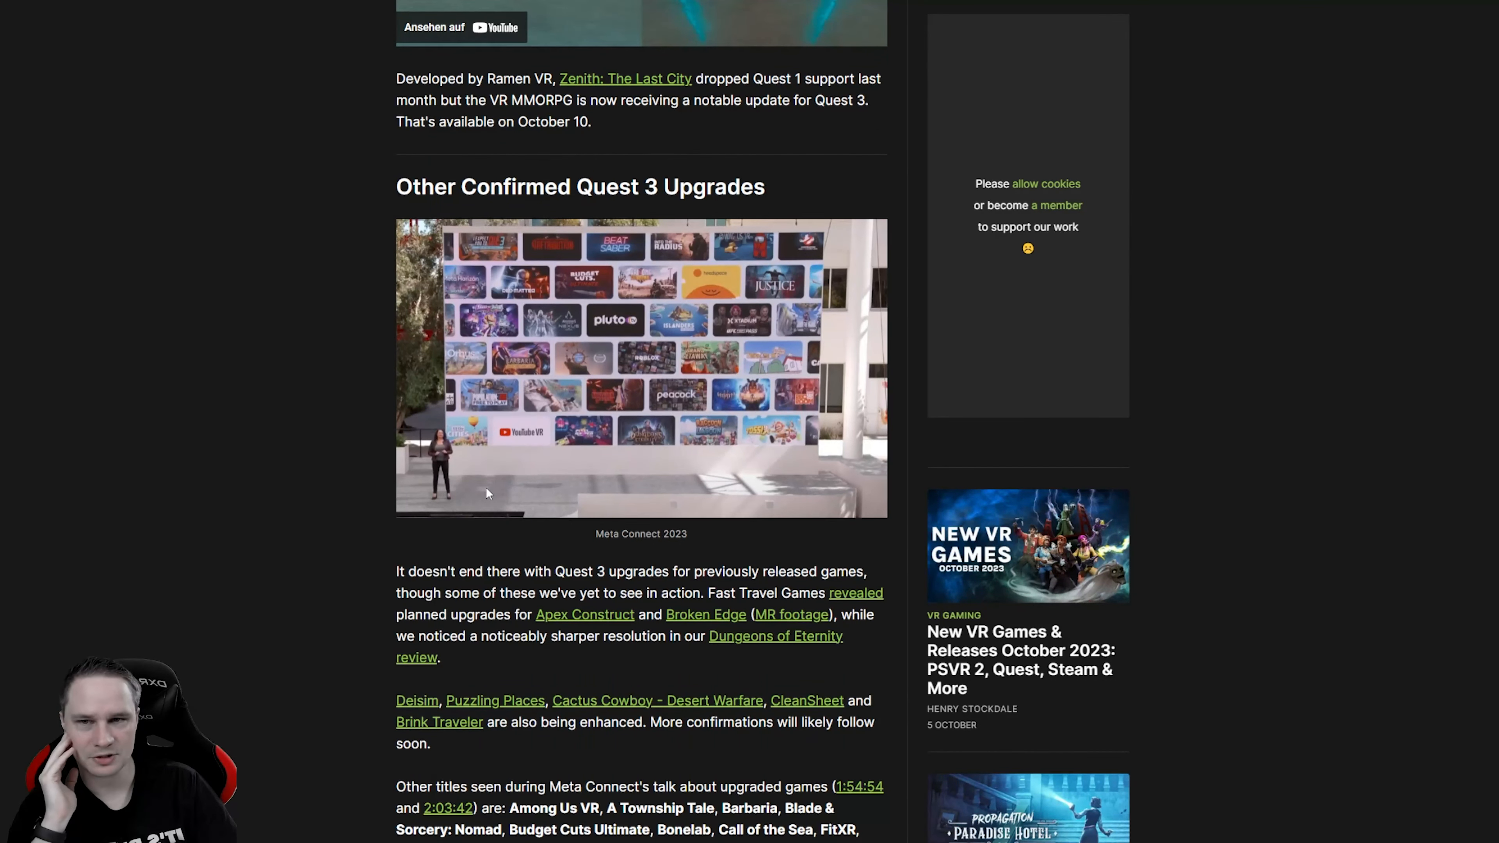
pyautogui.scroll(-3)
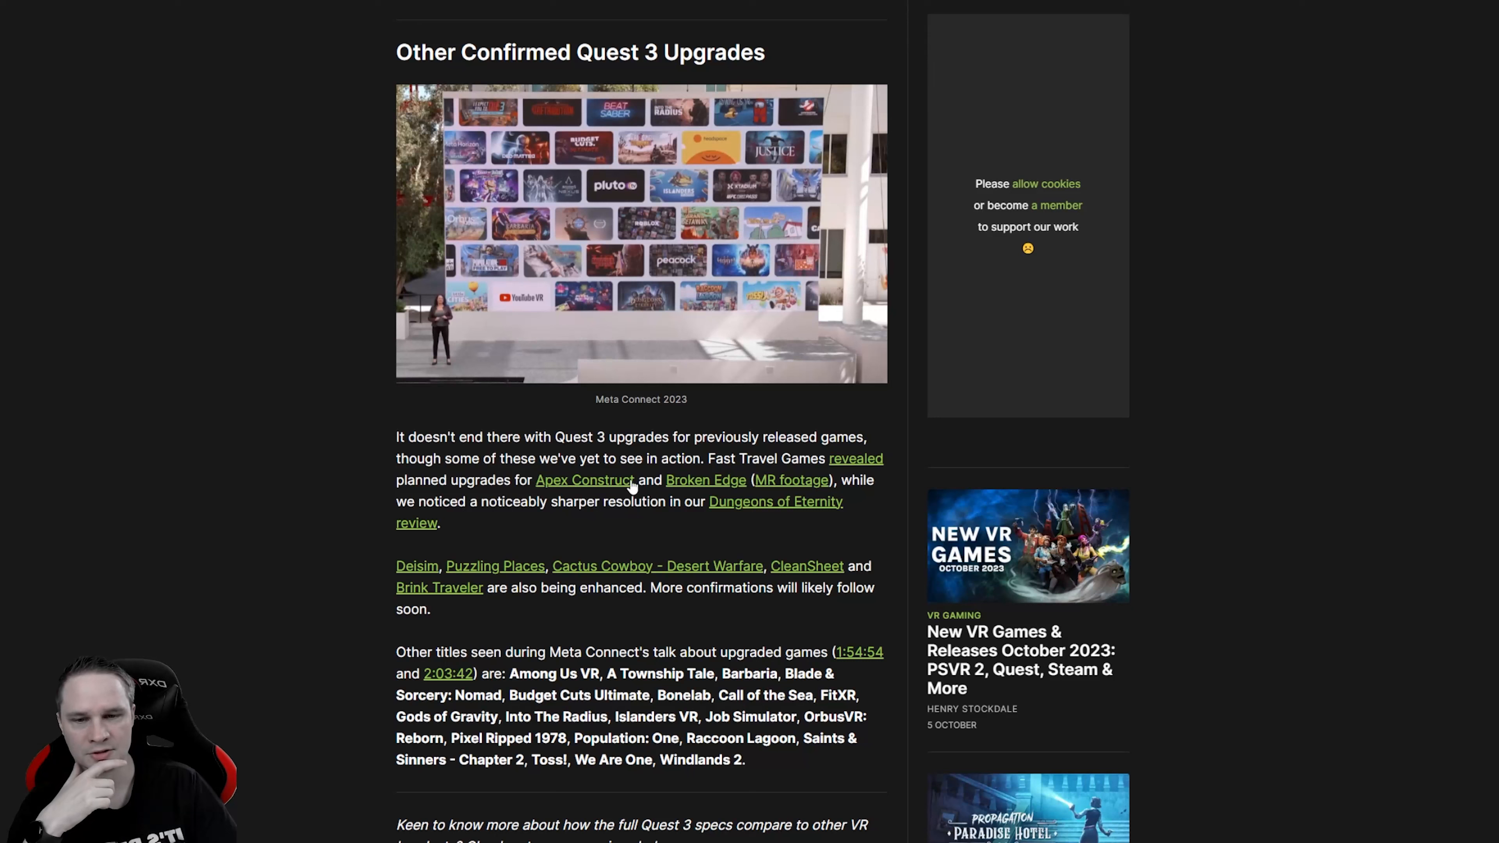
pyautogui.scroll(-3)
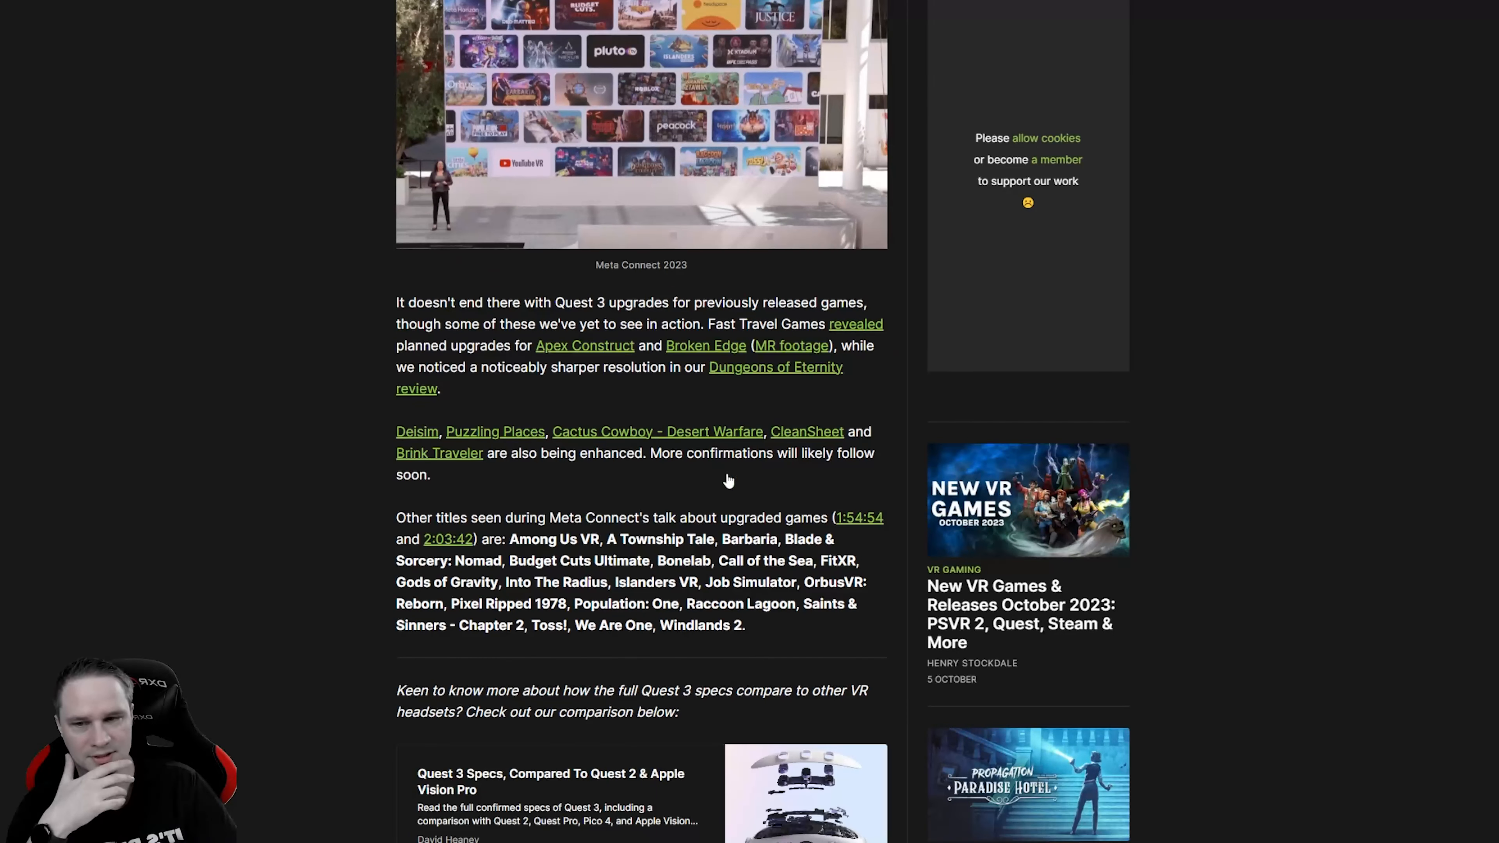
pyautogui.moveTo(586, 451)
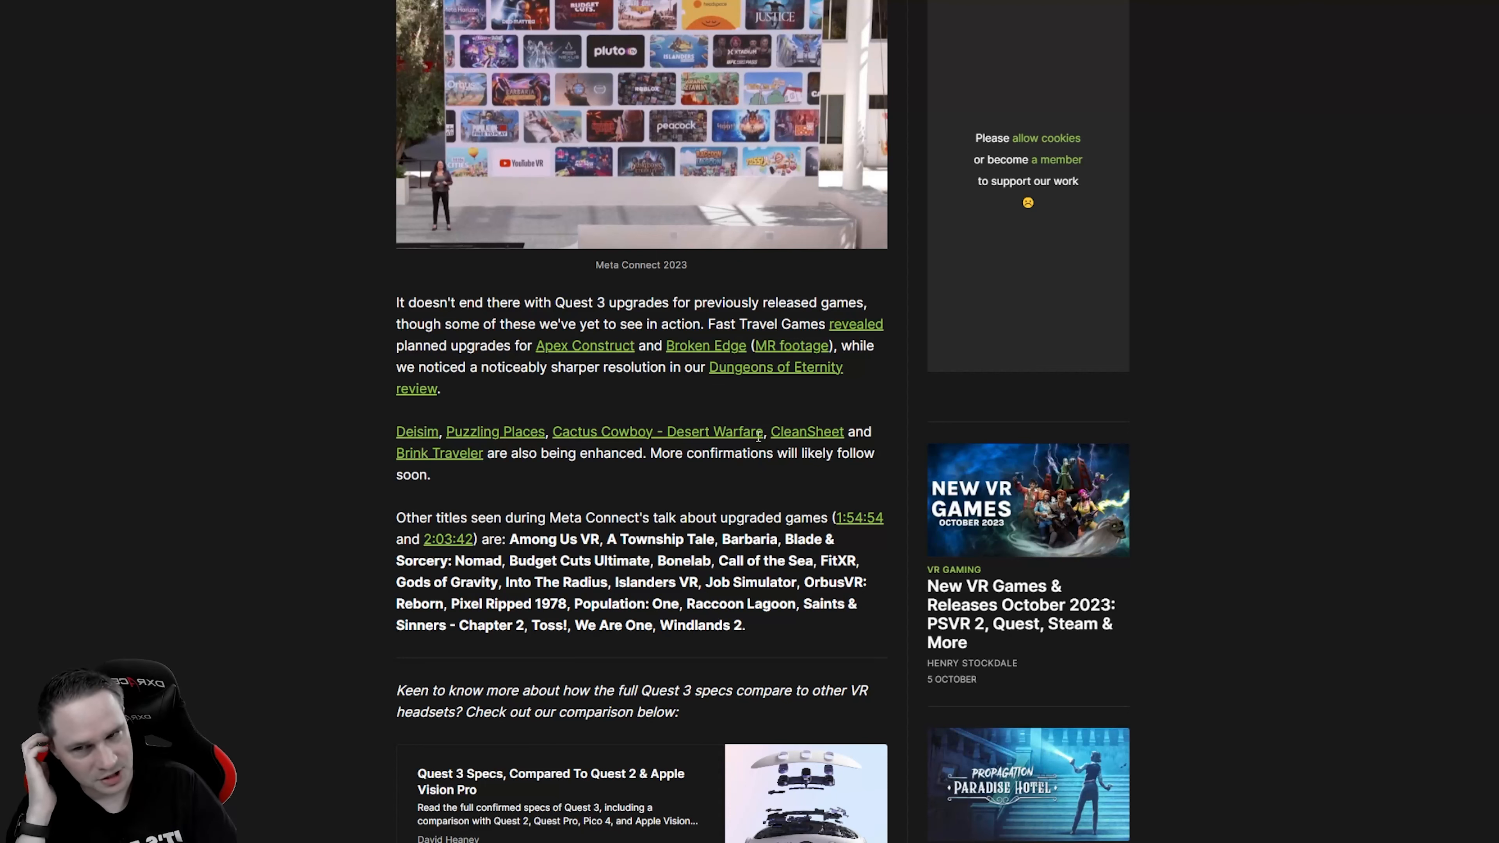
pyautogui.scroll(-3)
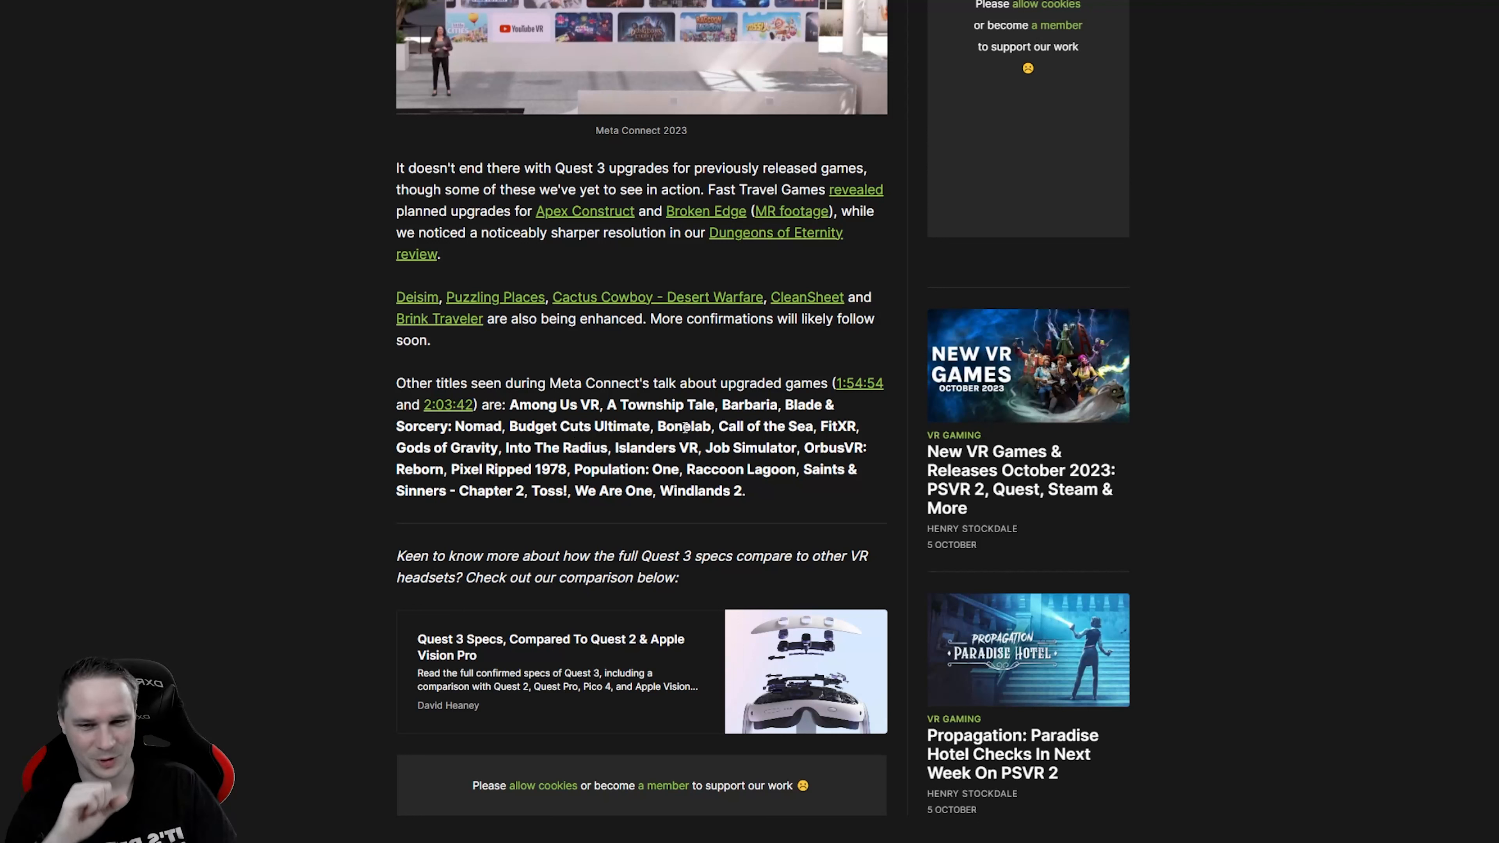
pyautogui.moveTo(495, 442)
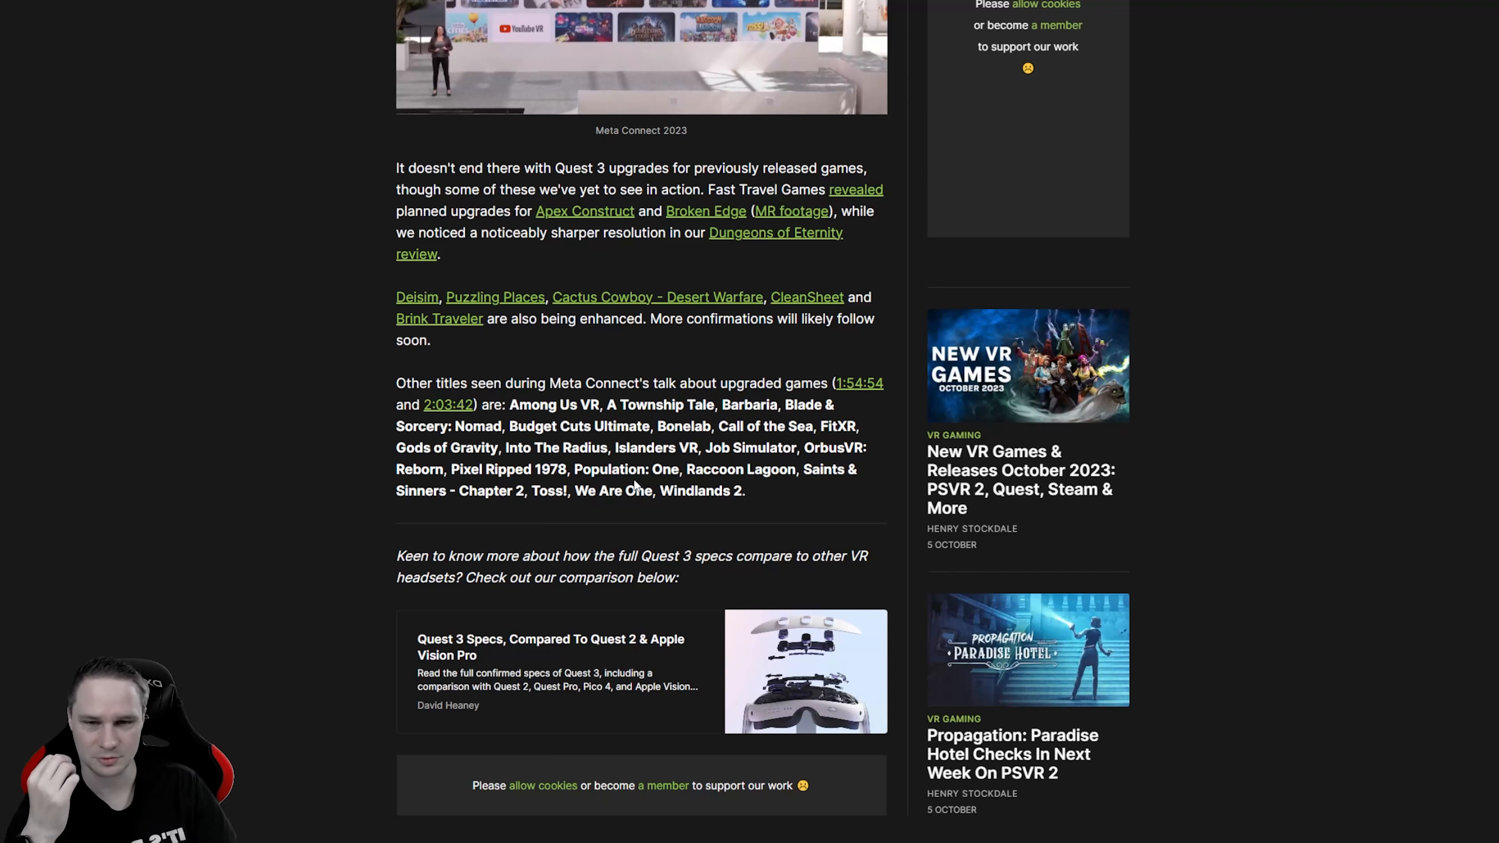
pyautogui.moveTo(523, 487)
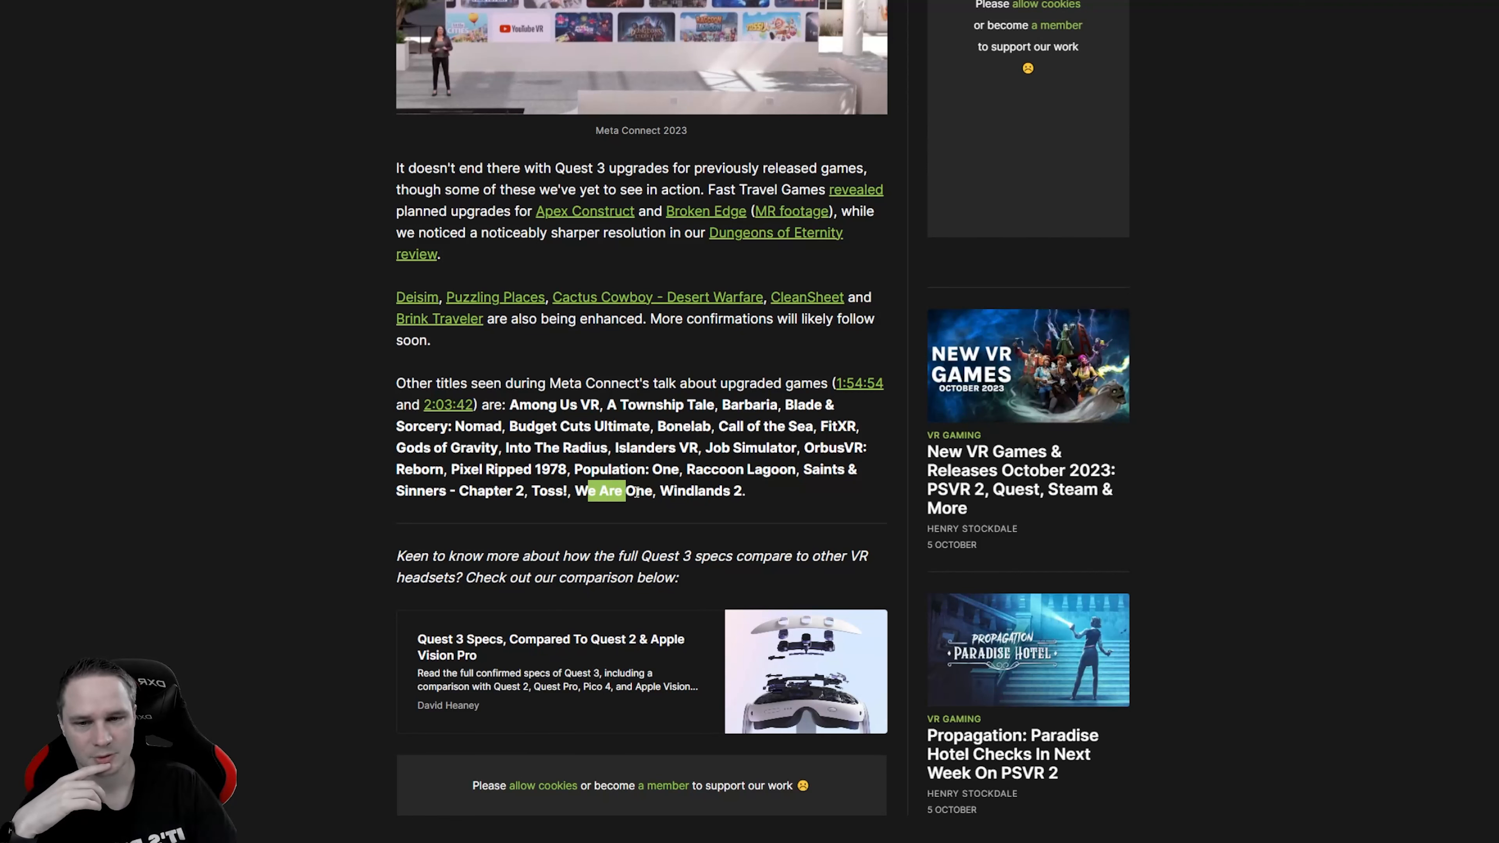
# Step: Revisit the earlier upgraded games such as Hubris and Espire 2 higher up the article
pyautogui.scroll(3)
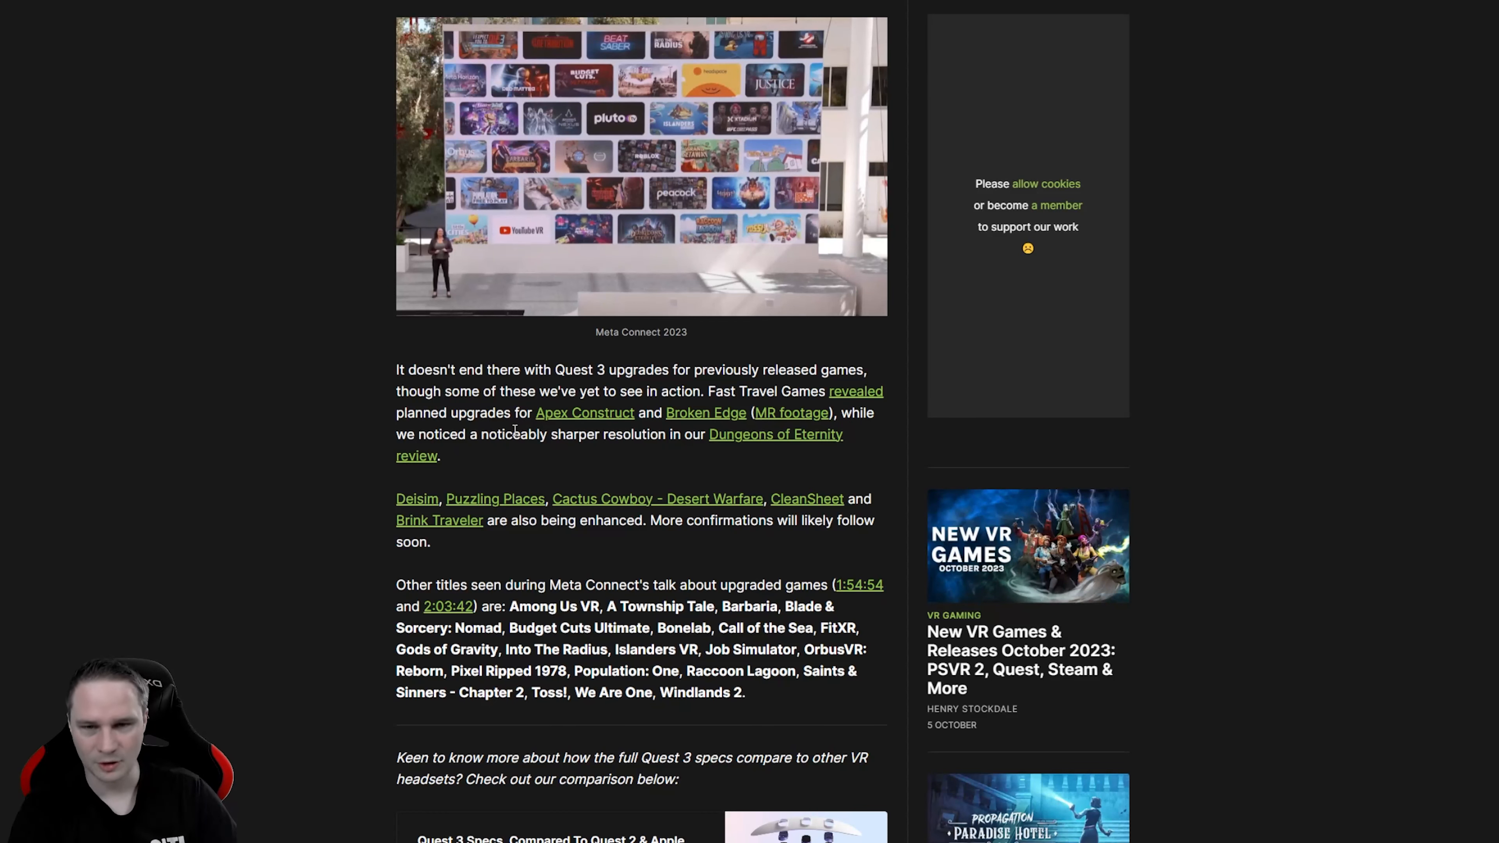
pyautogui.scroll(3)
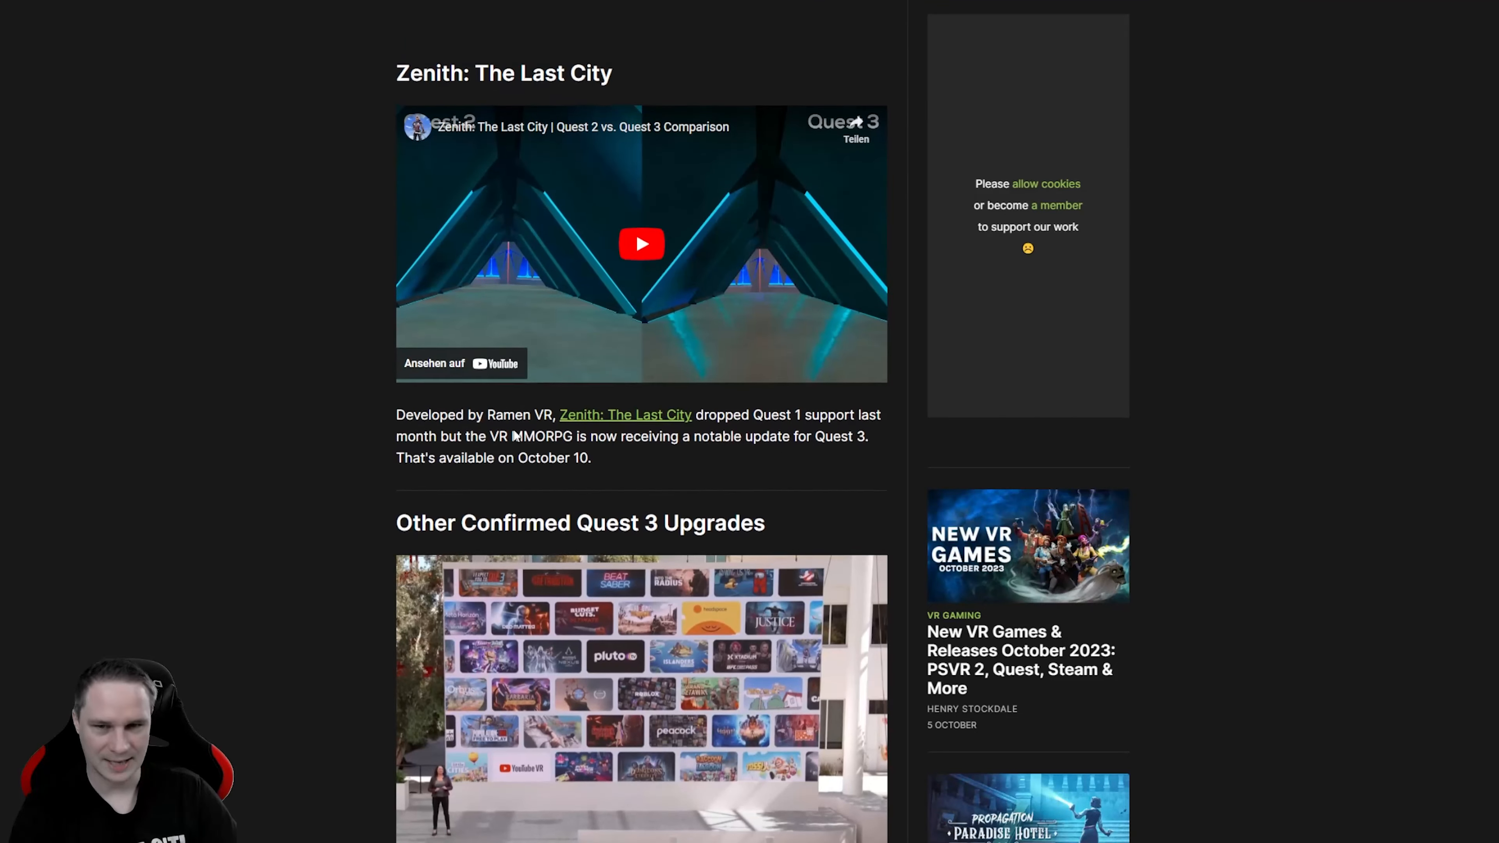
pyautogui.scroll(-3)
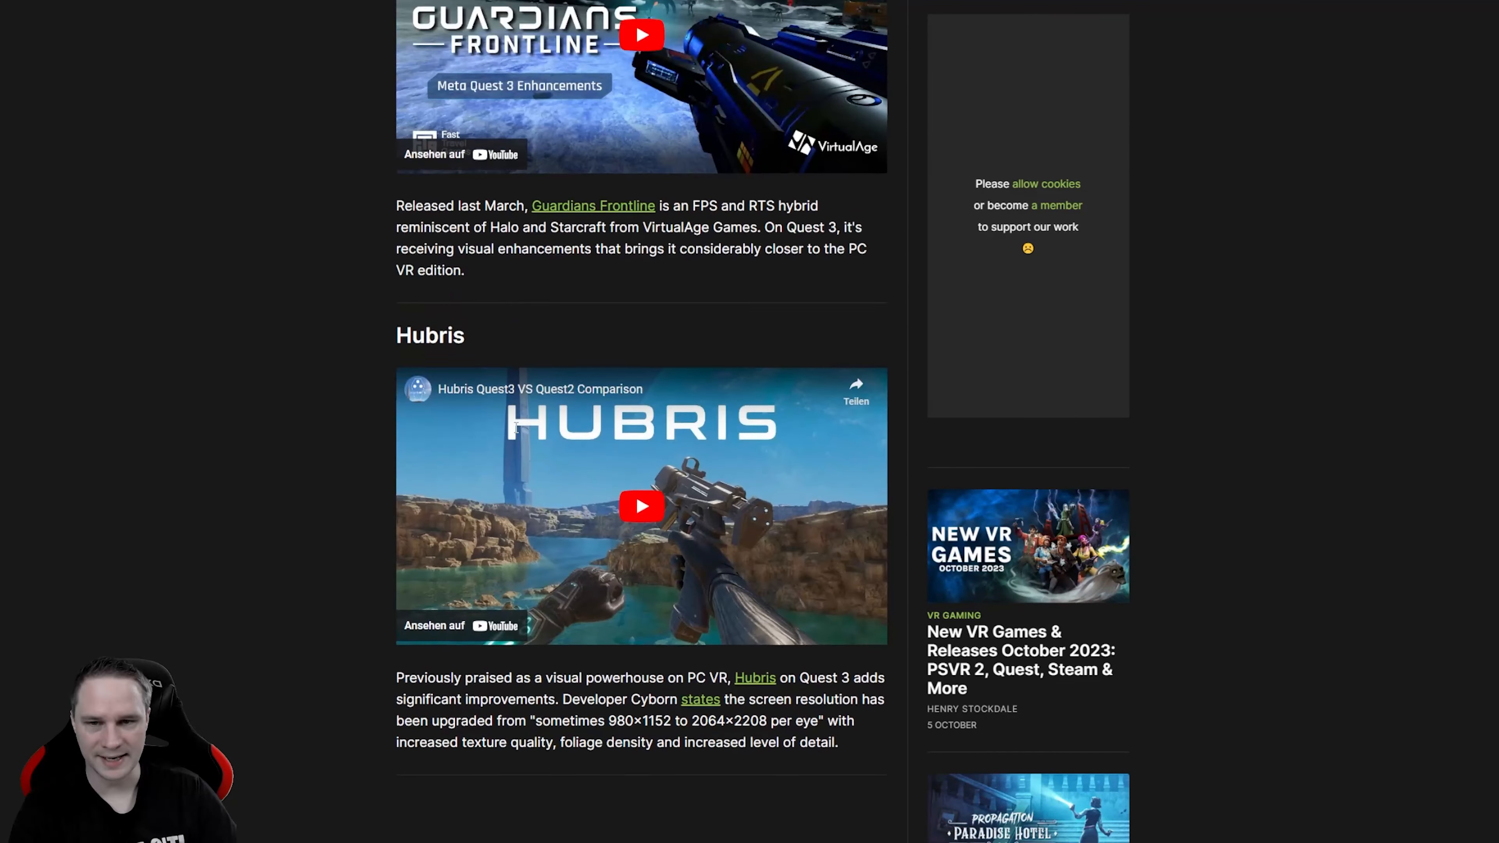
pyautogui.scroll(-3)
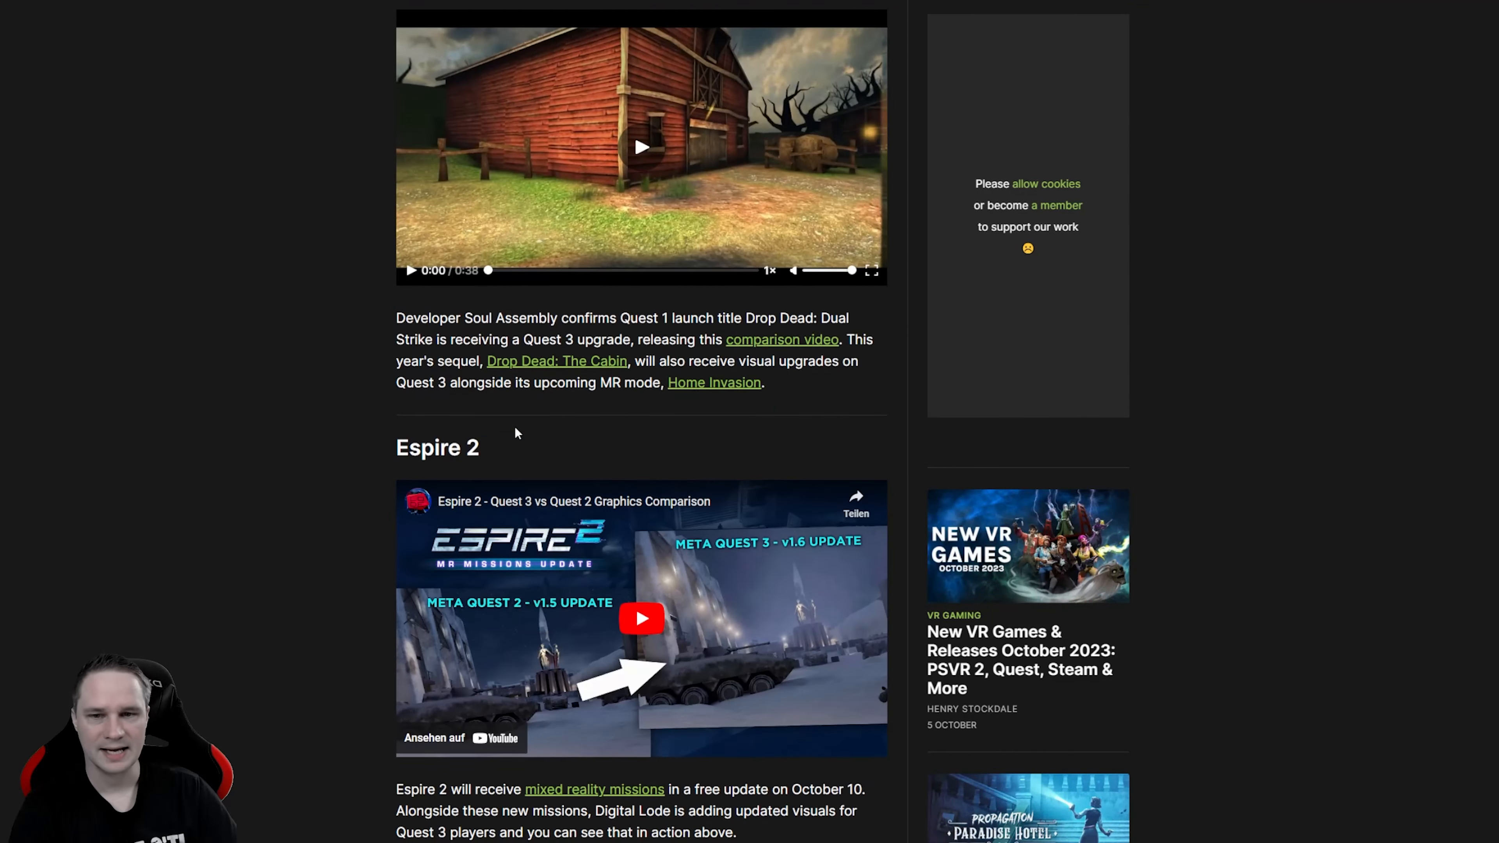
pyautogui.scroll(3)
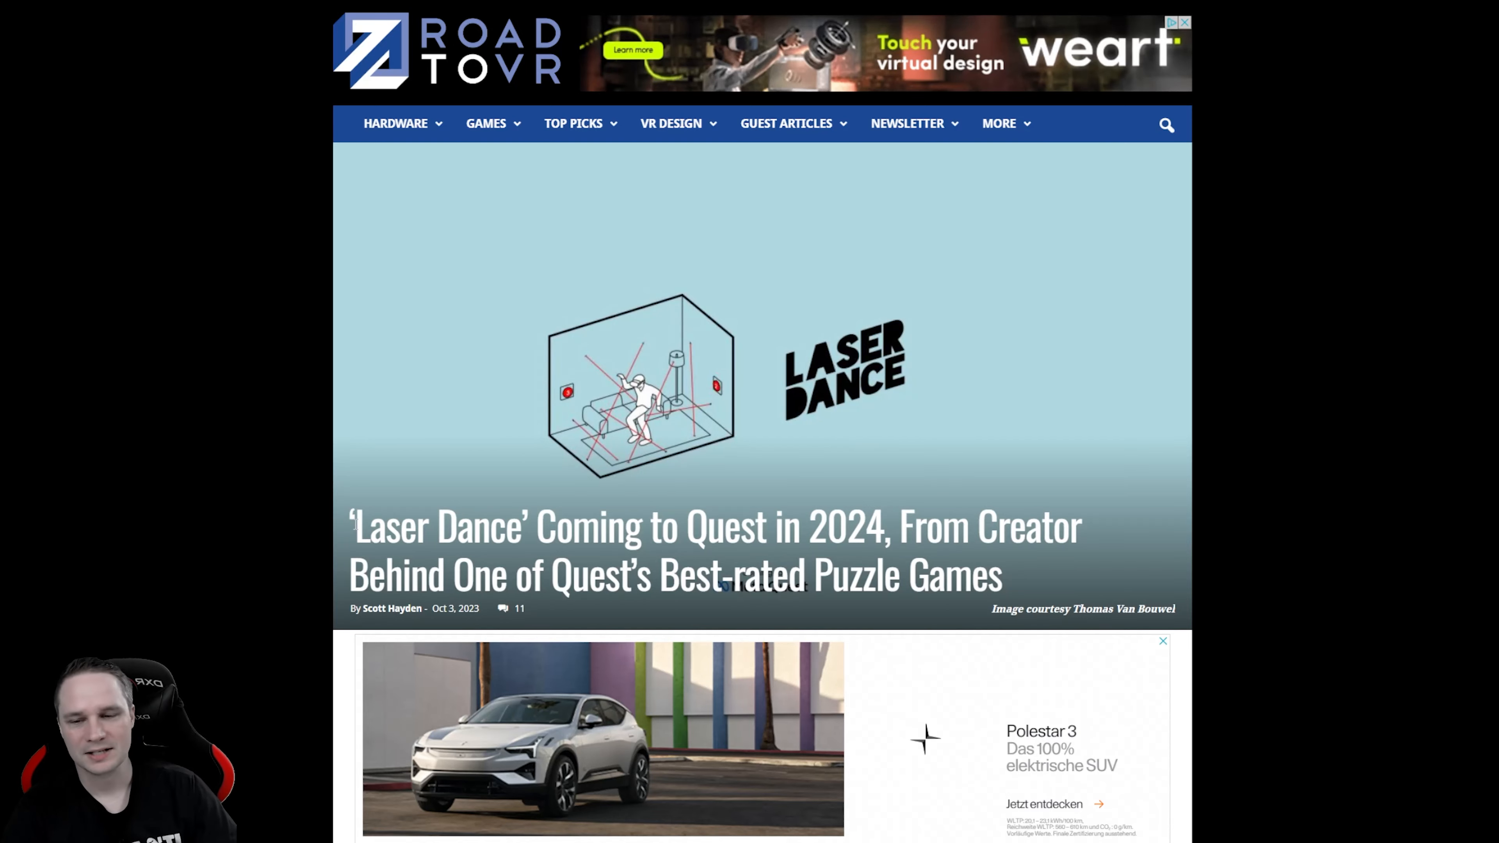
pyautogui.moveTo(345, 527)
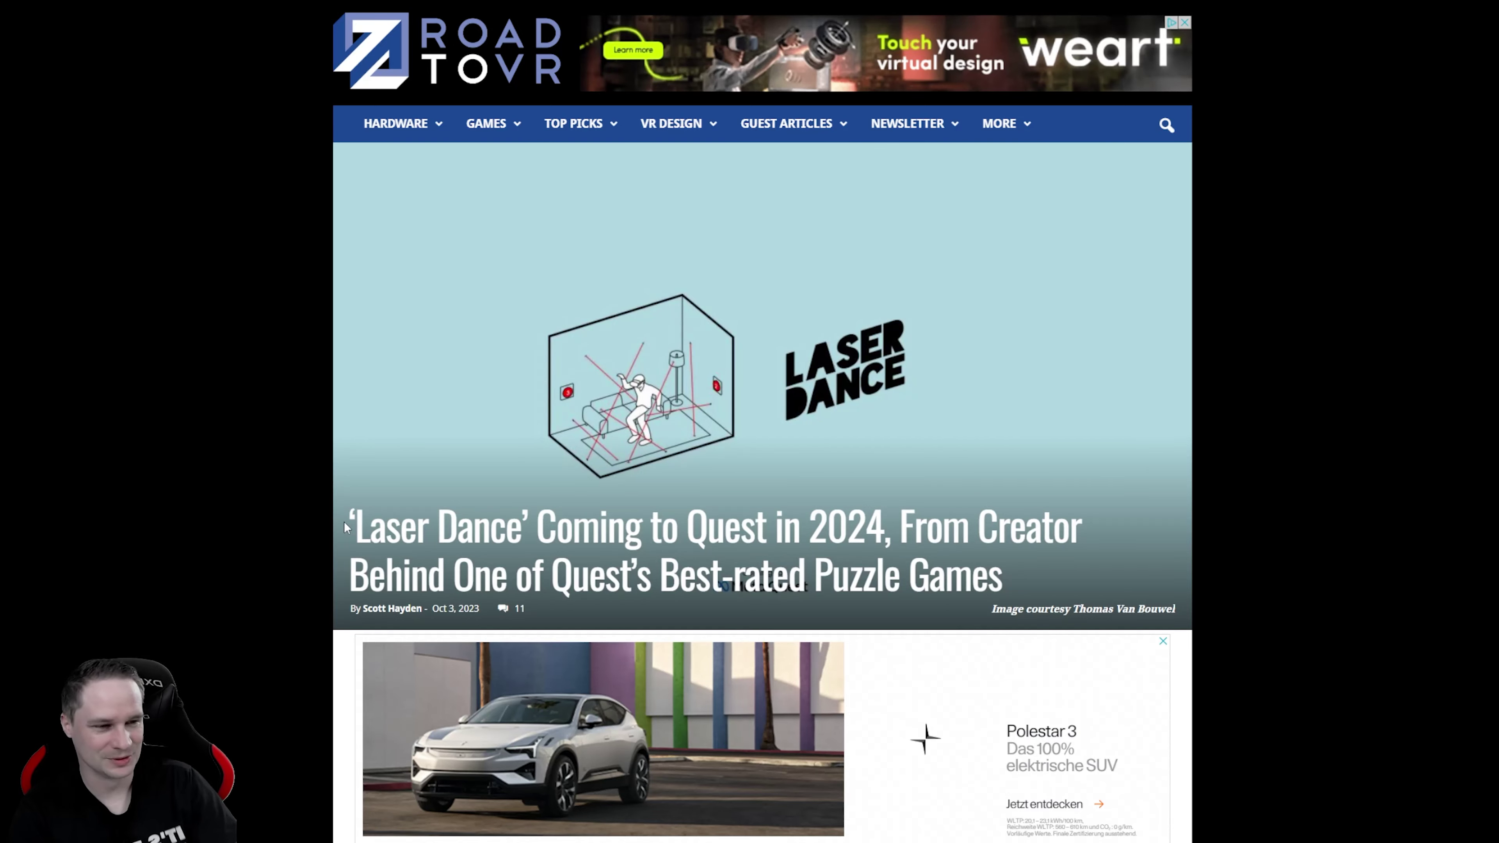
# Step: Read the Laser Dance Coming to Quest in 2024 article down to its end
pyautogui.scroll(-3)
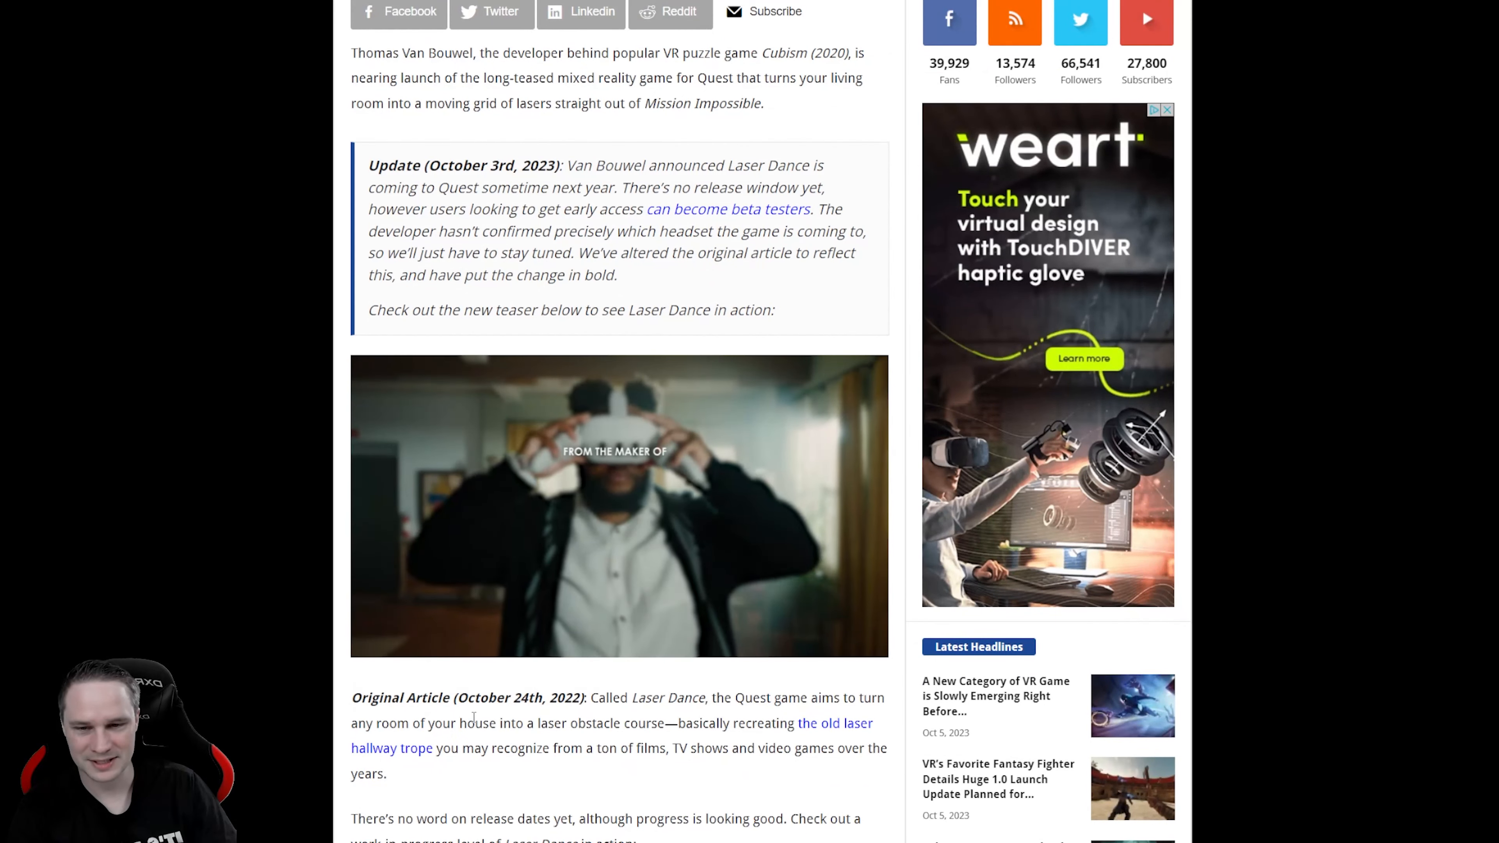
pyautogui.scroll(-3)
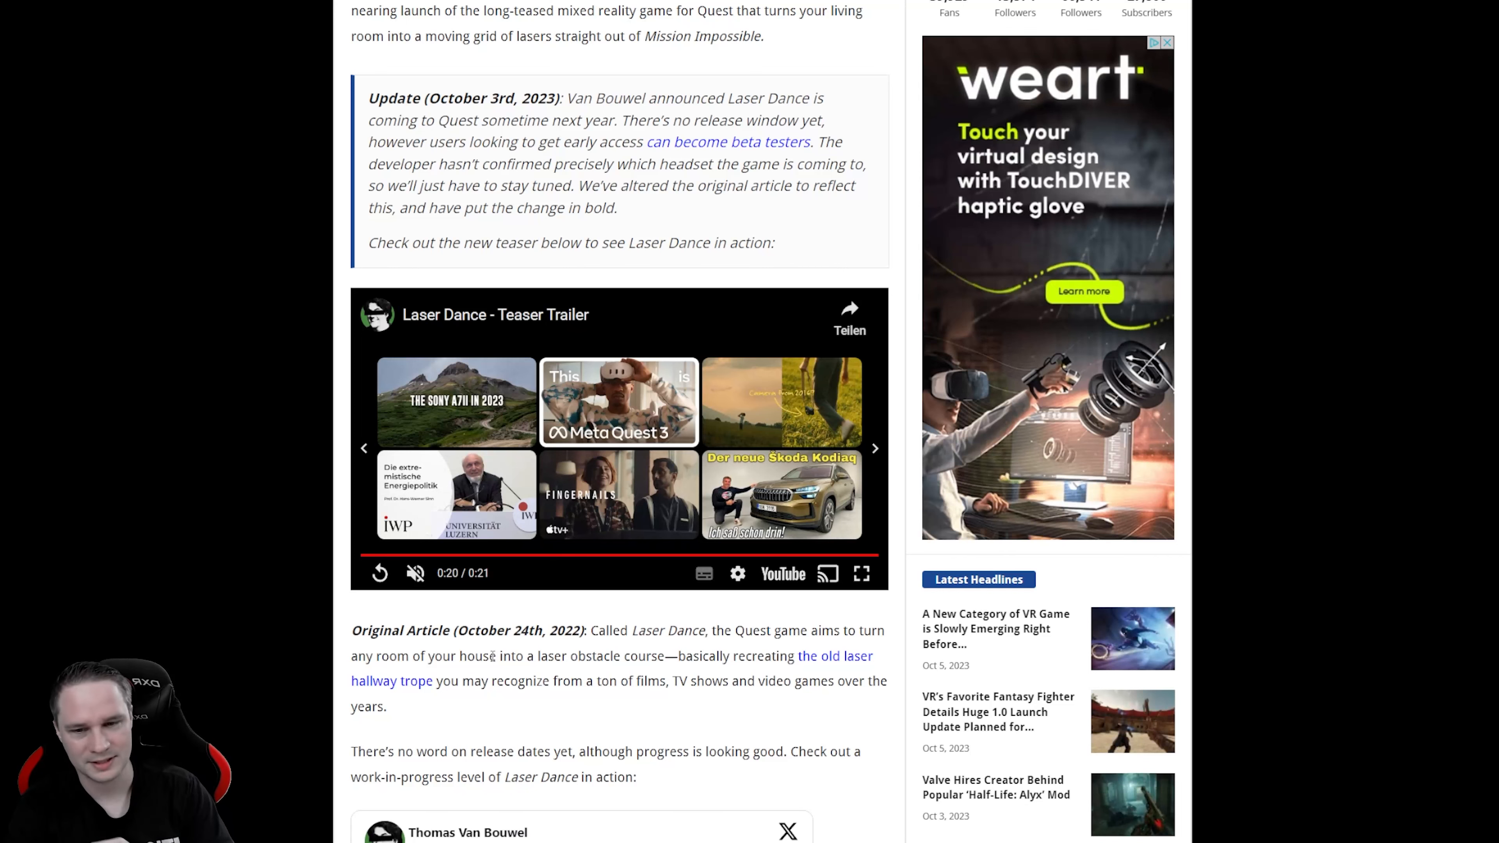
pyautogui.scroll(-3)
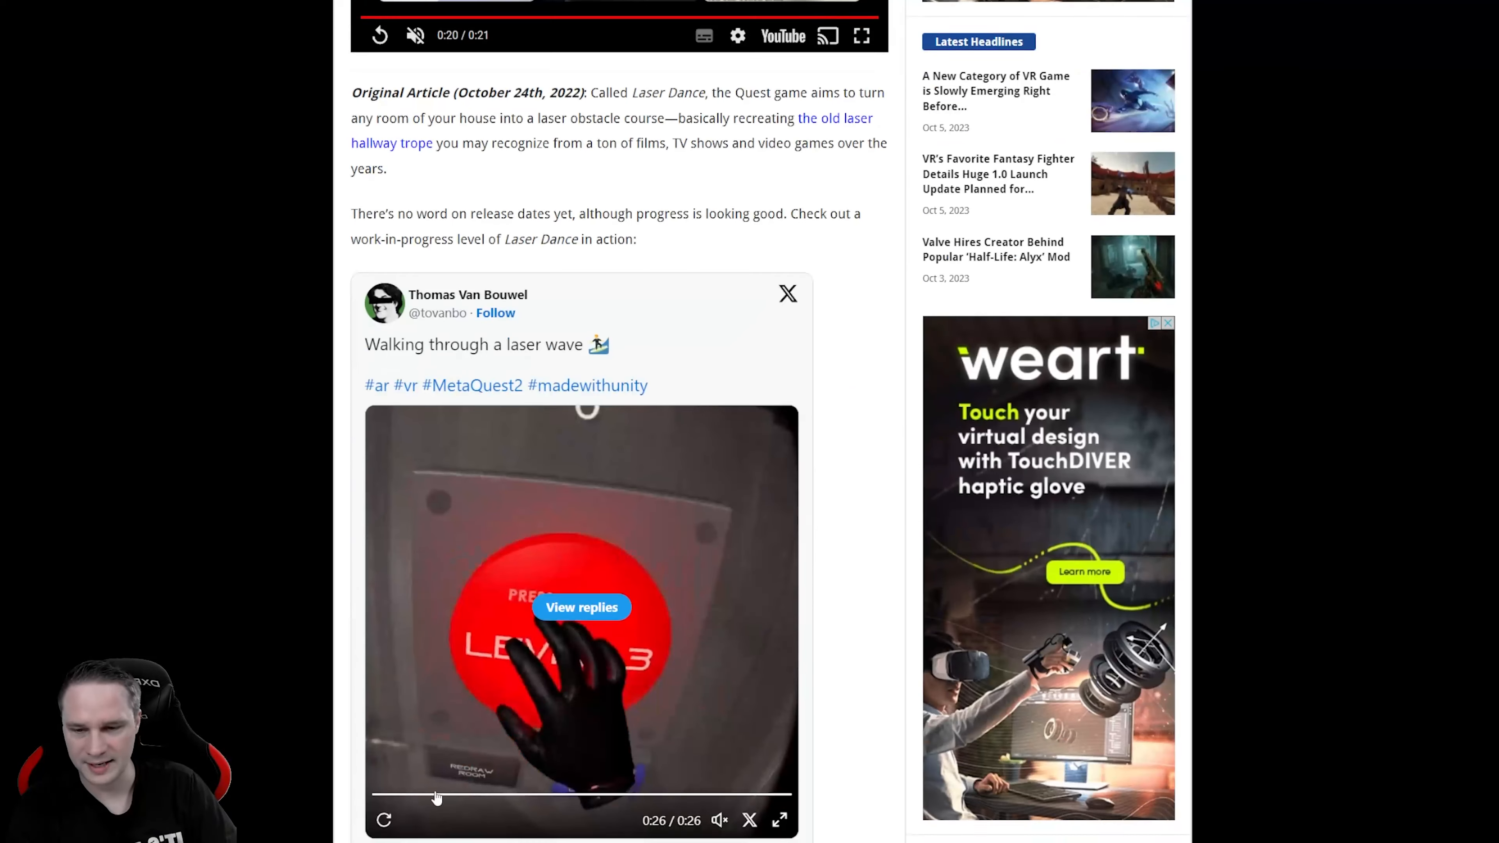
pyautogui.scroll(-3)
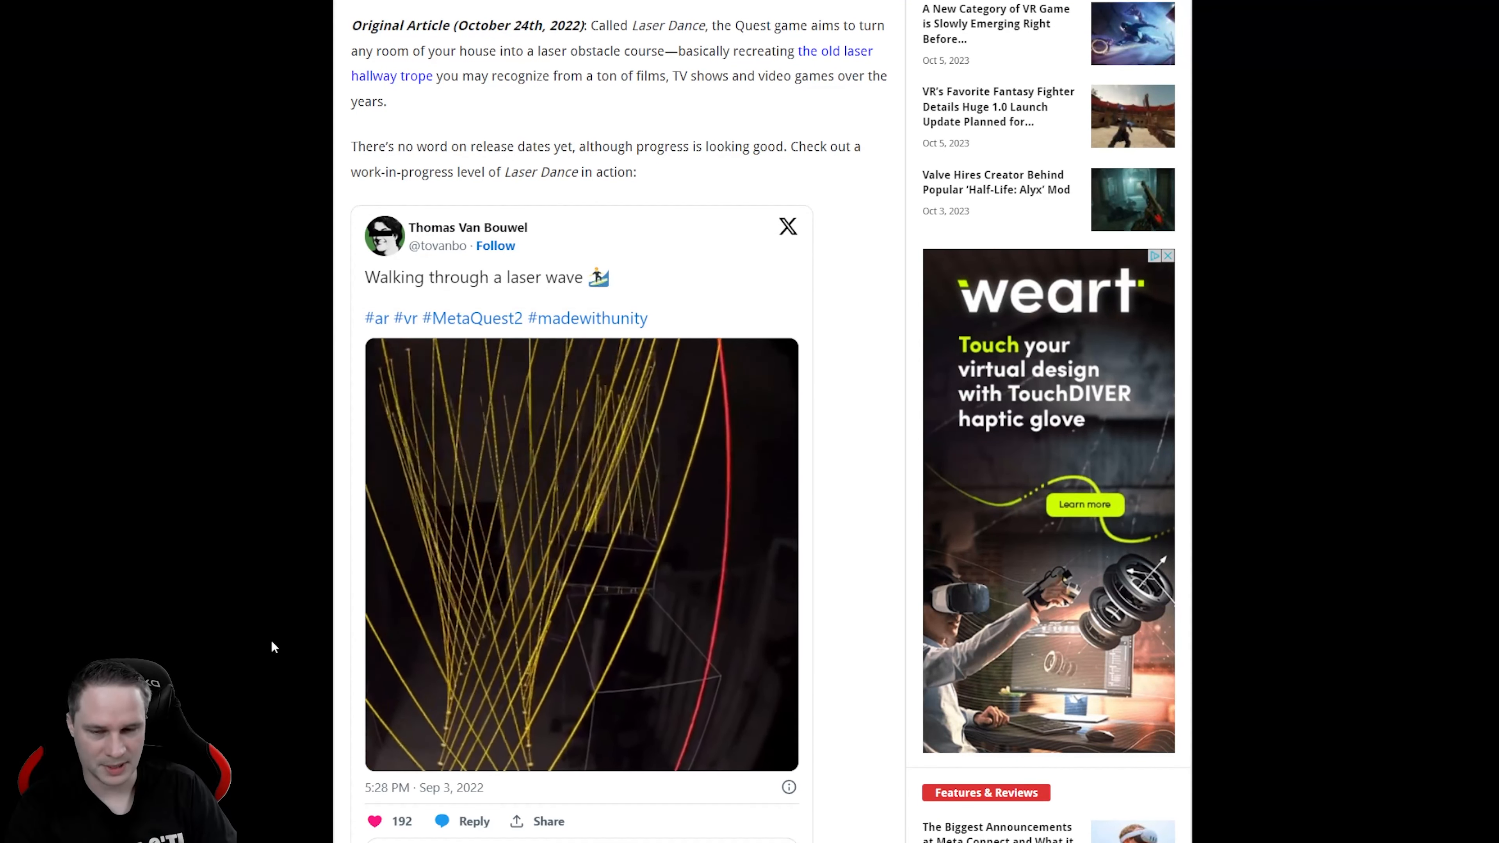
pyautogui.scroll(-3)
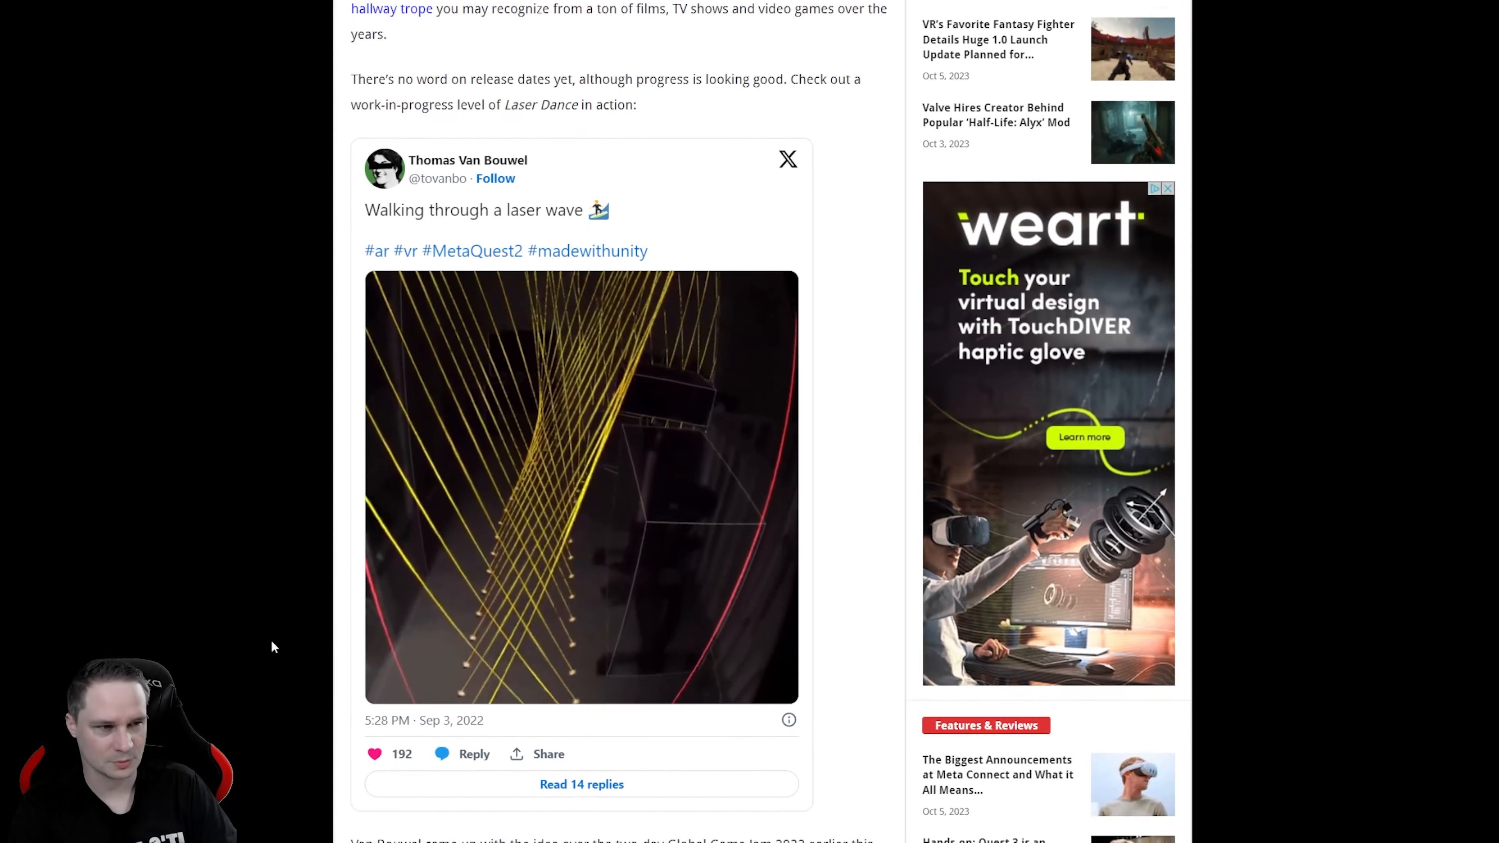
pyautogui.scroll(-3)
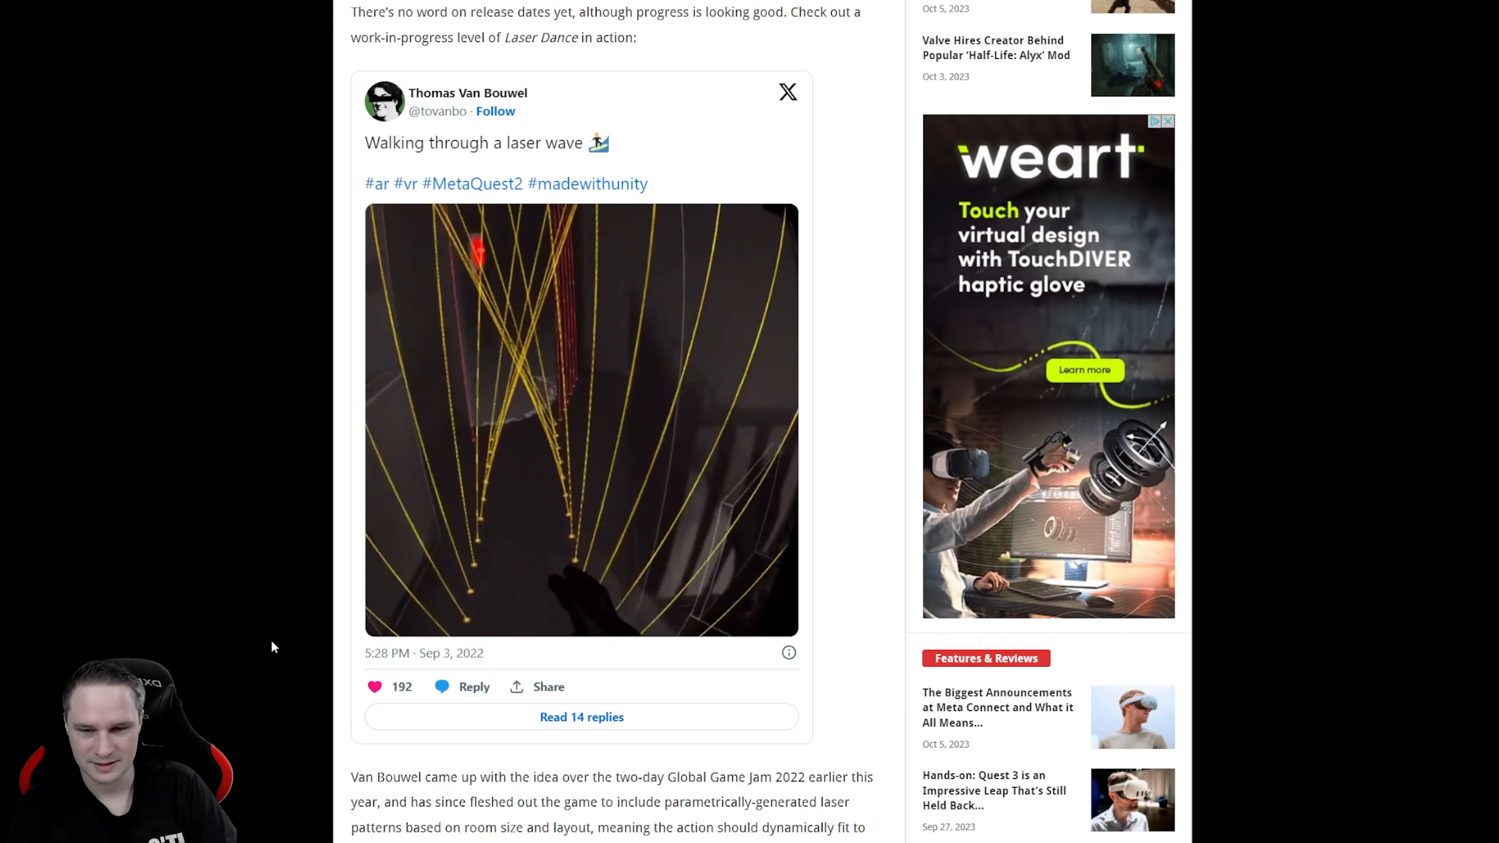
pyautogui.scroll(-3)
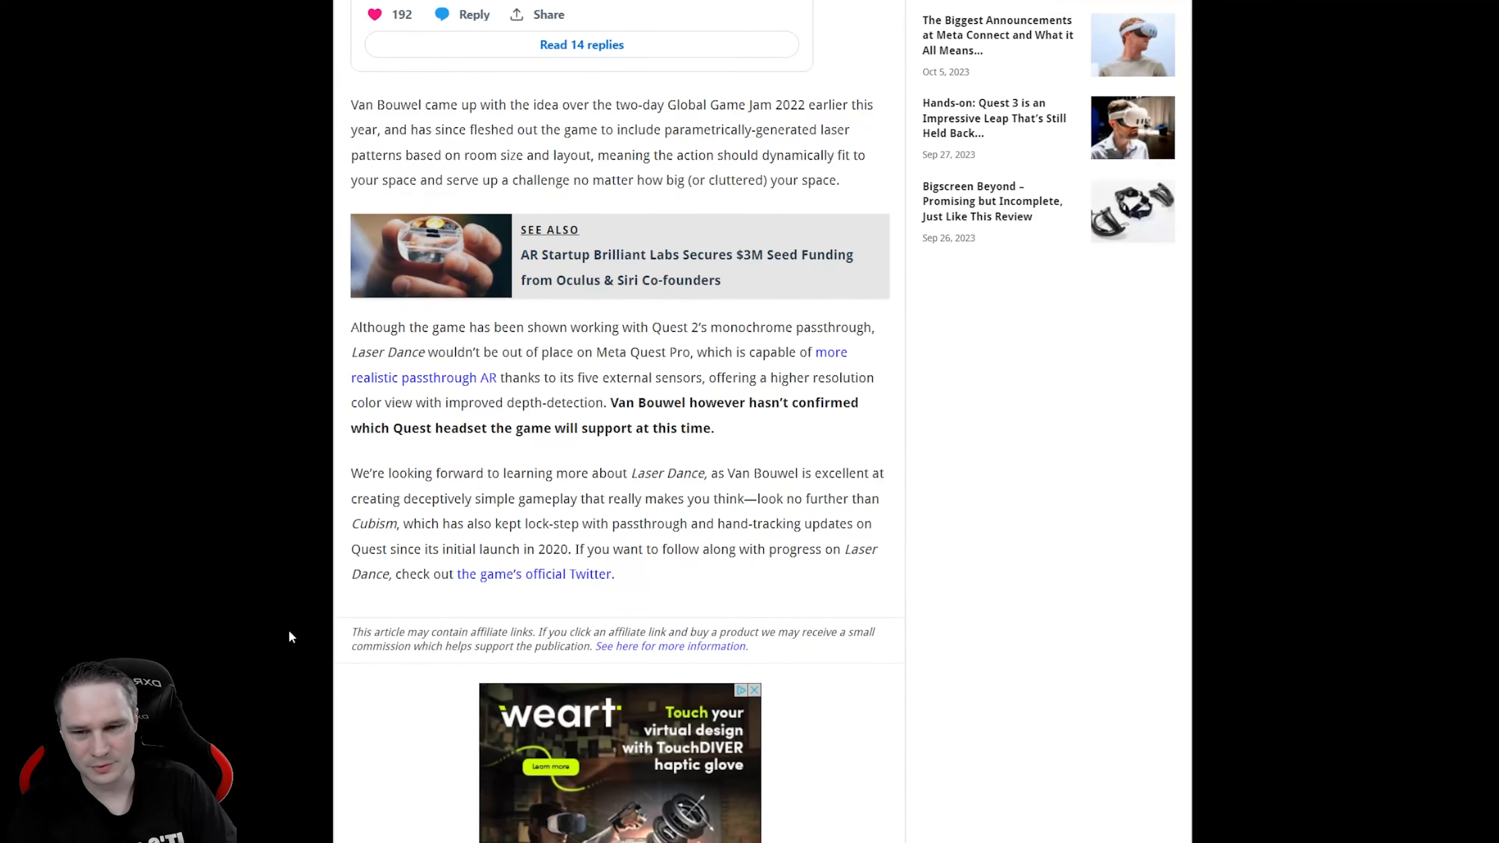
pyautogui.scroll(3)
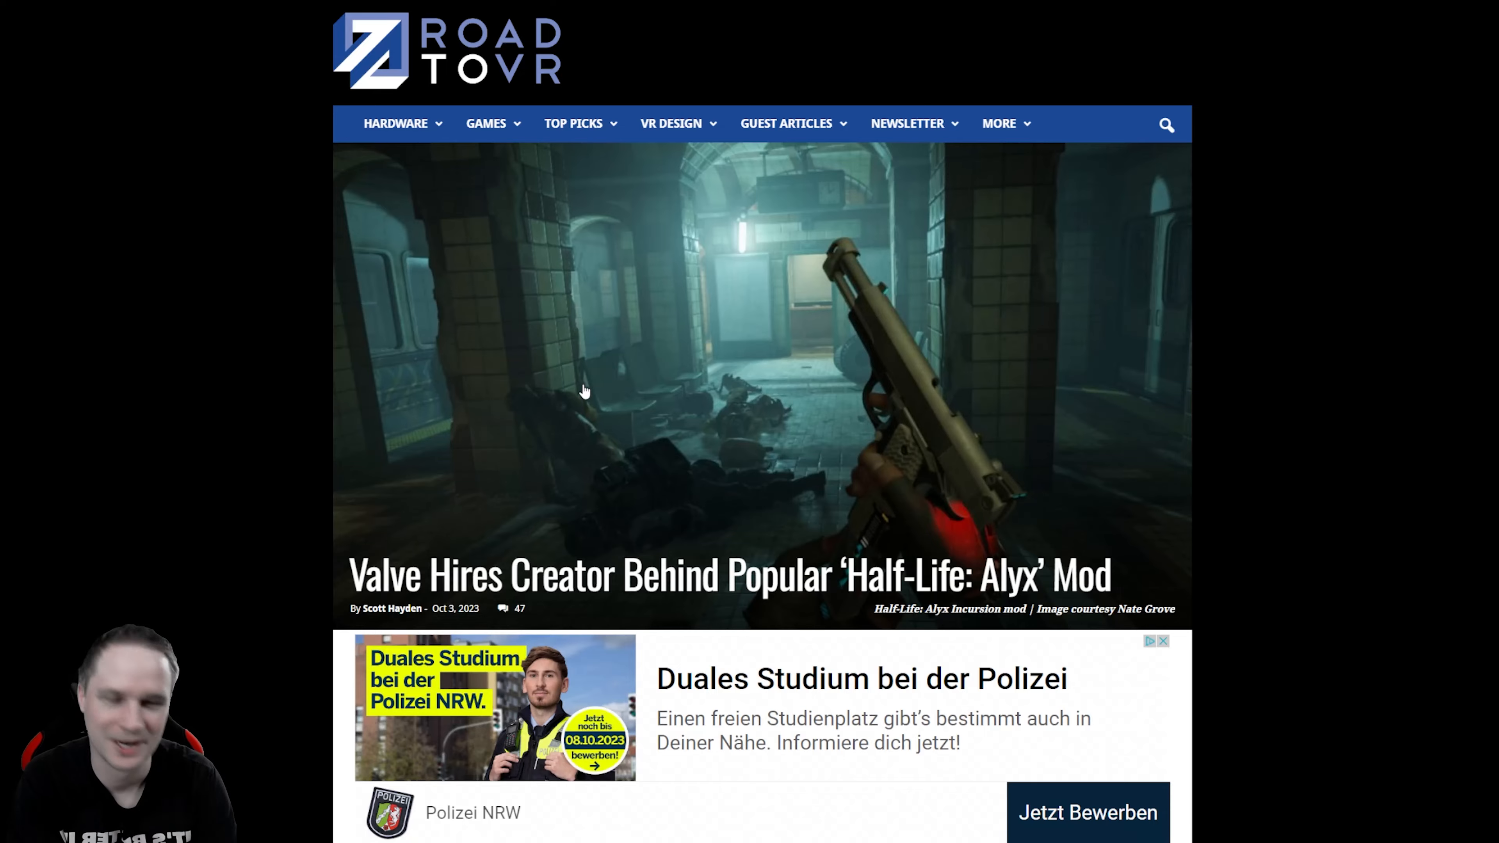
# Step: Read down the Valve modder-hire article past the Re-Education trailer to its end
pyautogui.scroll(-3)
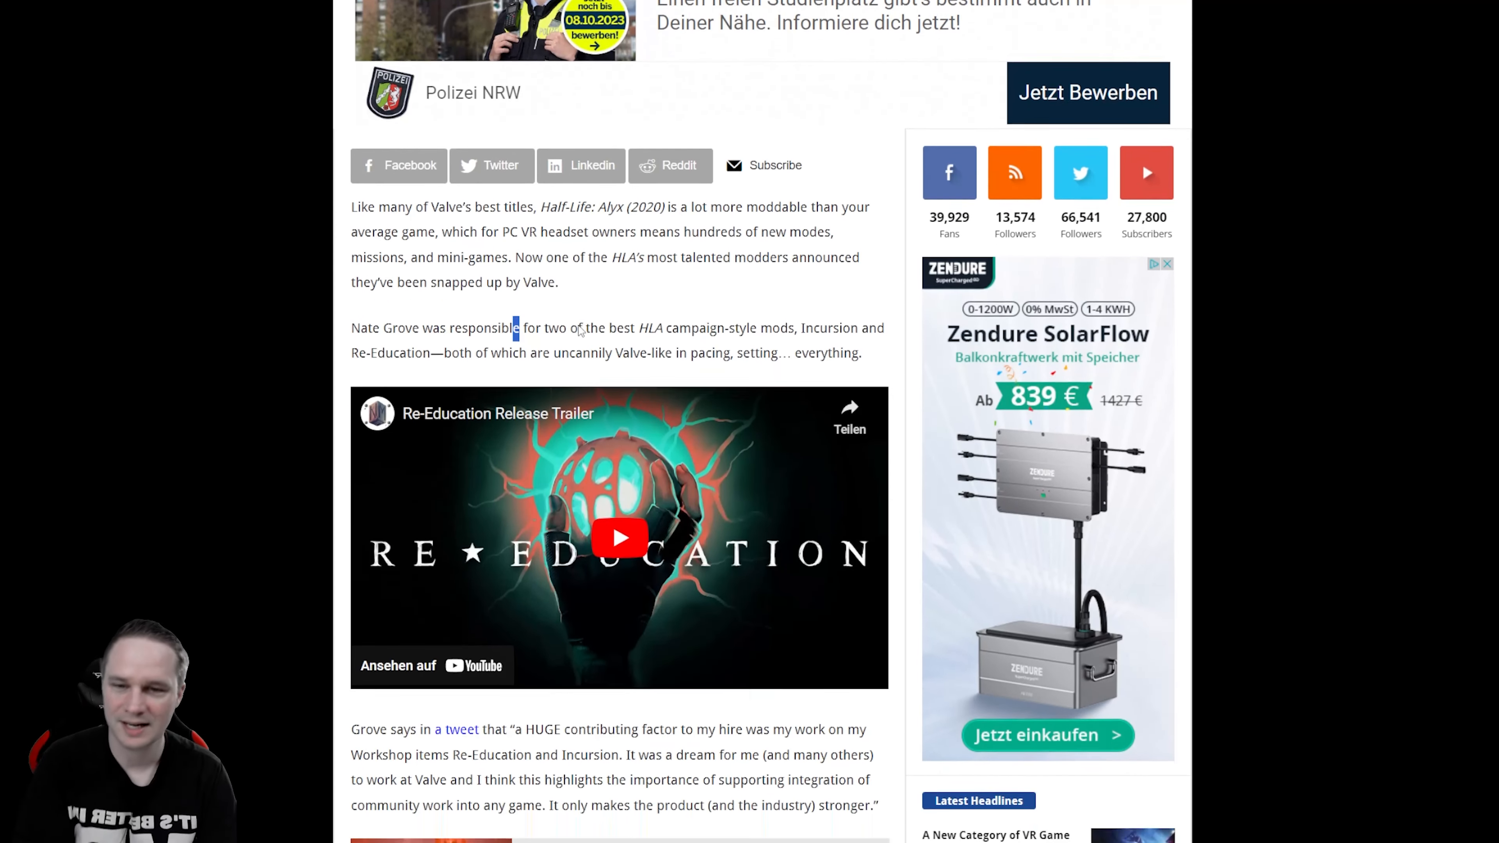
pyautogui.scroll(-3)
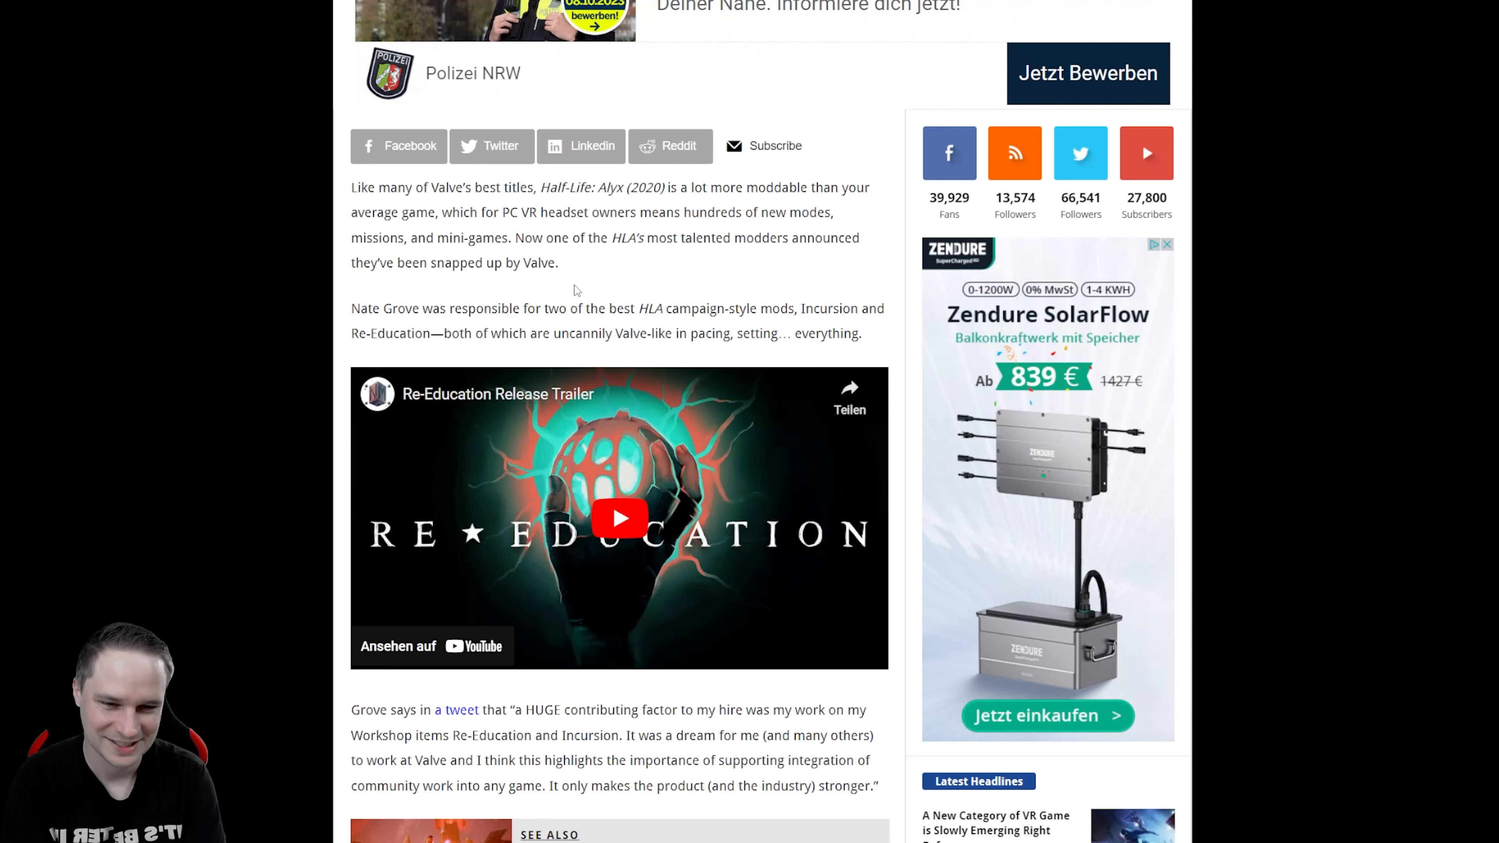
pyautogui.scroll(-3)
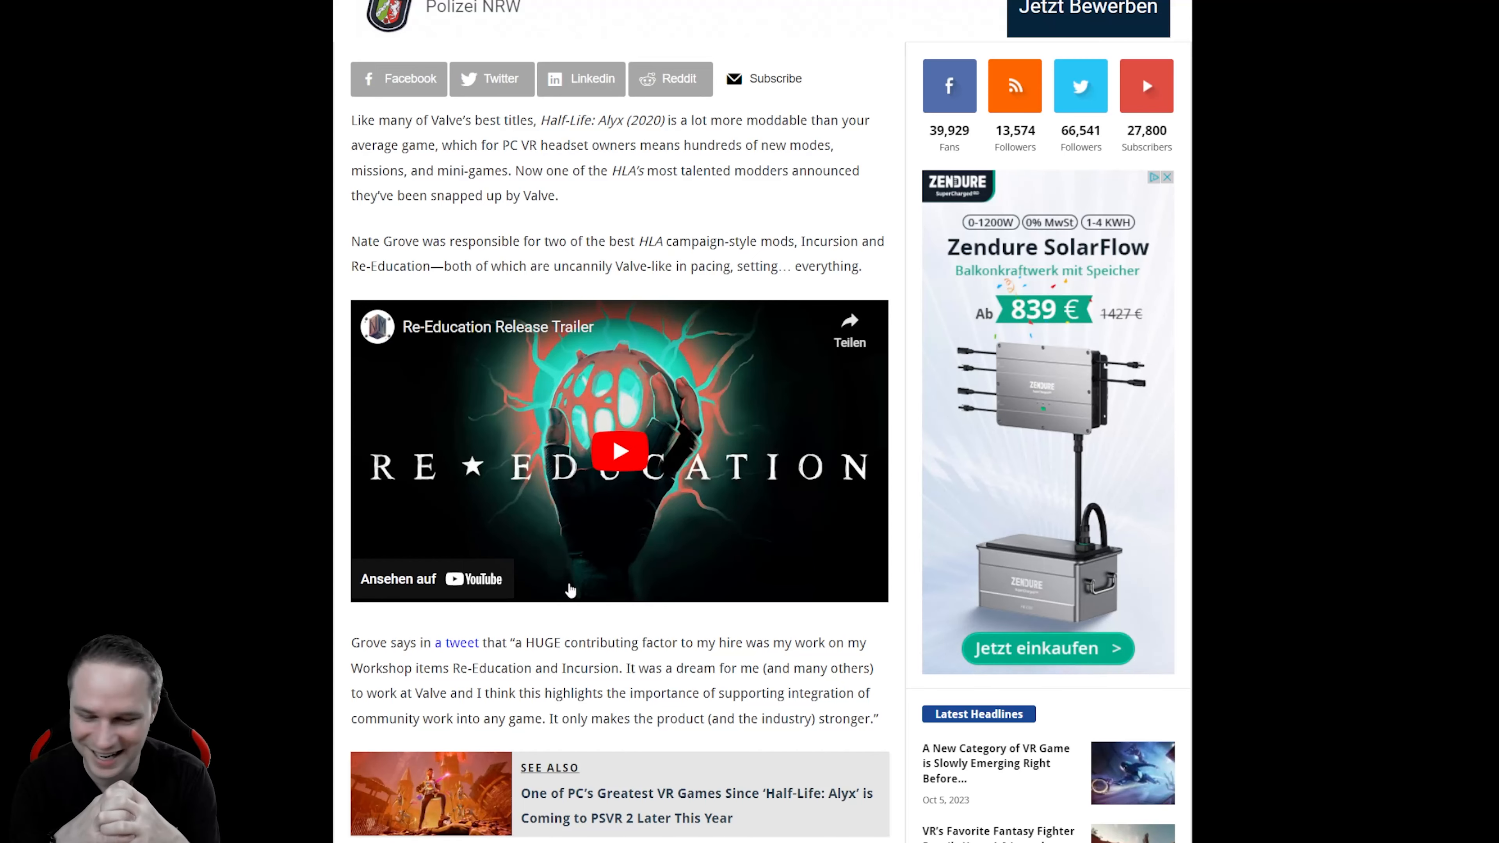
pyautogui.scroll(-3)
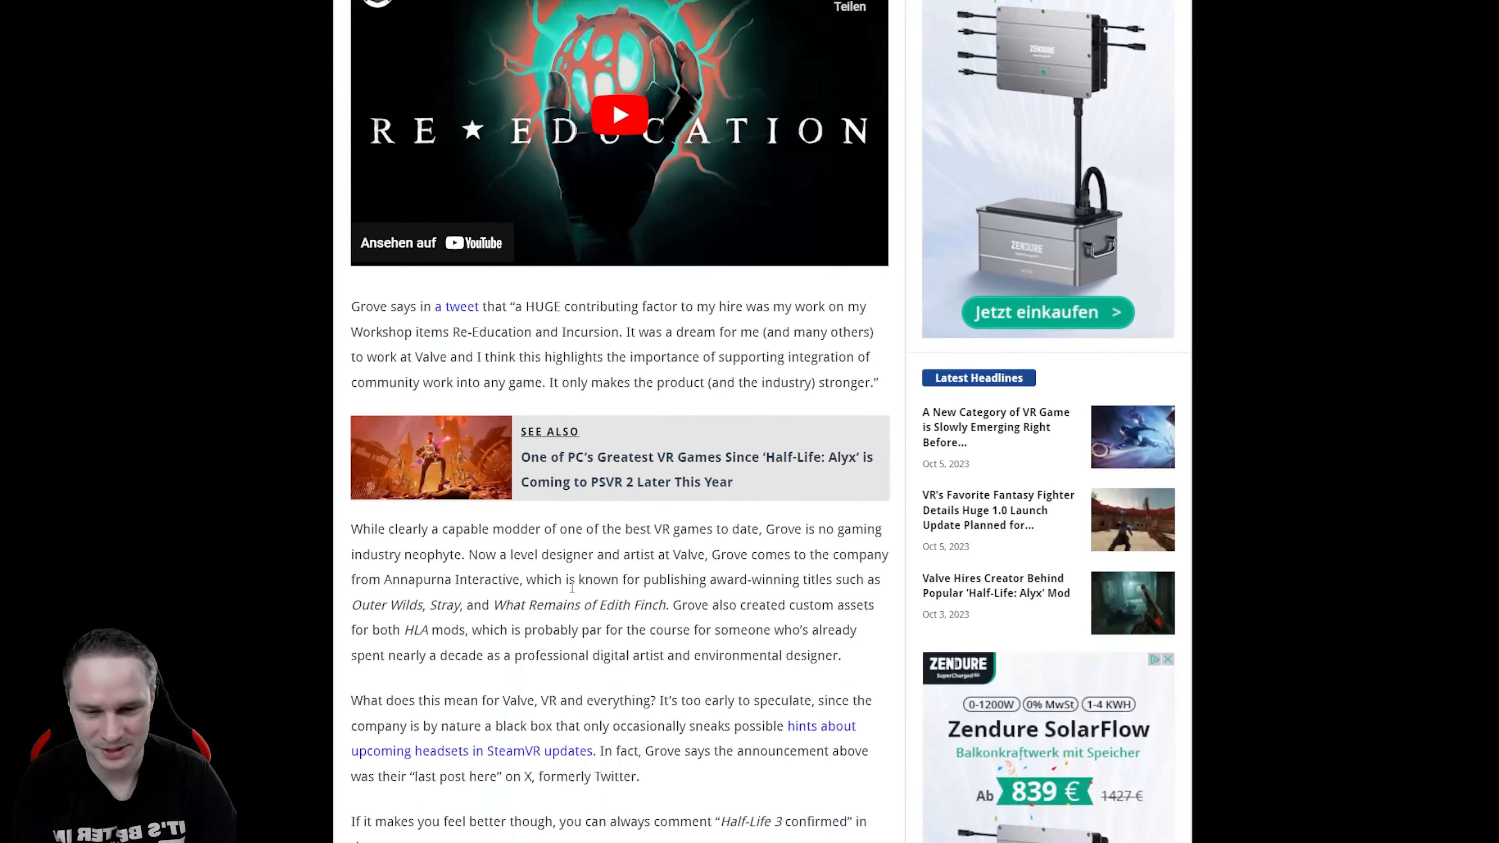
pyautogui.scroll(-3)
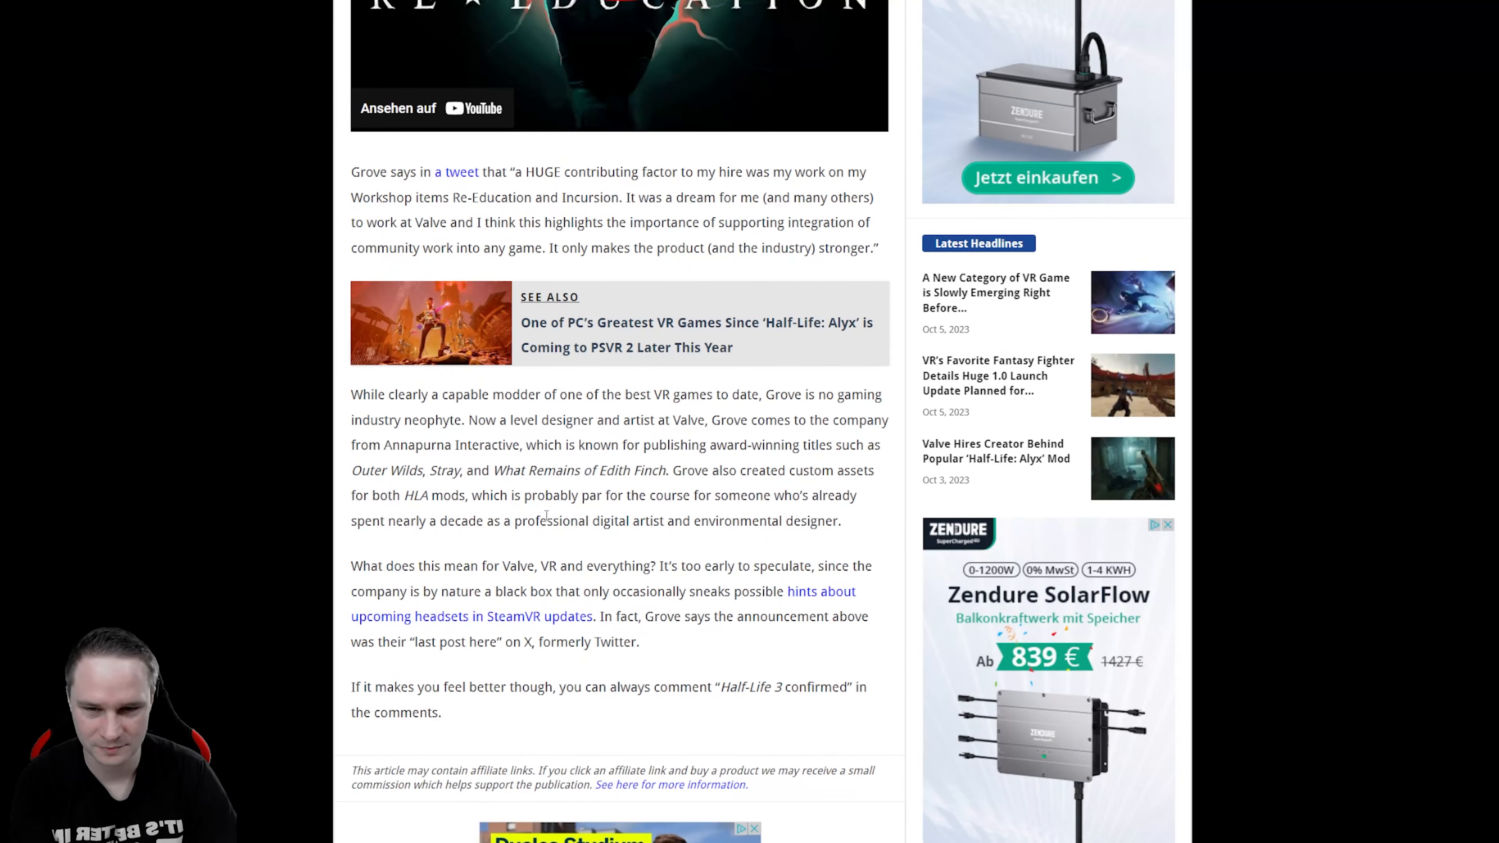
# Step: Return up the Valve hiring article to its headline
pyautogui.scroll(3)
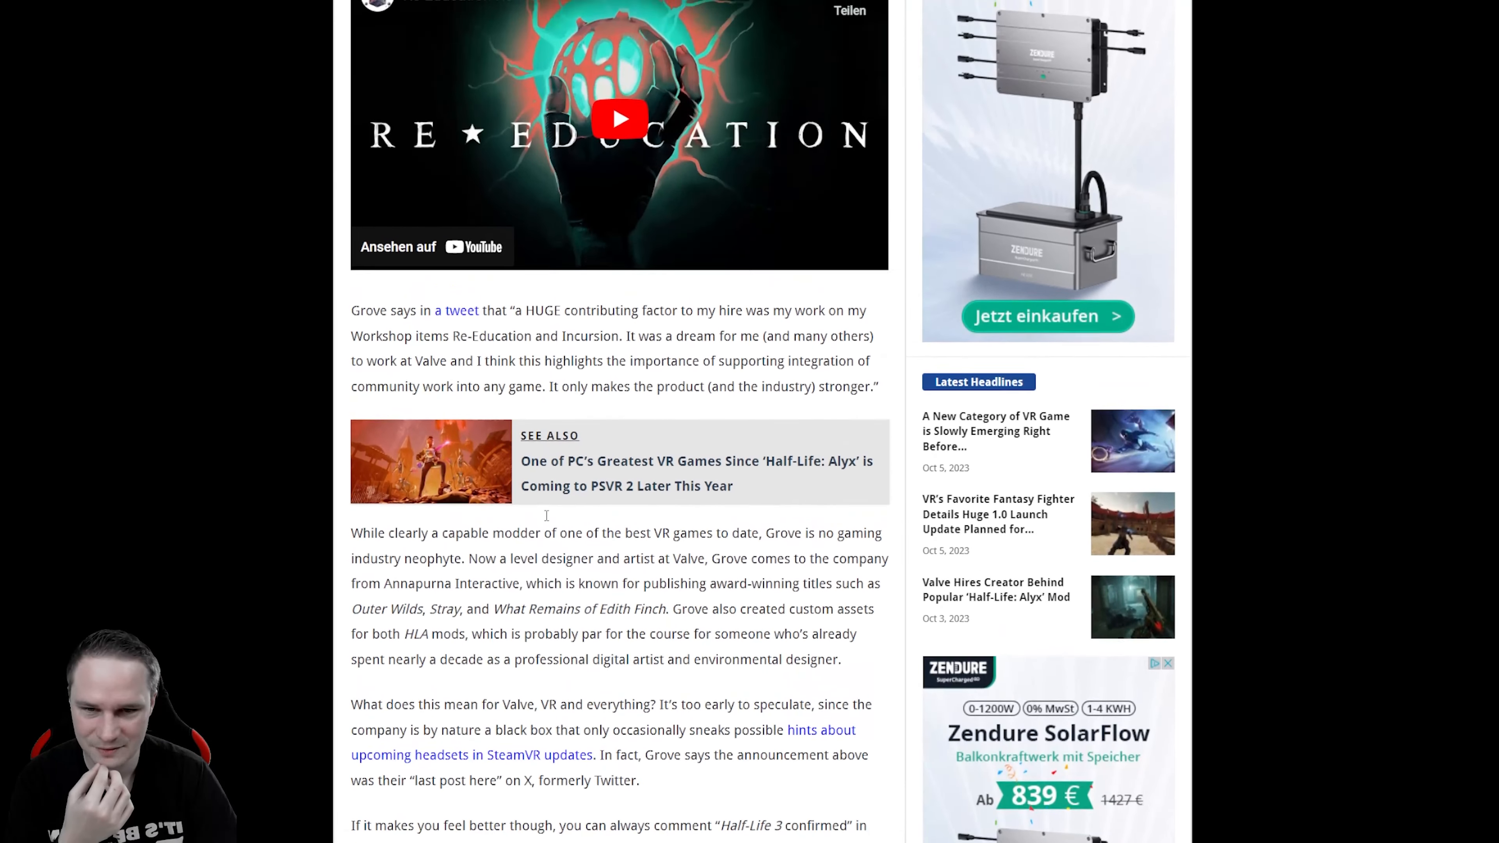
pyautogui.scroll(3)
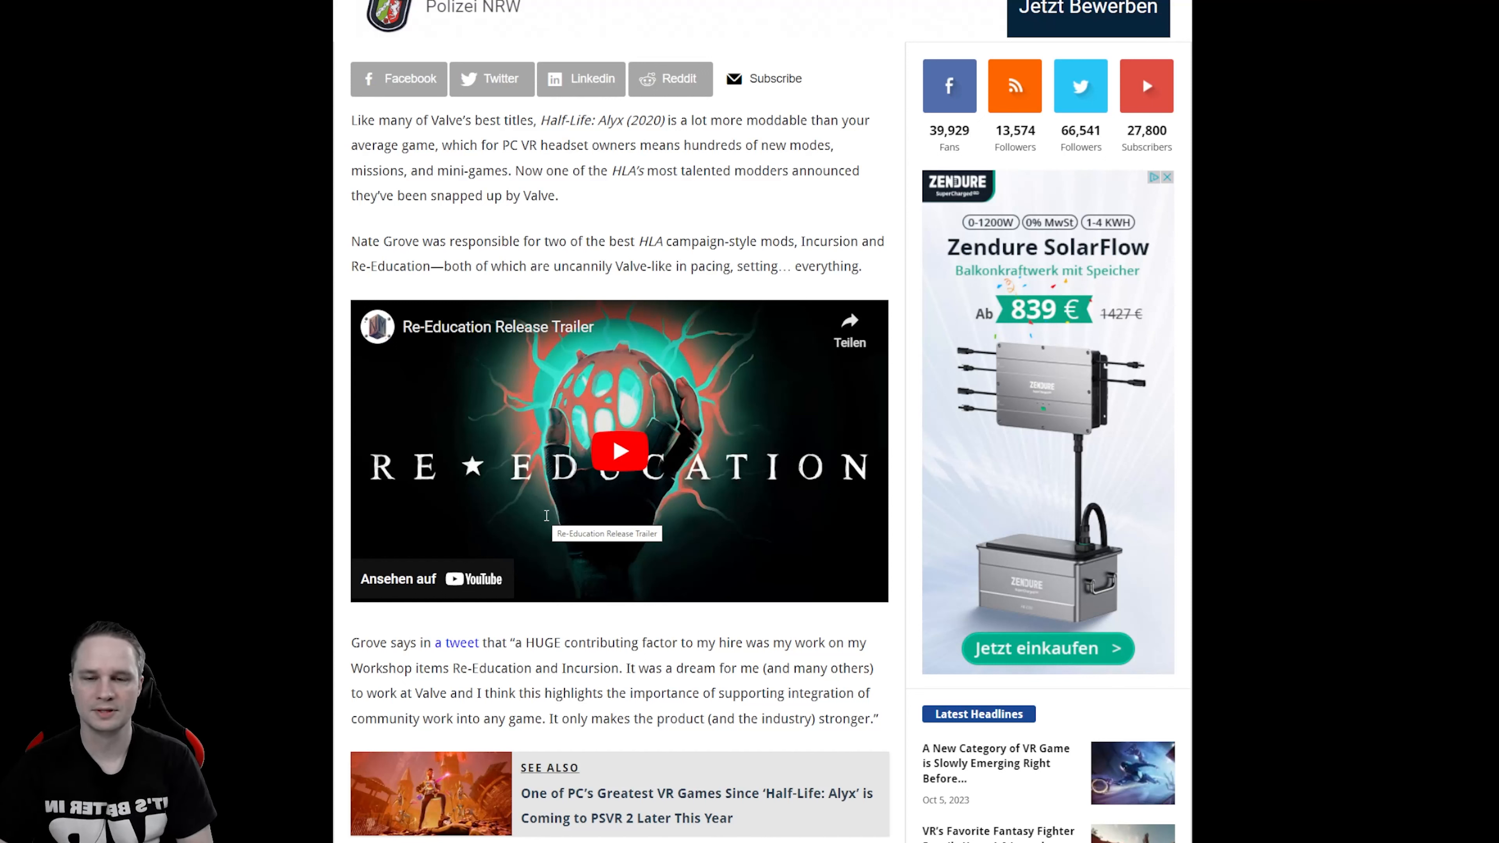
pyautogui.moveTo(538, 476)
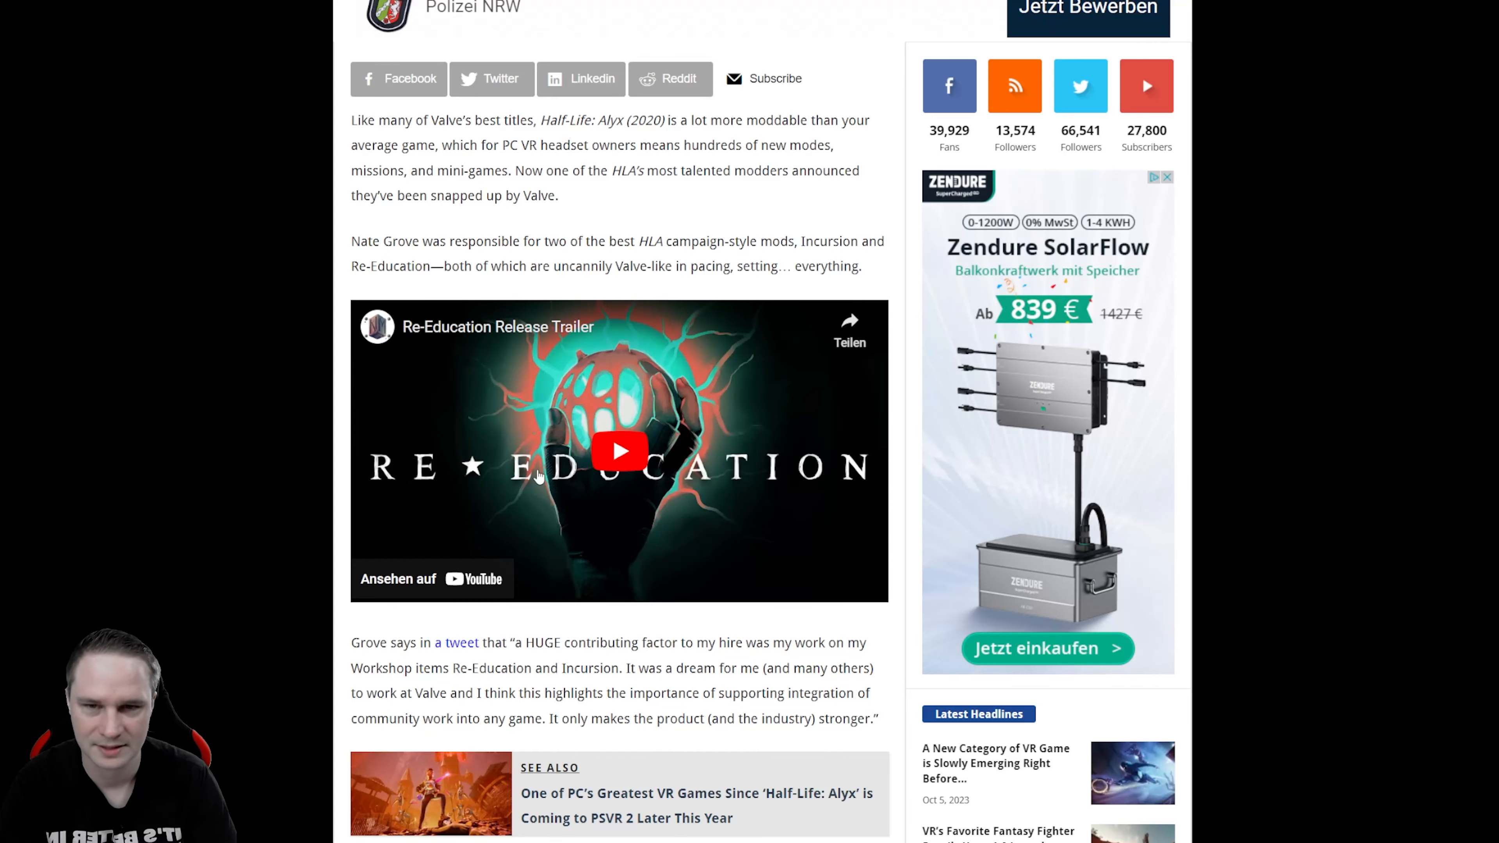
pyautogui.scroll(3)
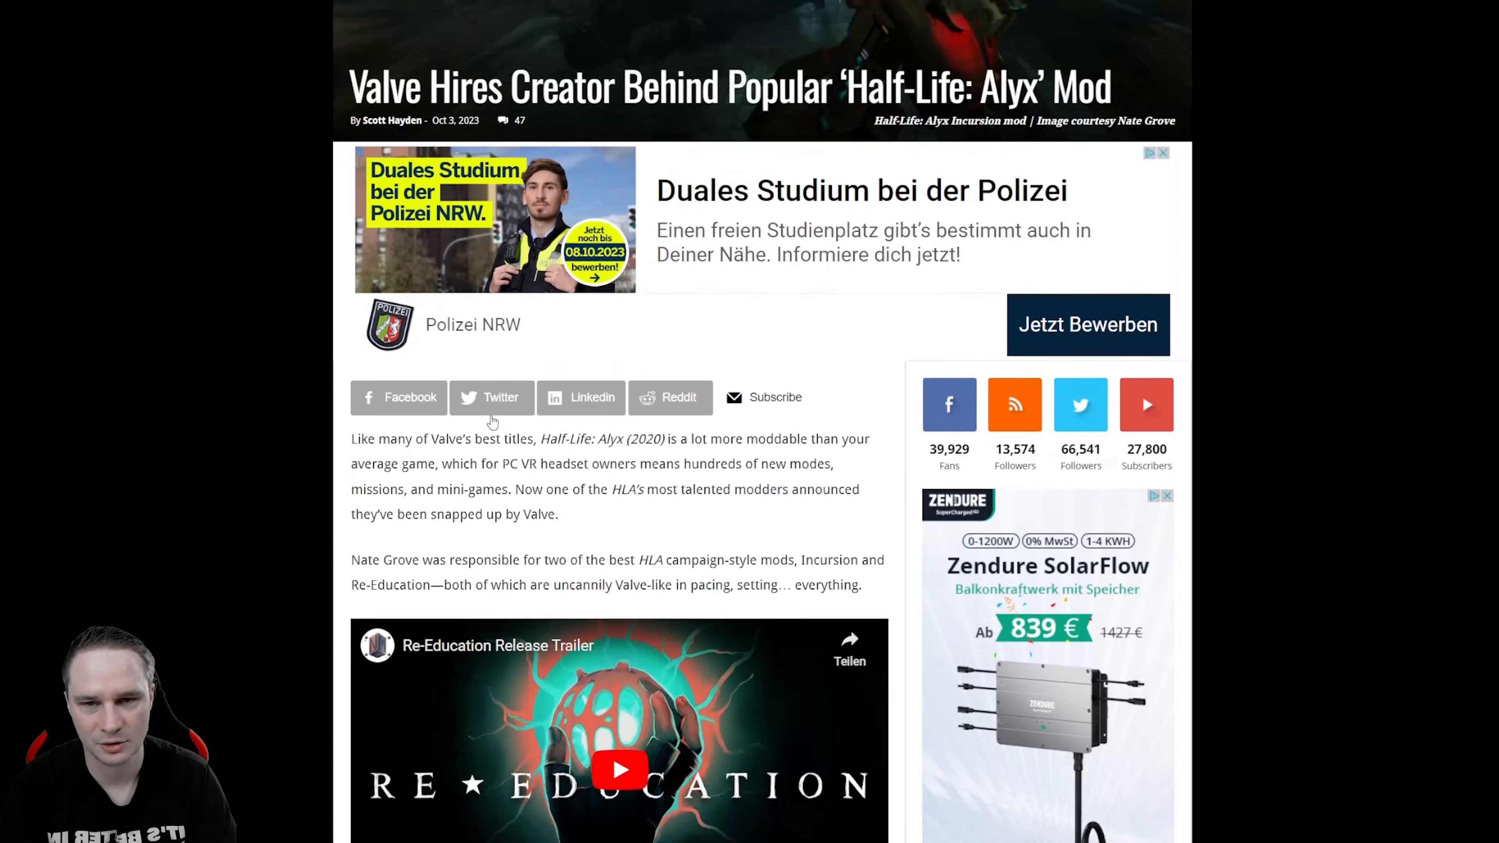
pyautogui.scroll(3)
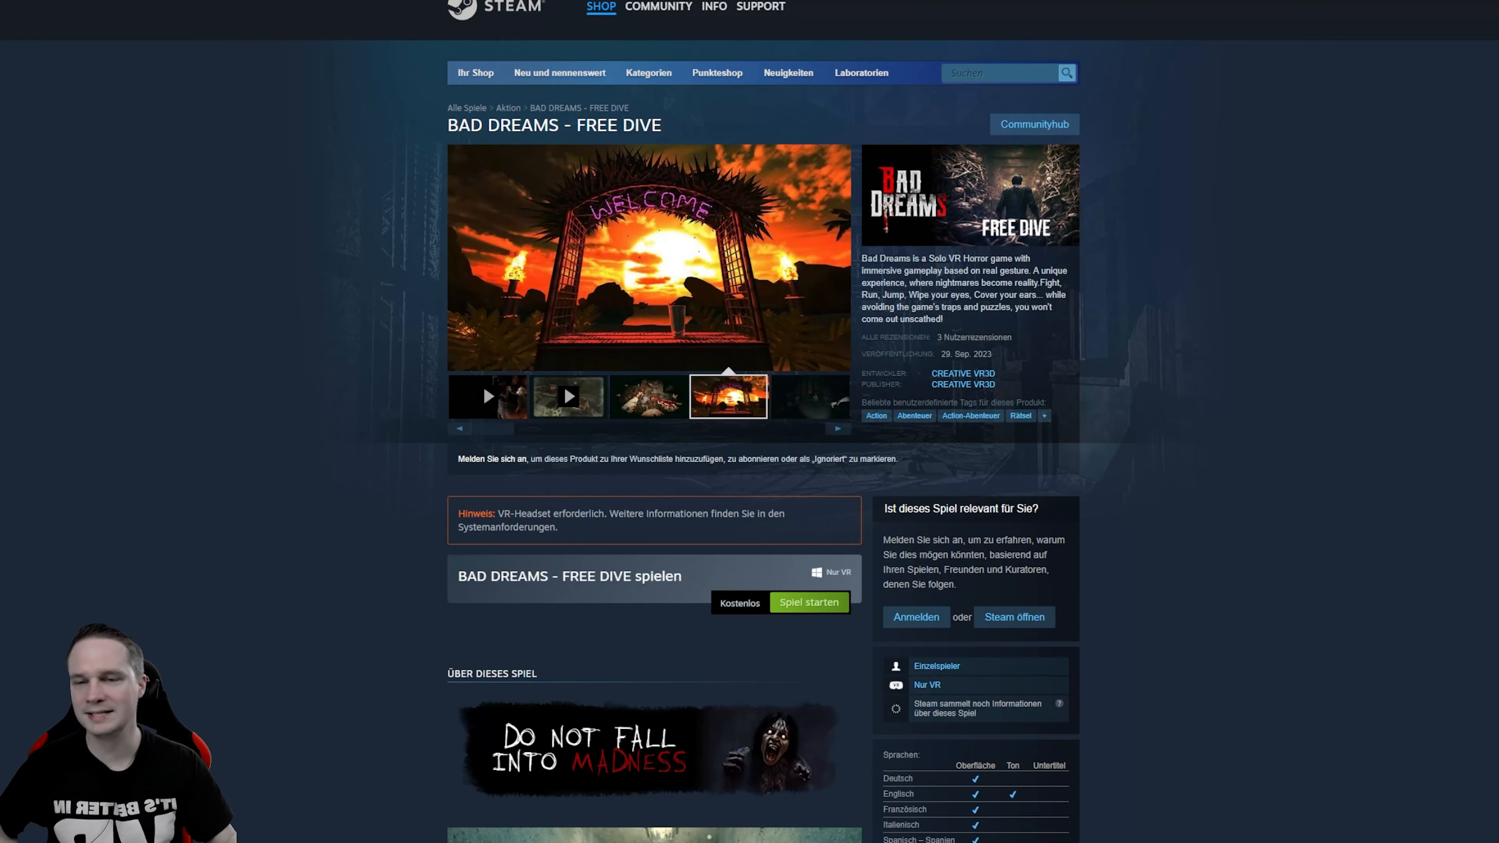
pyautogui.moveTo(165, 208)
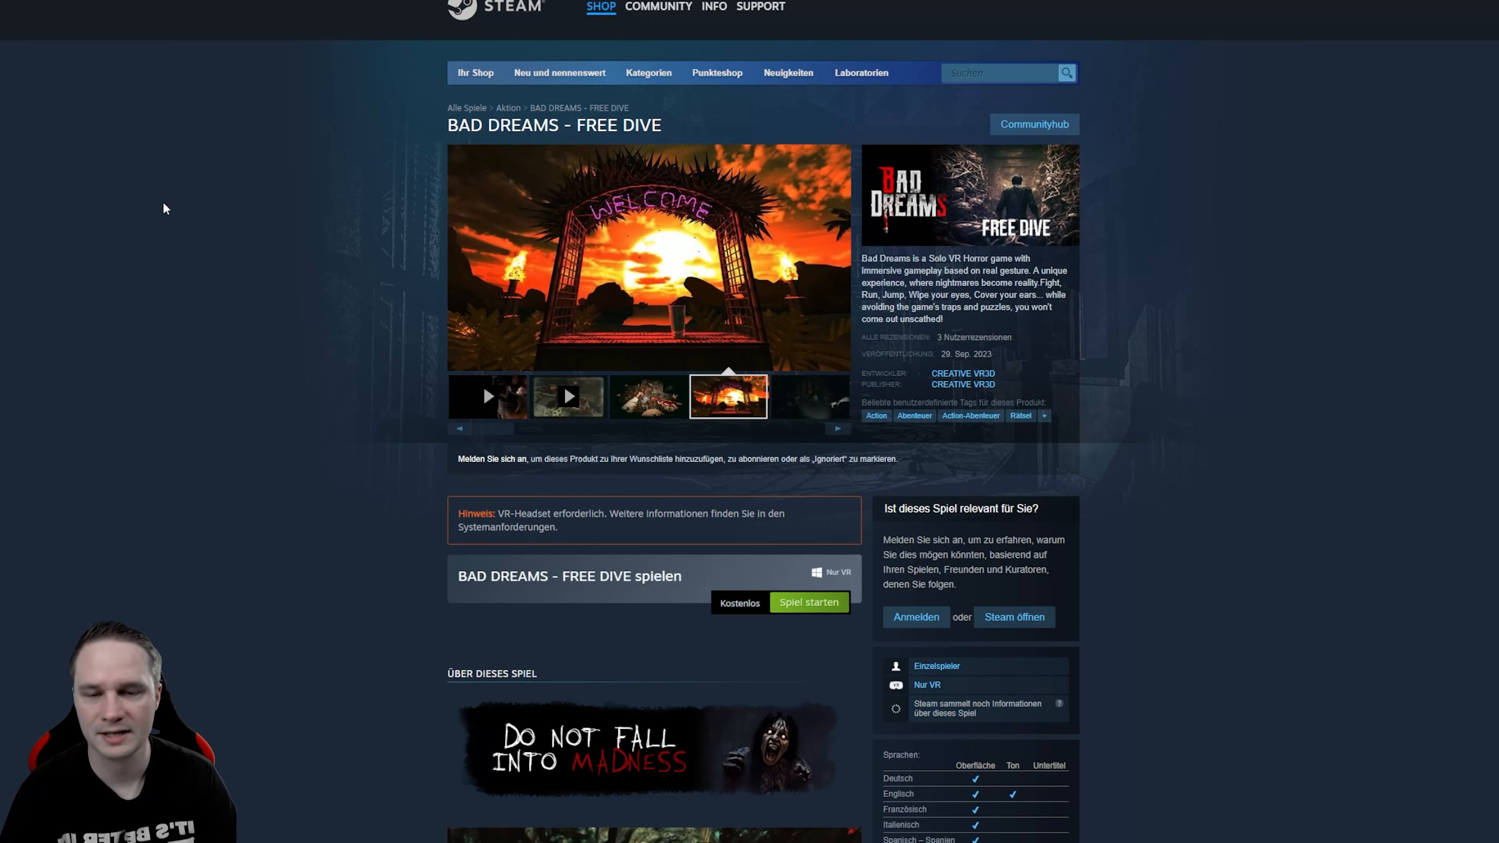
# Step: Browse the Evade VR, Ghost Signal, Project Chimera and Dungeons Of Eternity store pages in turn
pyautogui.click(808, 395)
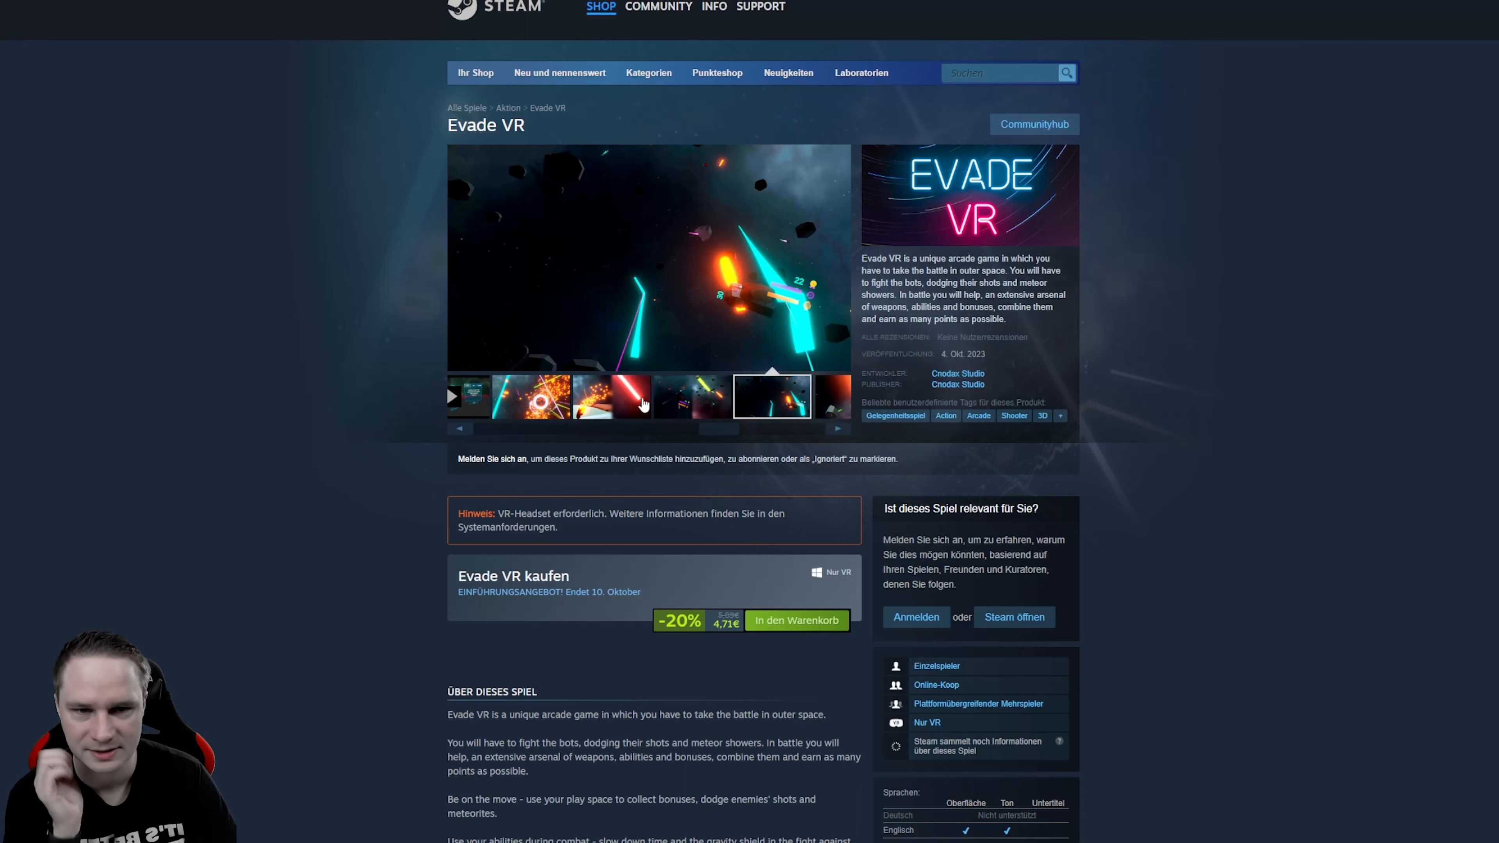
pyautogui.click(529, 396)
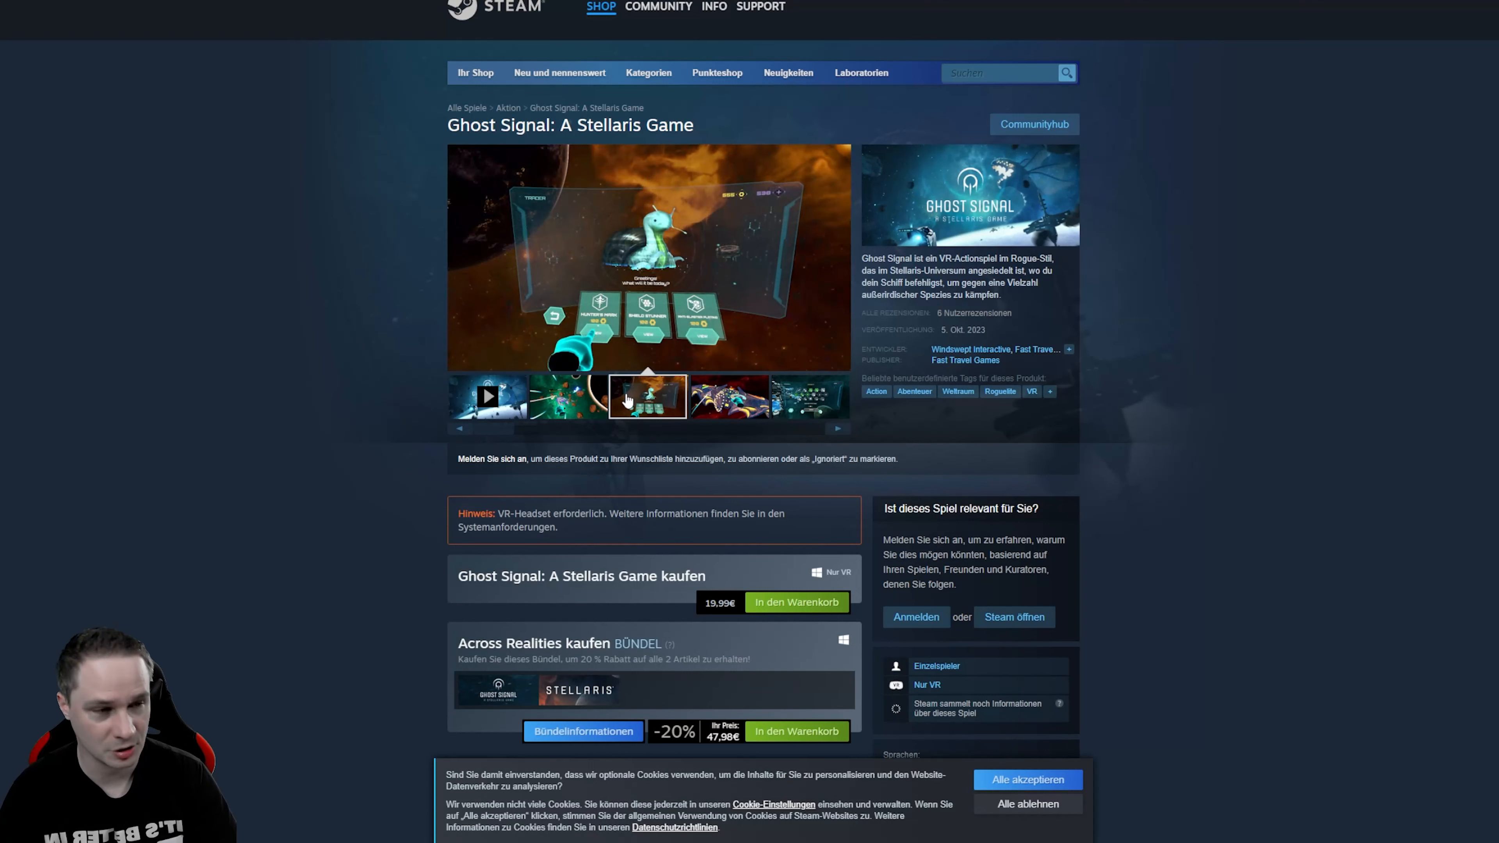
pyautogui.moveTo(619, 394)
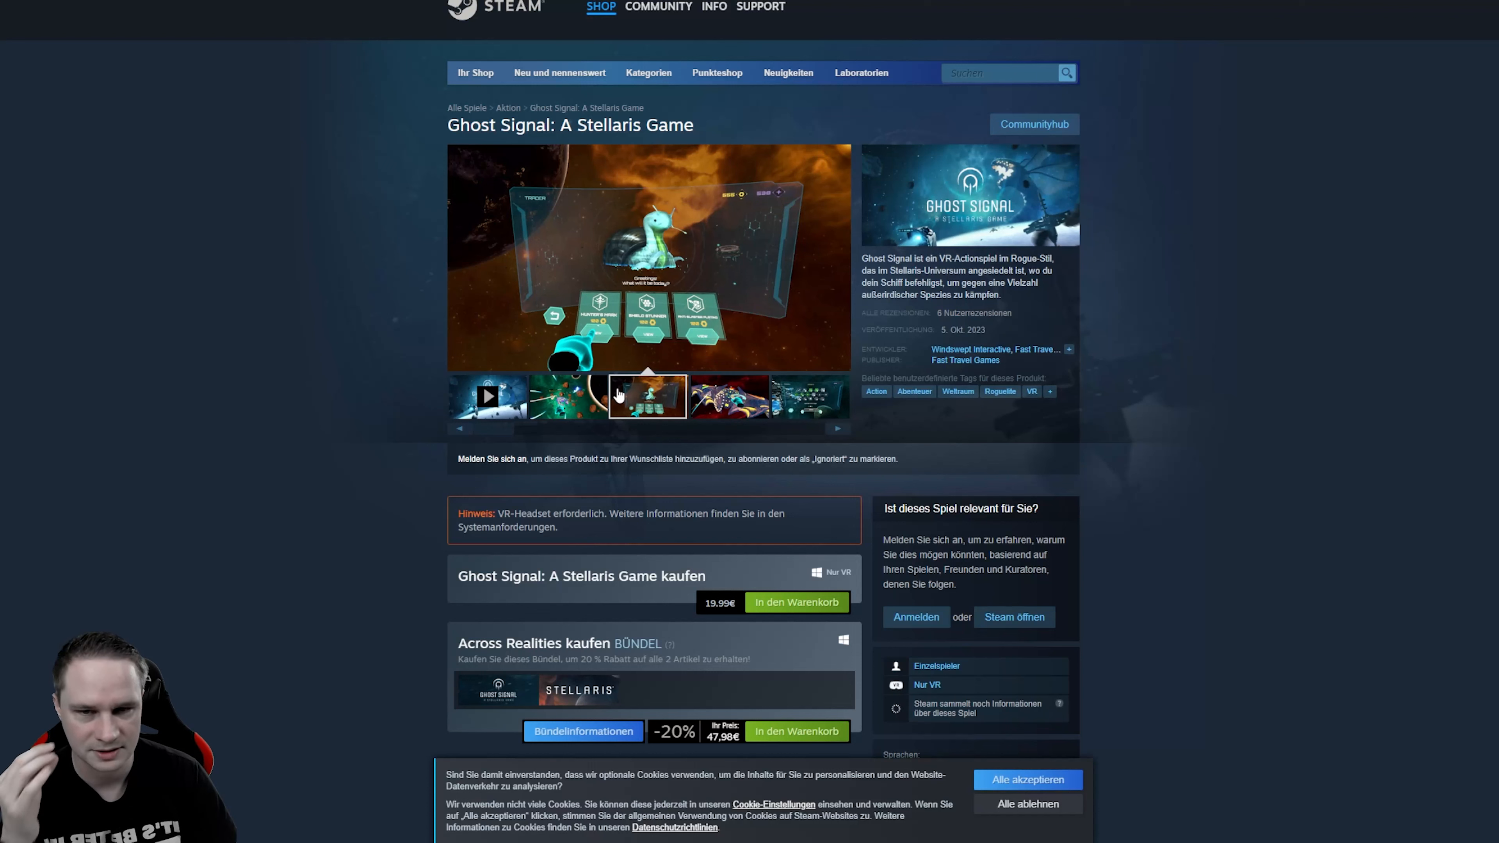
pyautogui.click(727, 396)
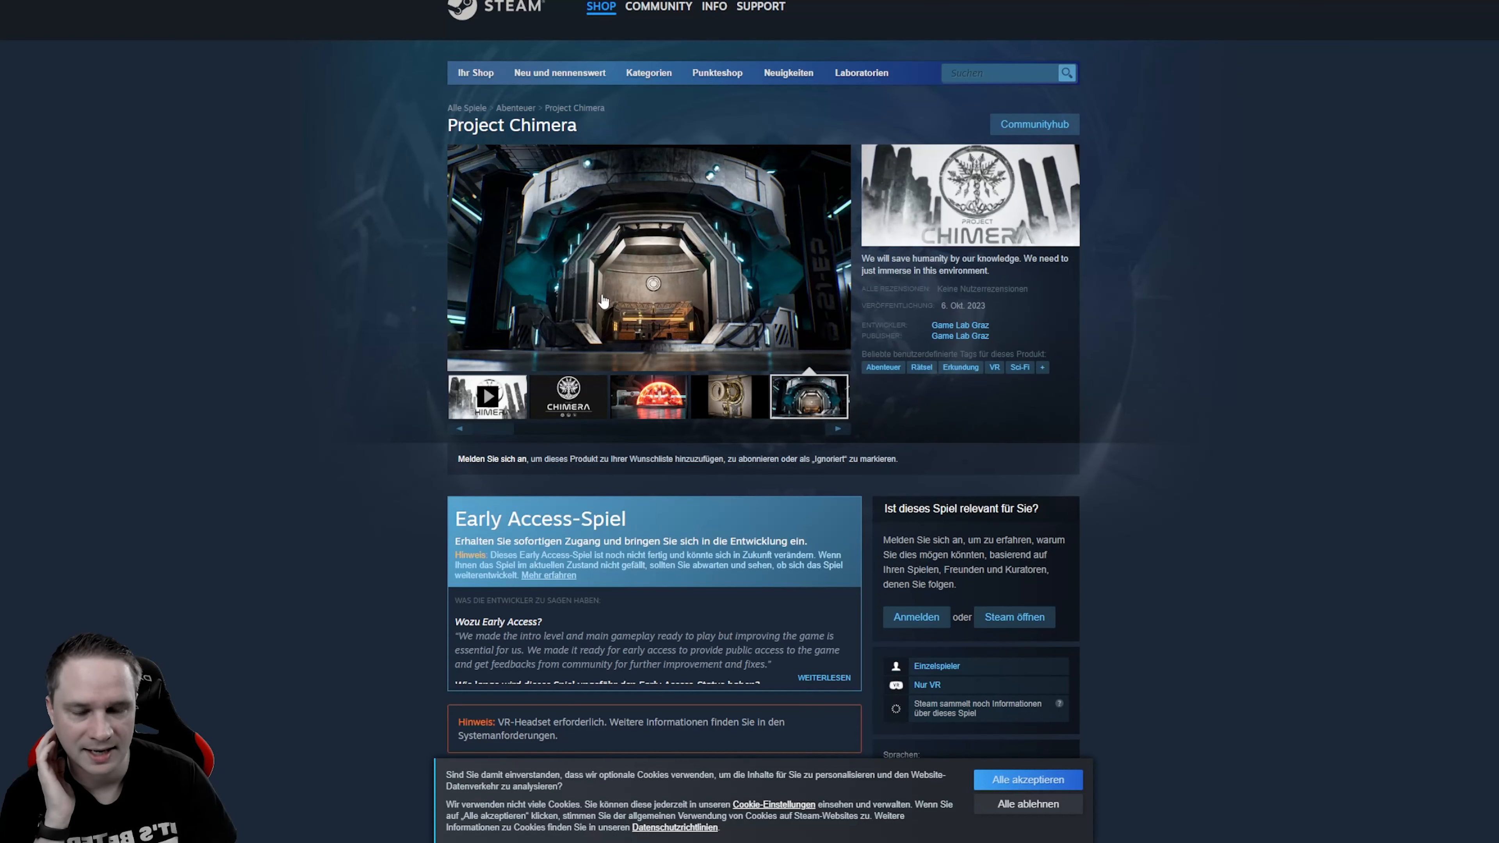
pyautogui.click(727, 396)
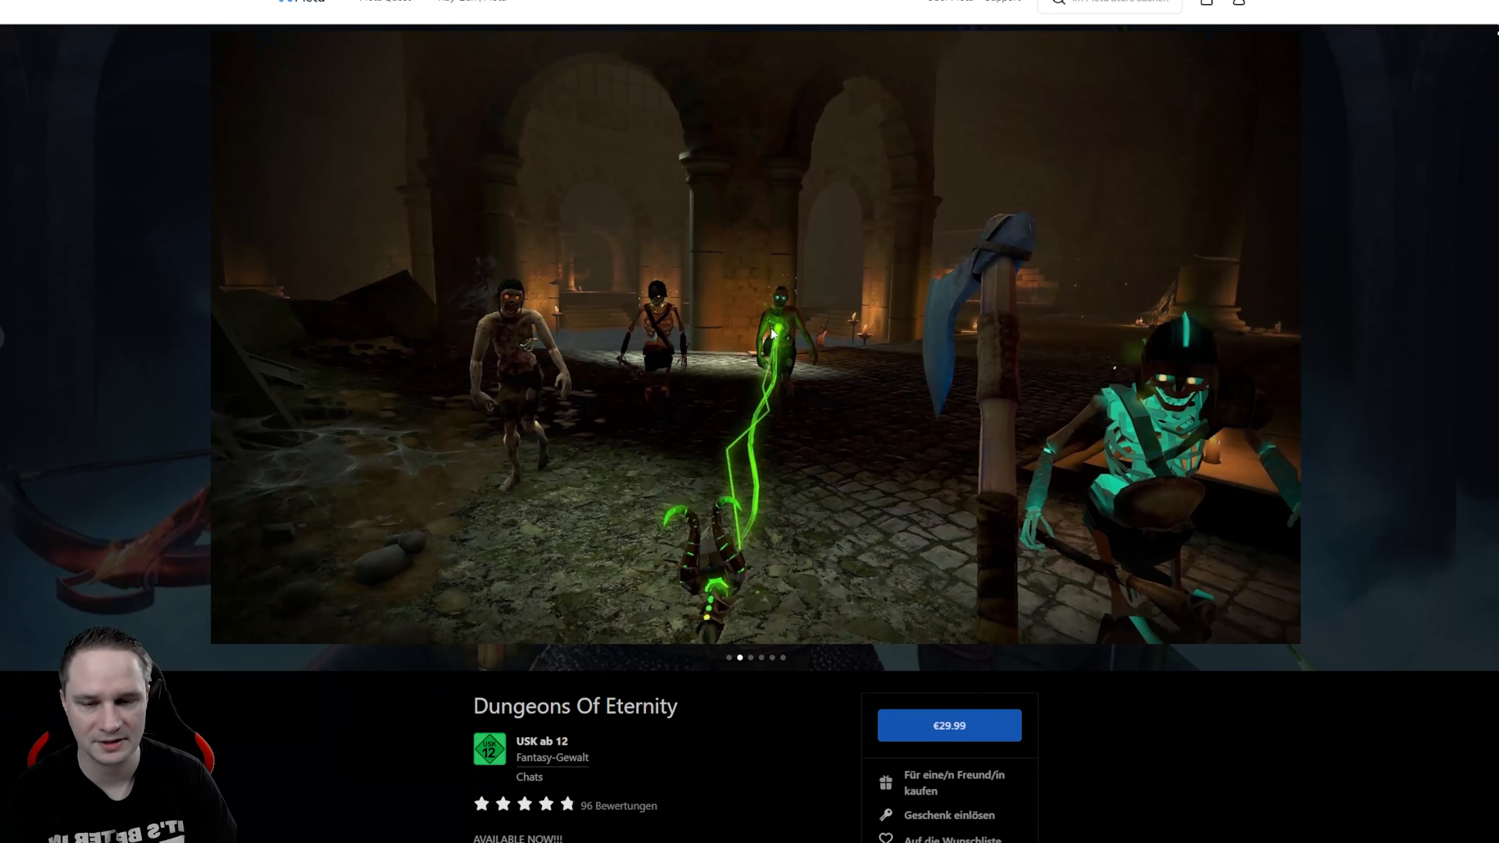
pyautogui.scroll(3)
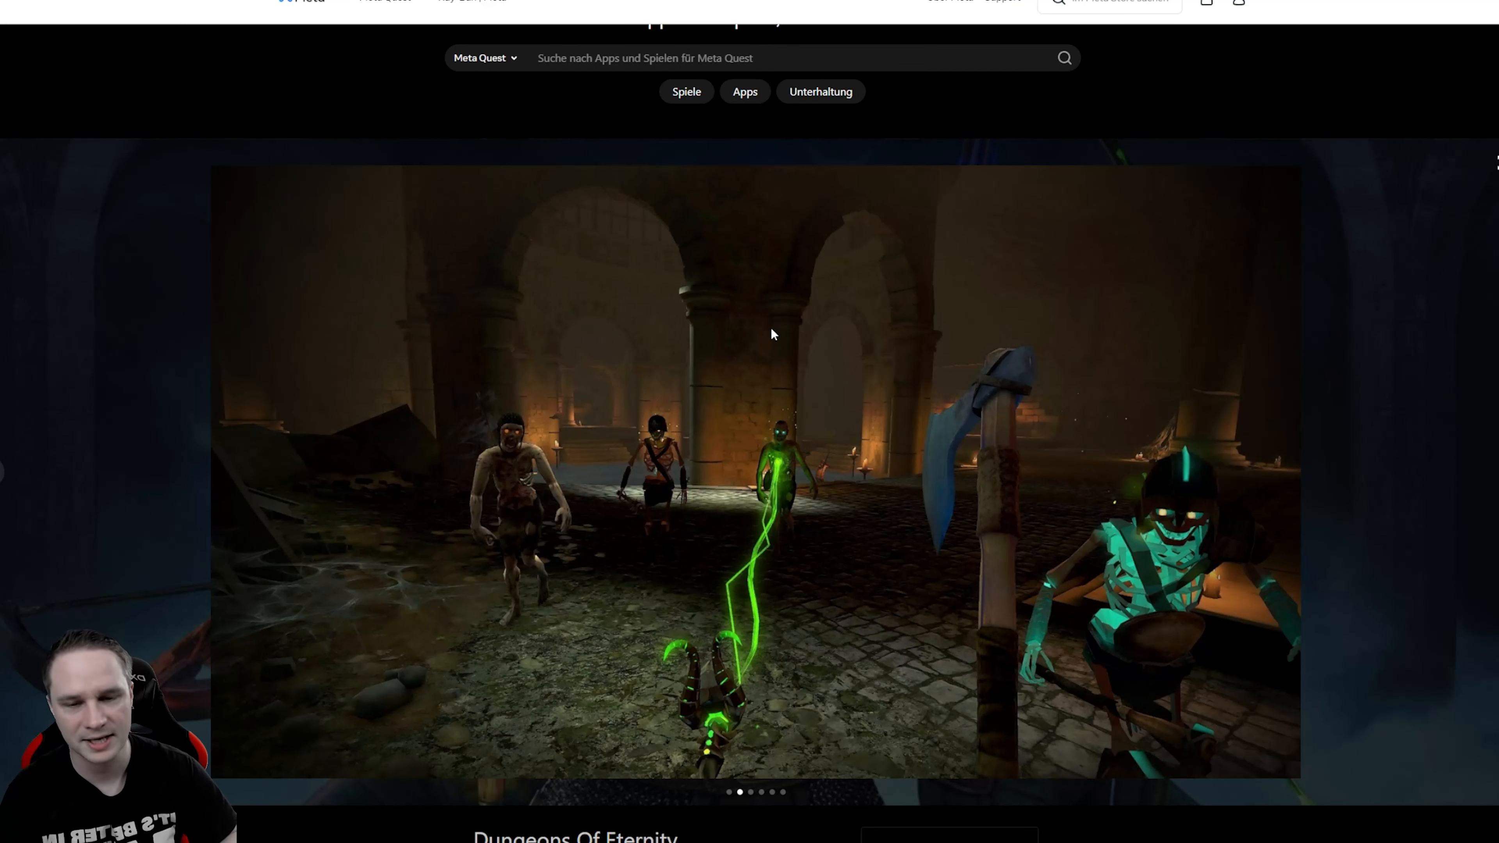
pyautogui.moveTo(1022, 85)
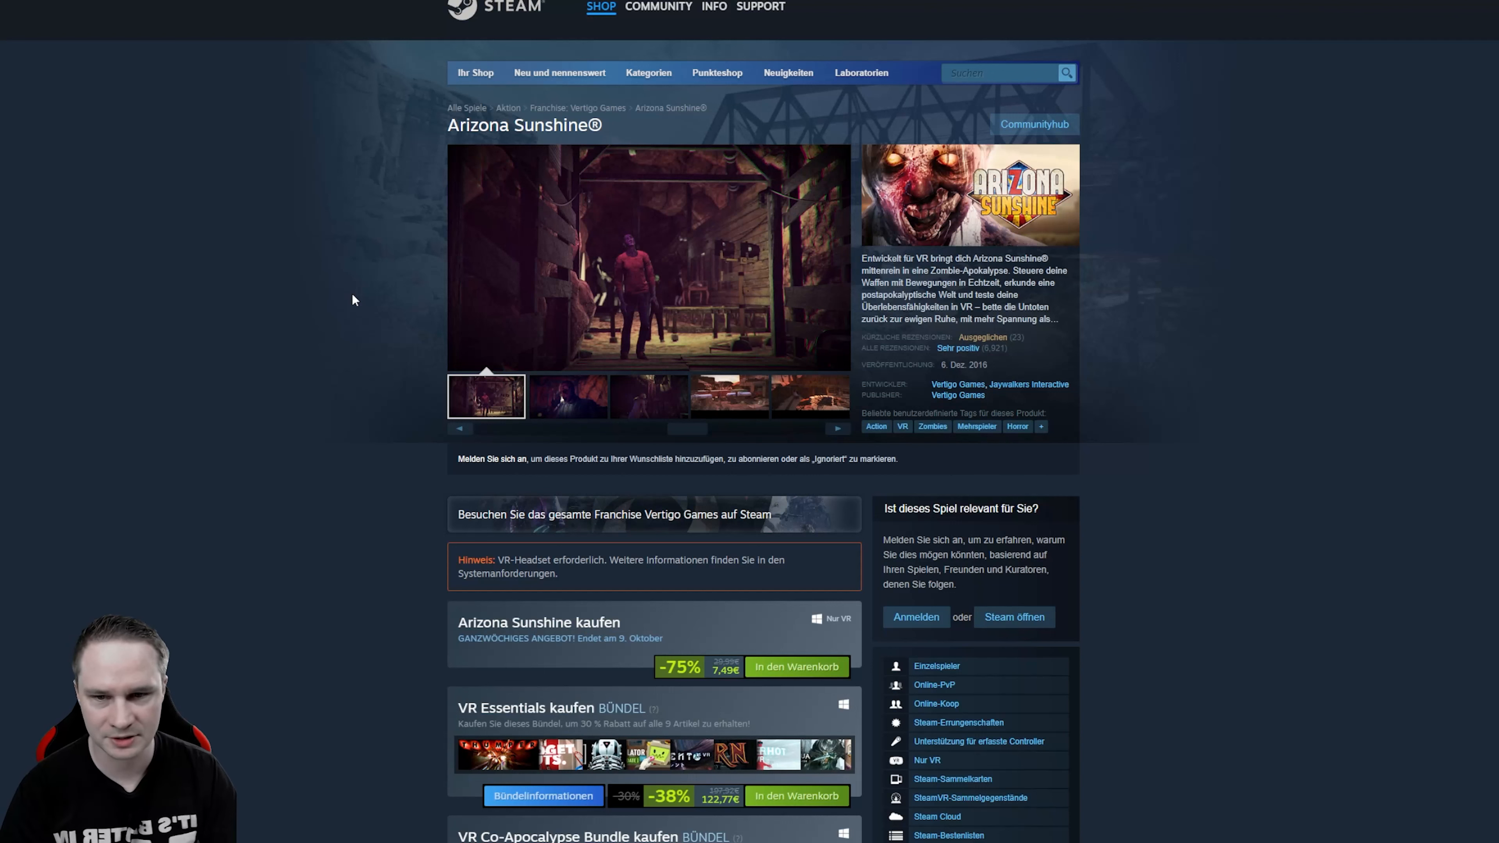
# Step: Browse the Boiling Steel and The Talos Principle VR sale pages, then move to After the Fall's PlayStation listing
pyautogui.click(566, 395)
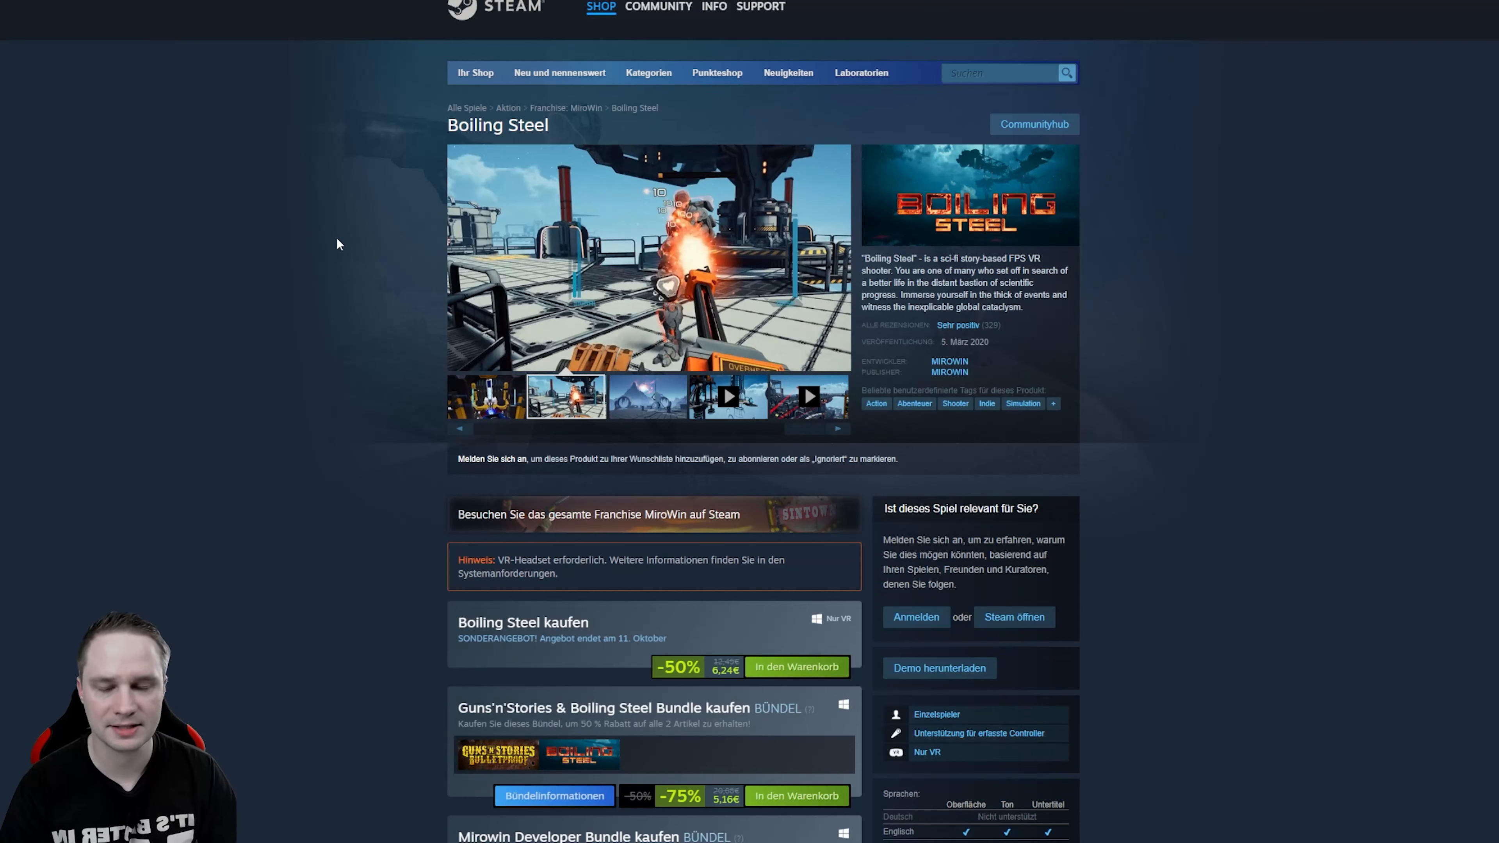
pyautogui.click(646, 396)
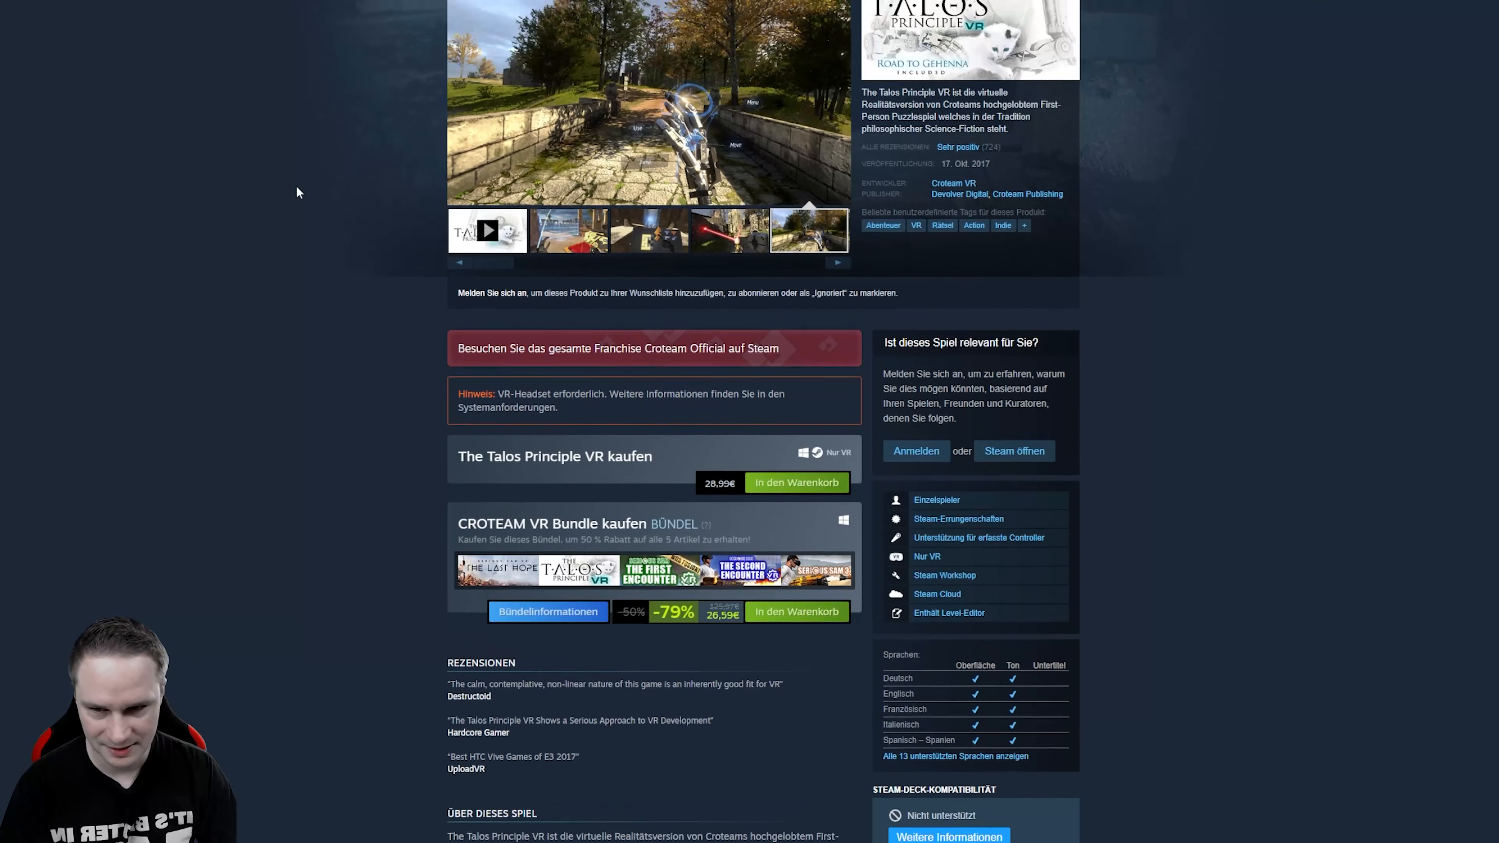
pyautogui.moveTo(597, 442)
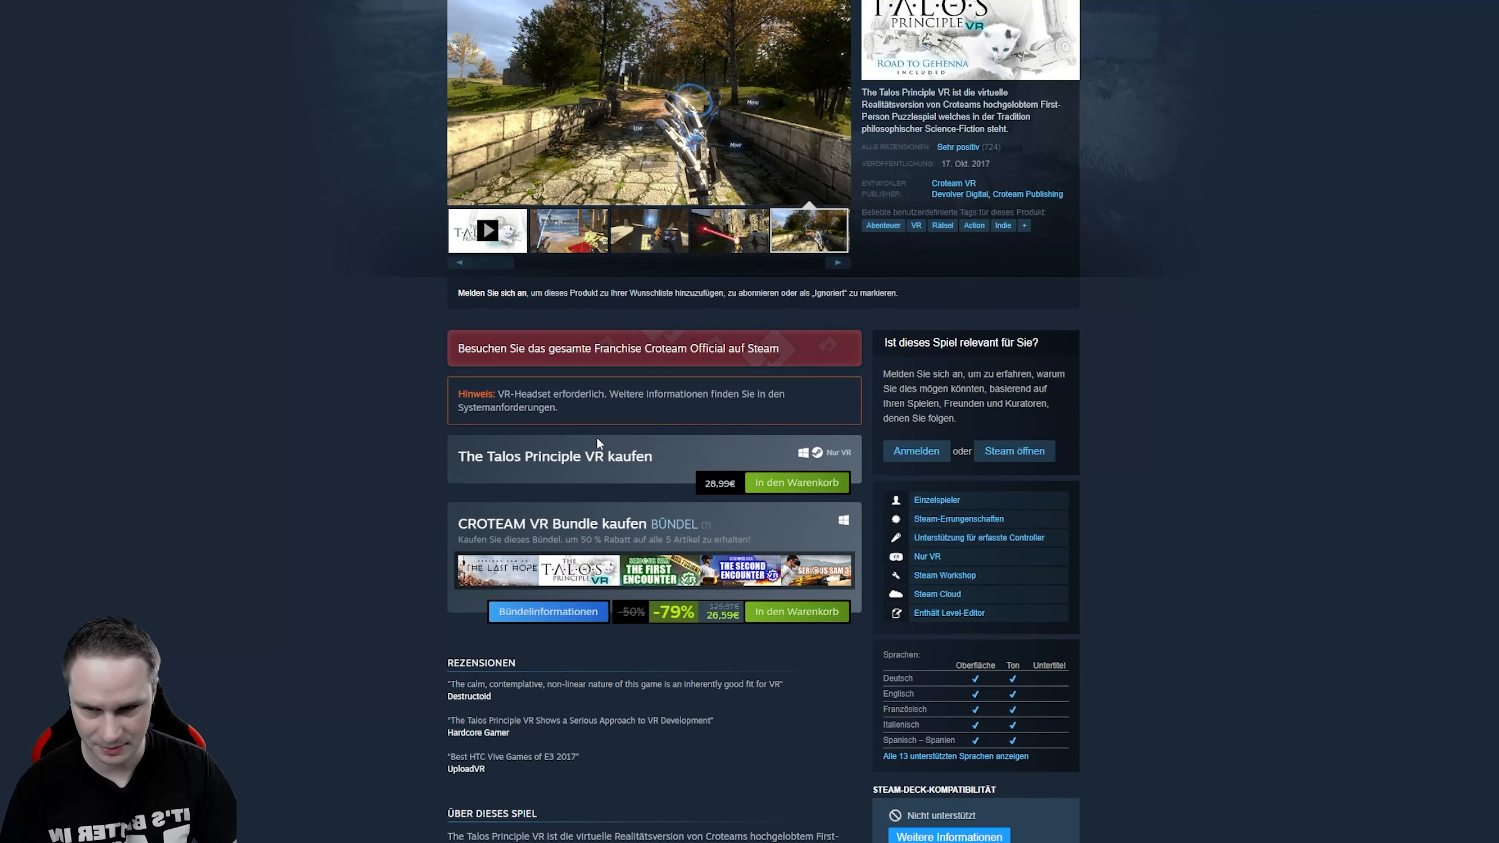
pyautogui.scroll(3)
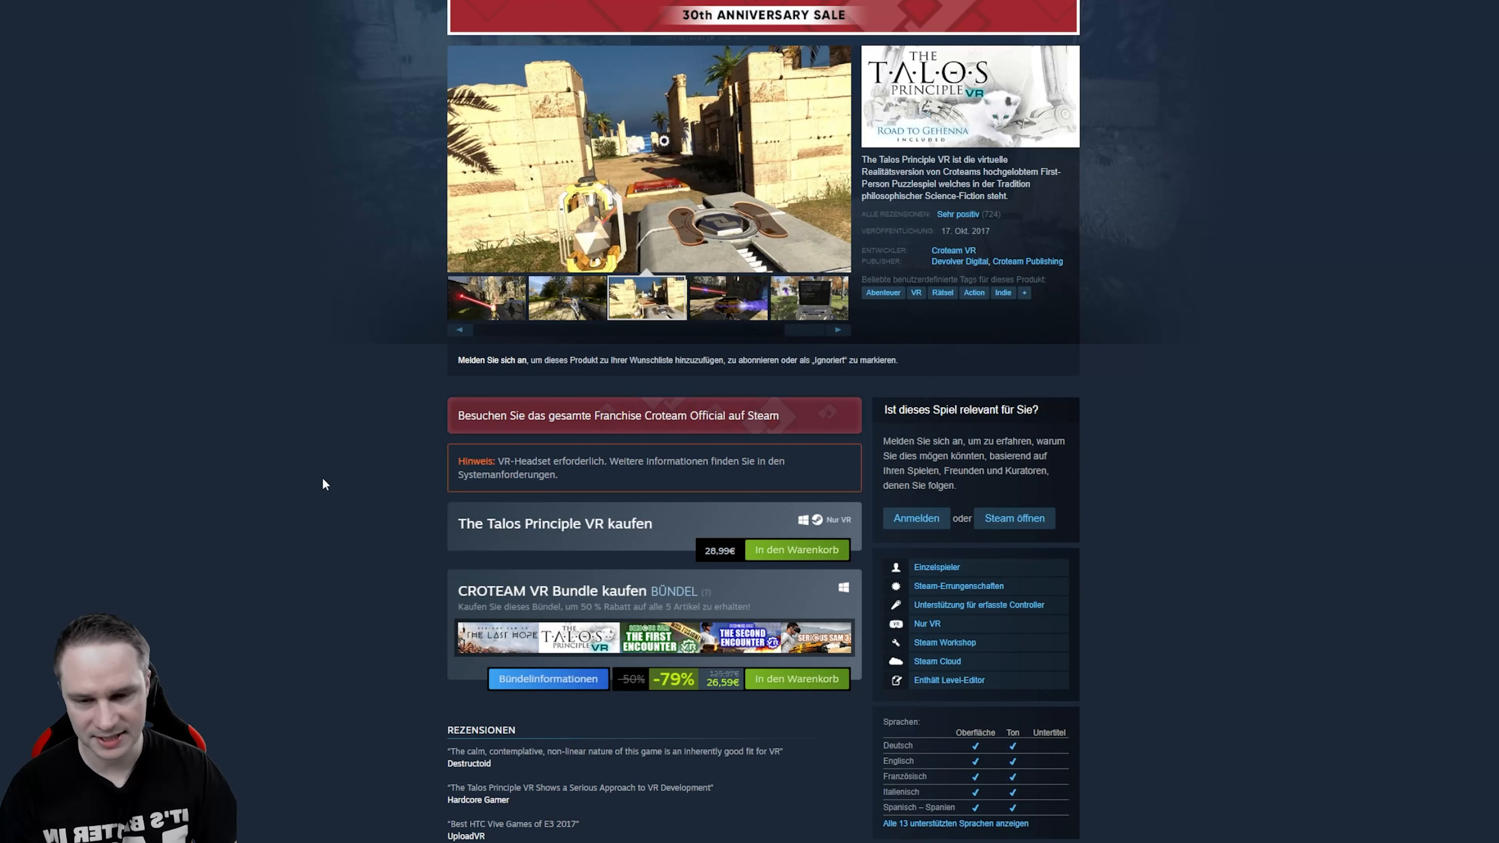
pyautogui.scroll(3)
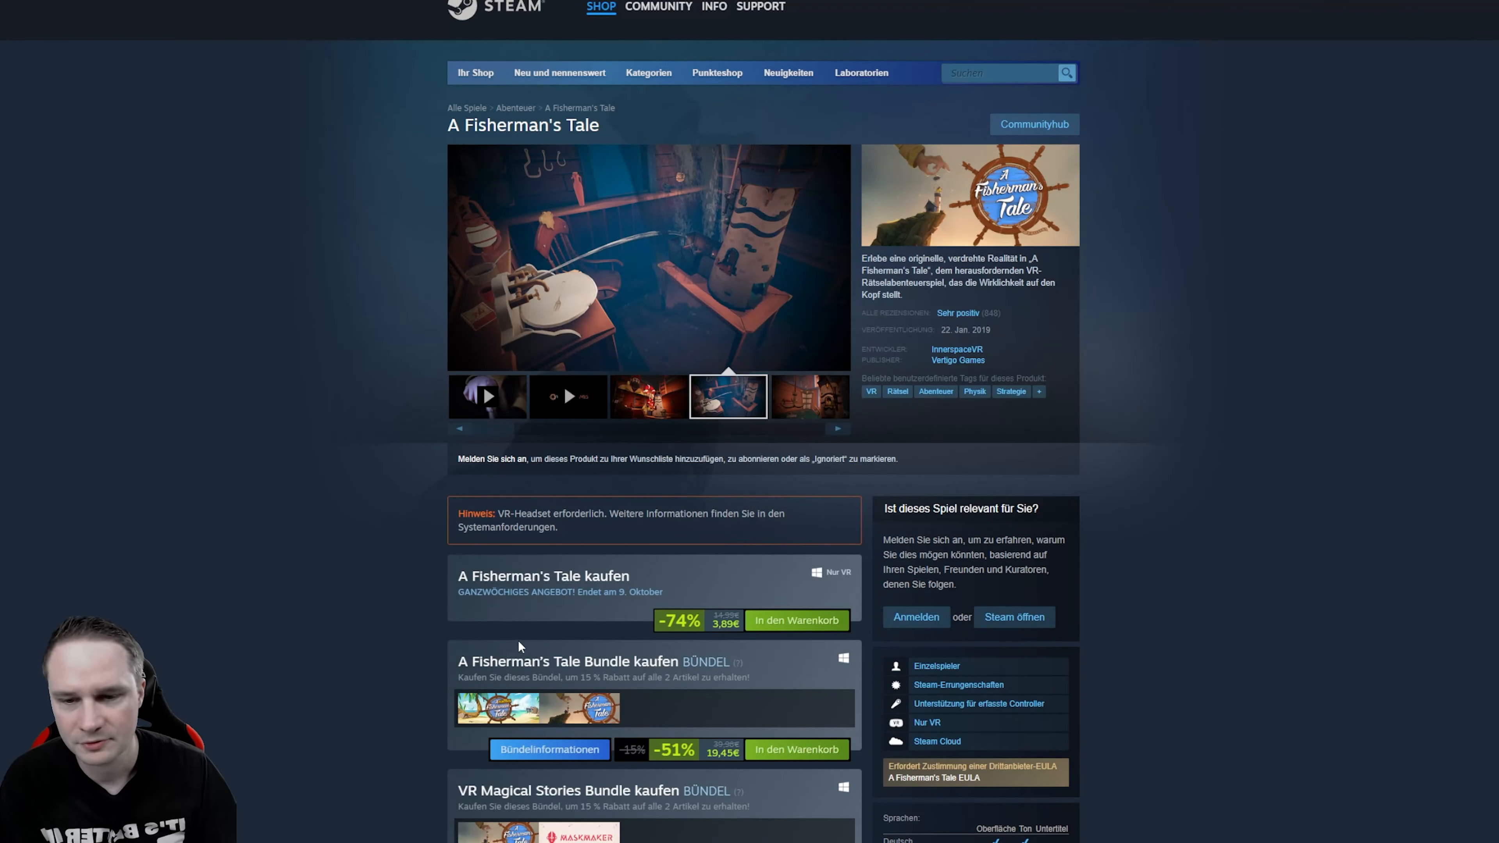
pyautogui.click(808, 396)
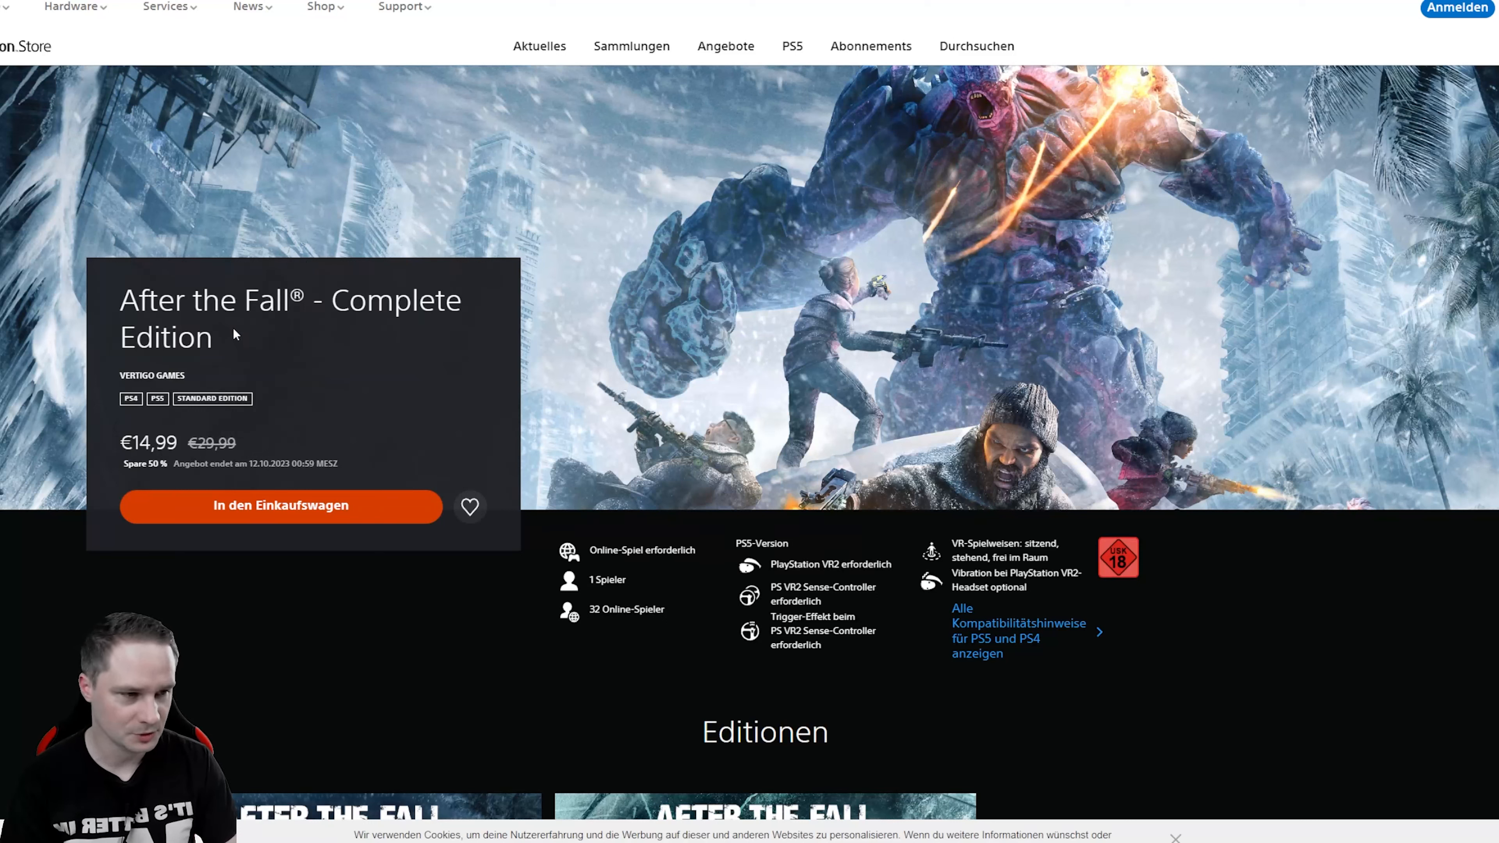
pyautogui.moveTo(535, 233)
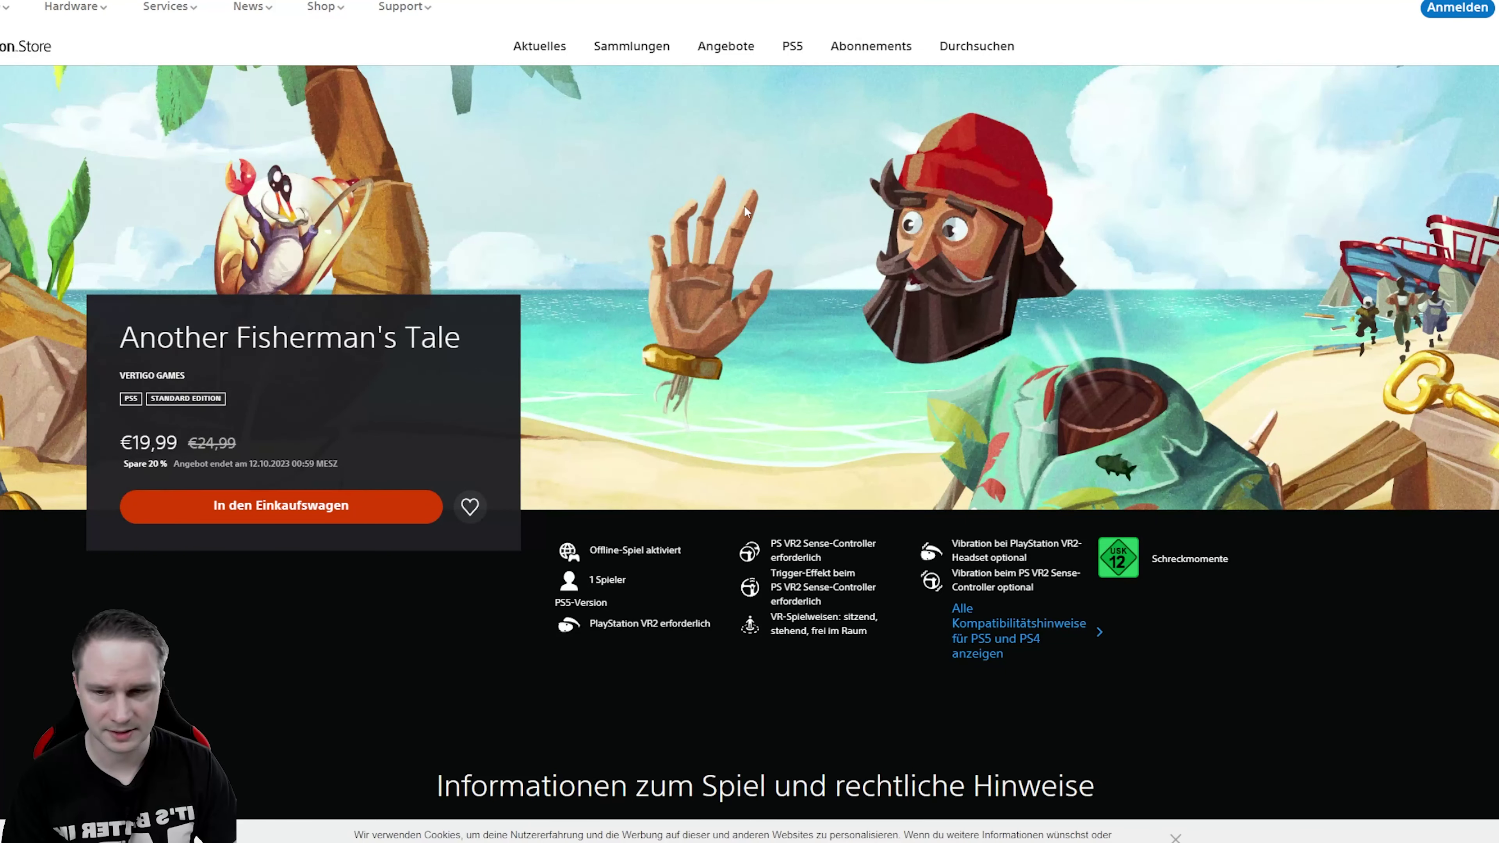
pyautogui.moveTo(1384, 25)
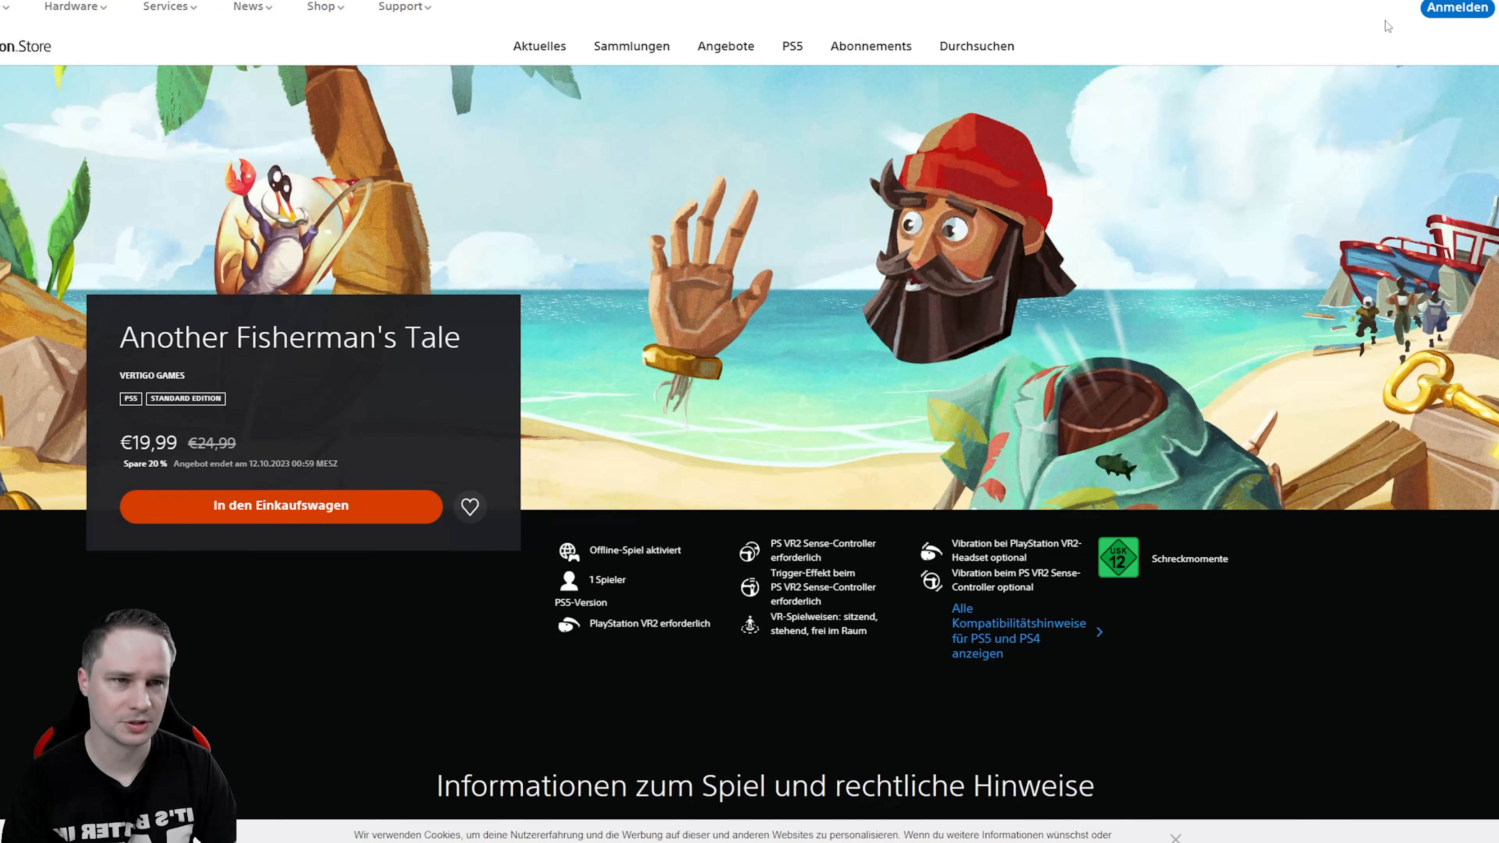